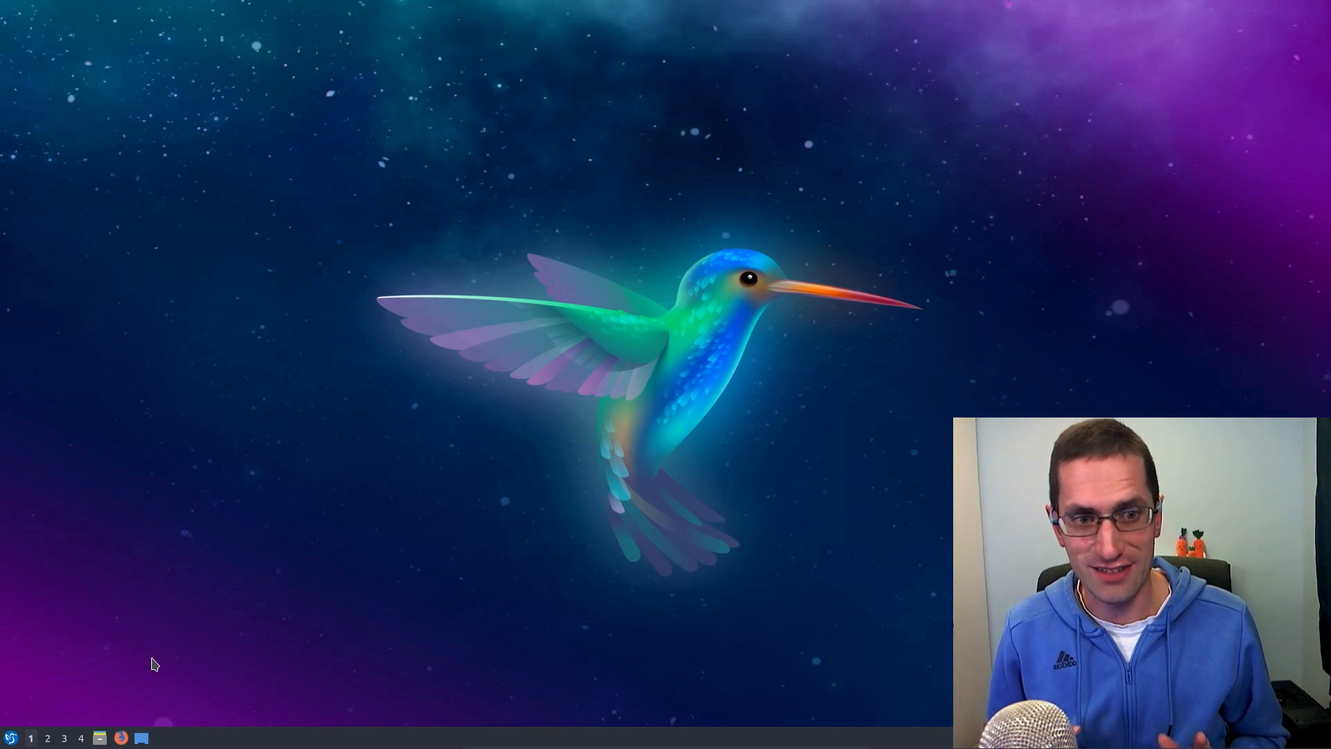
Step: Launch QTerminal via menu search 'qter' and run 'uname -a' and 'free -m'
{"action": "left_click", "coordinate": [11, 737]}
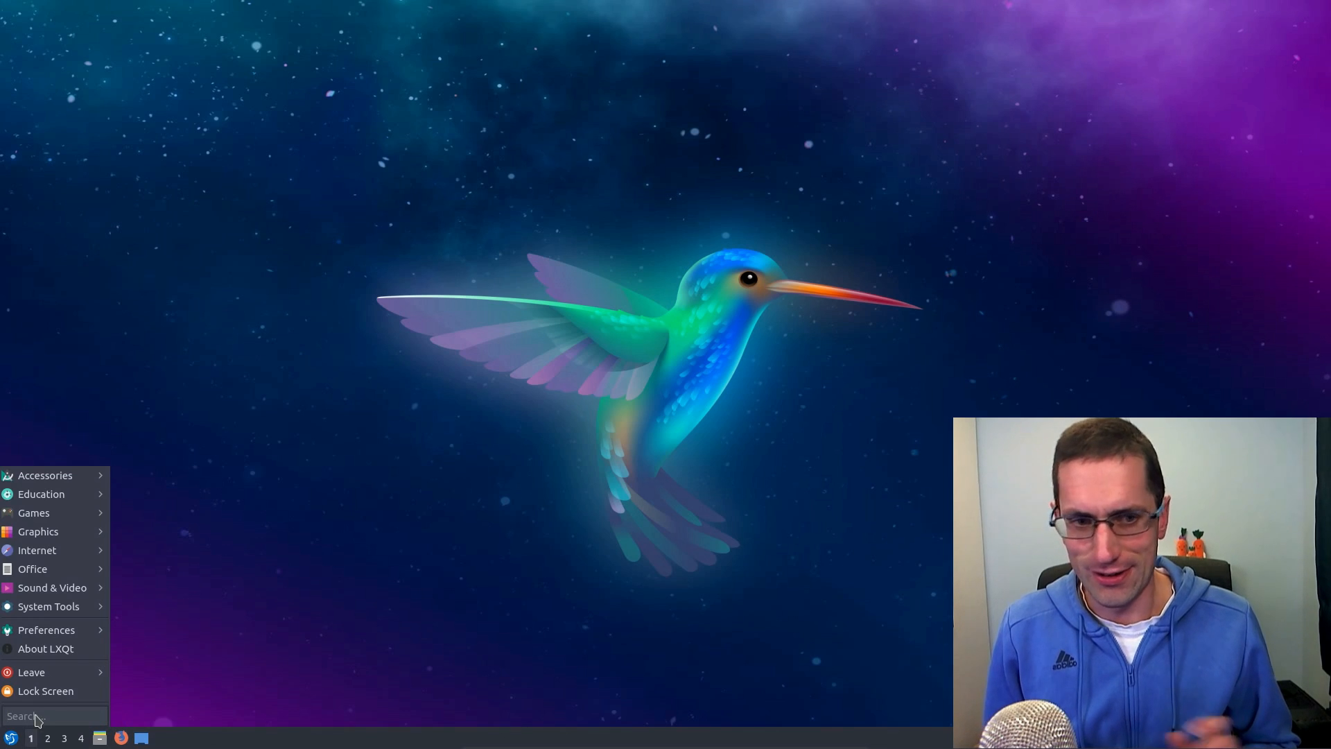
{"action": "type", "text": "qter"}
{"action": "type", "text": "u"}
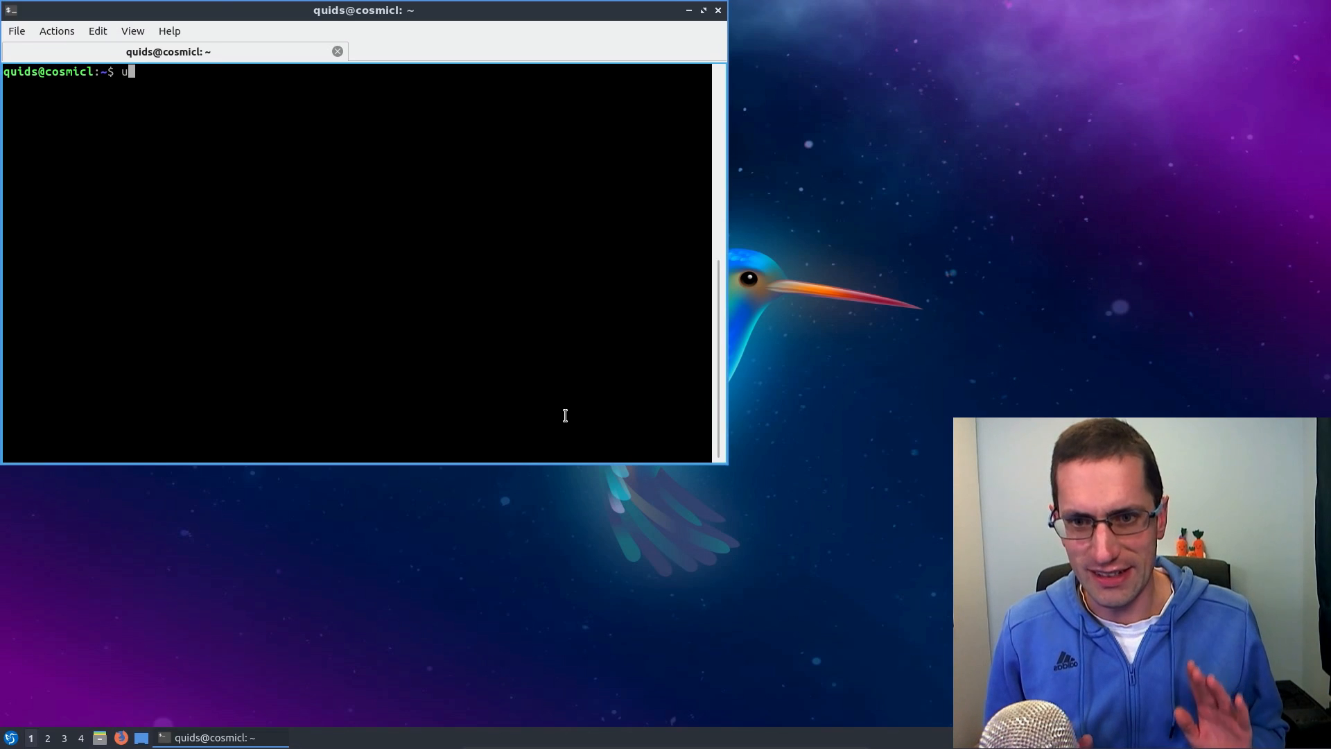
{"action": "type", "text": "name -a"}
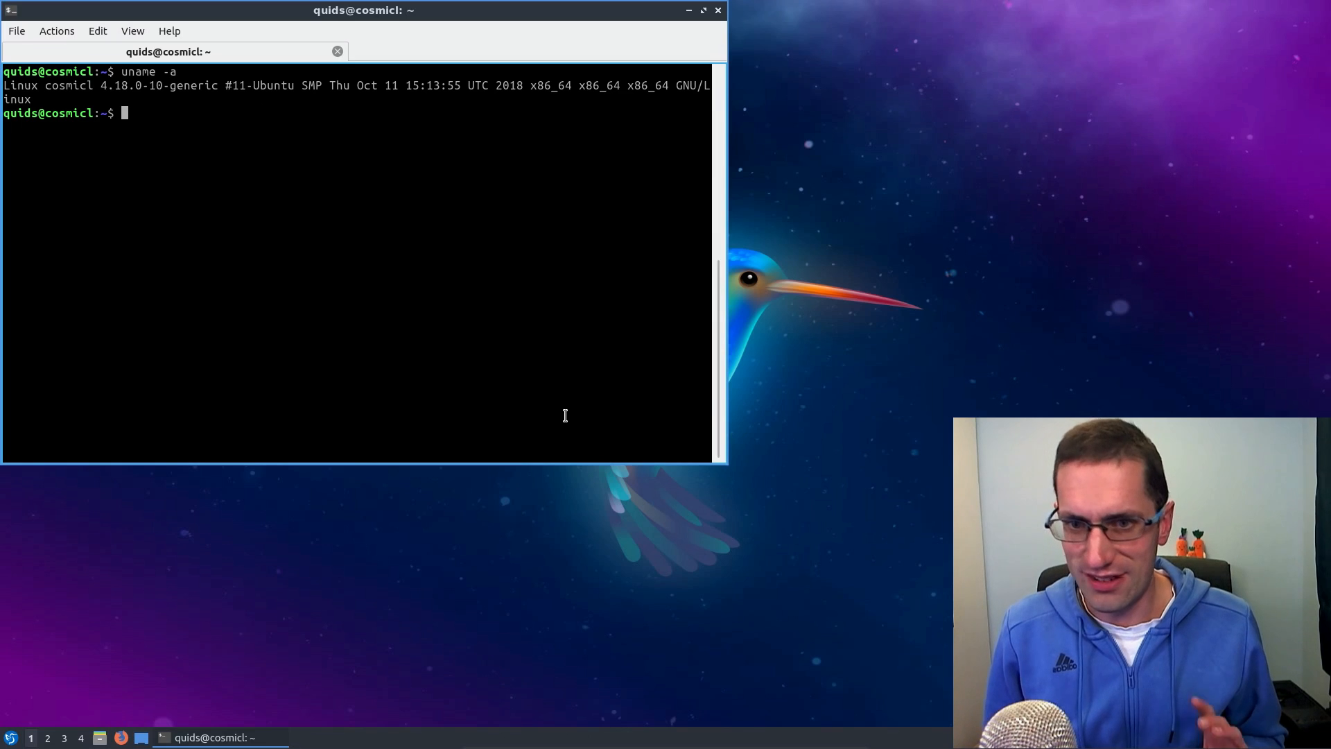
{"action": "type", "text": "free -m"}
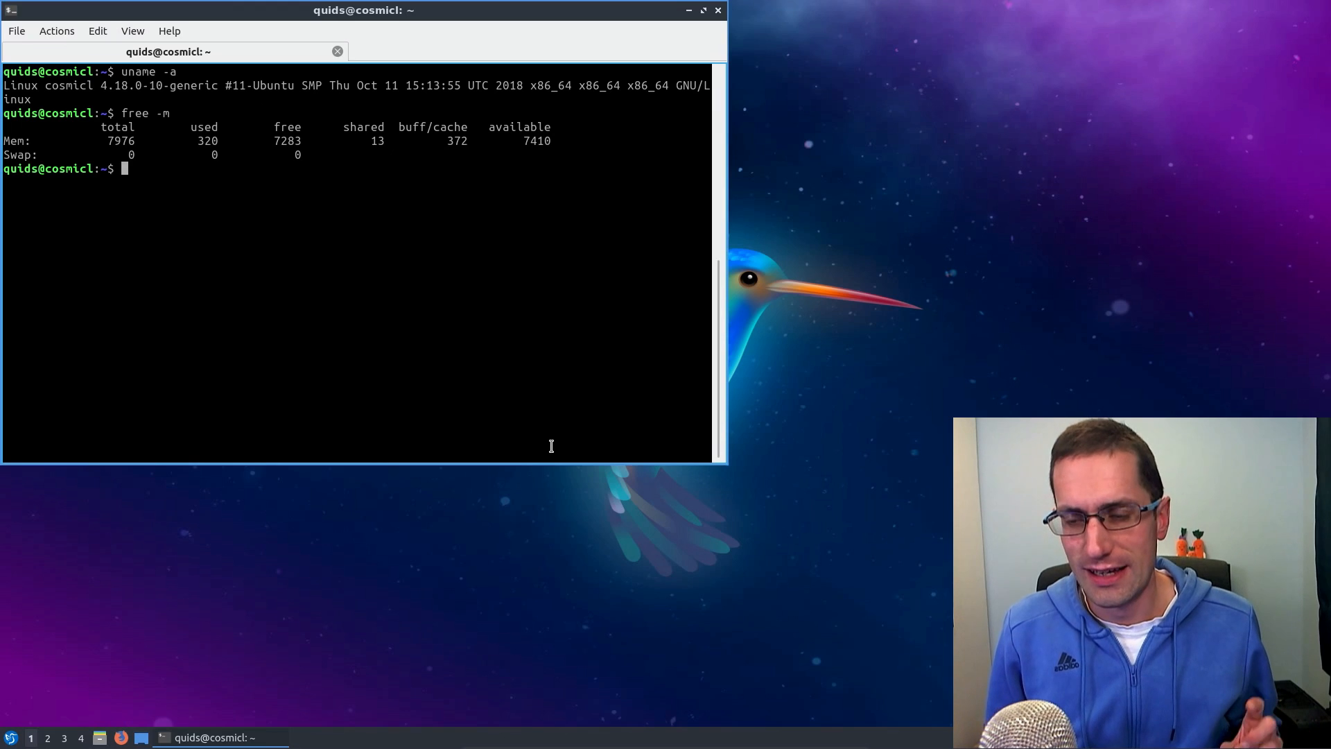
{"action": "type", "text": "free -m"}
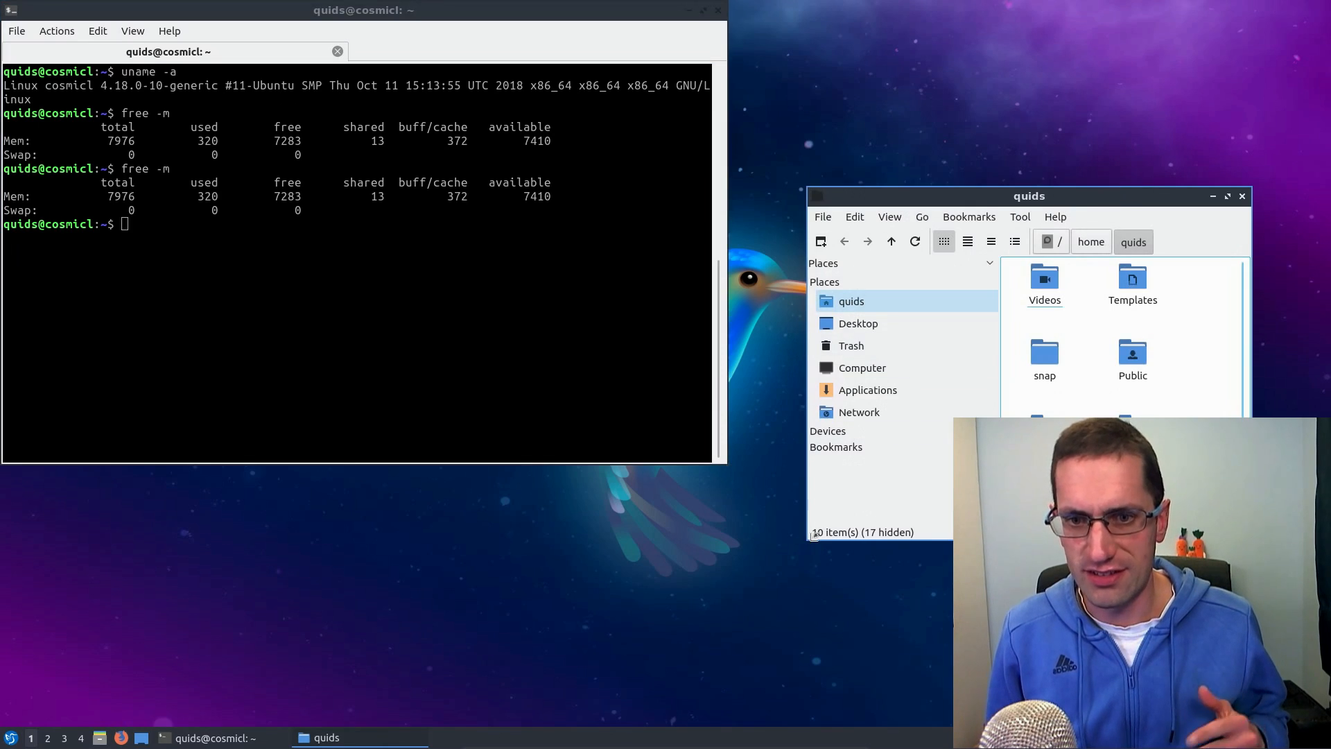
Step: Move the PCManFM-Qt window aside before closing it, leaving QTerminal visible
{"action": "left_click_drag", "start_coordinate": [1028, 196], "coordinate": [564, 279]}
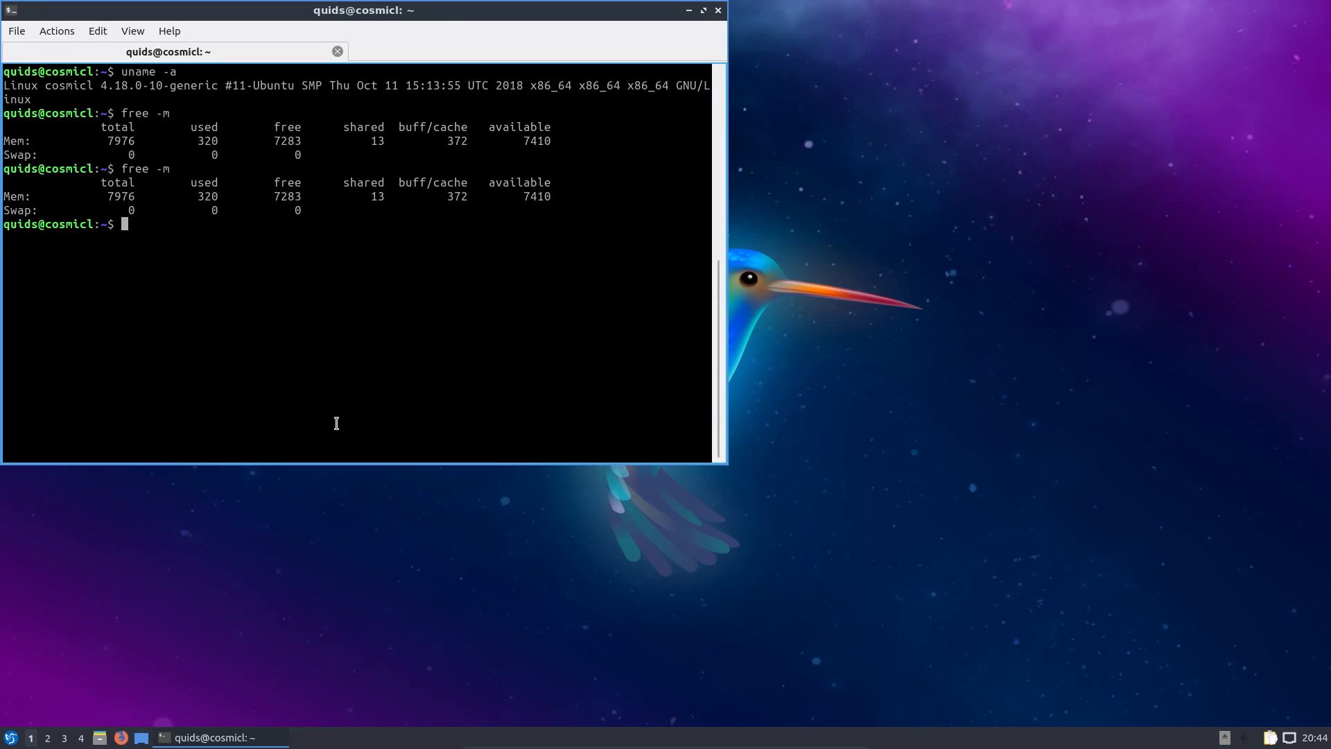
{"action": "mouse_move", "coordinate": [101, 699]}
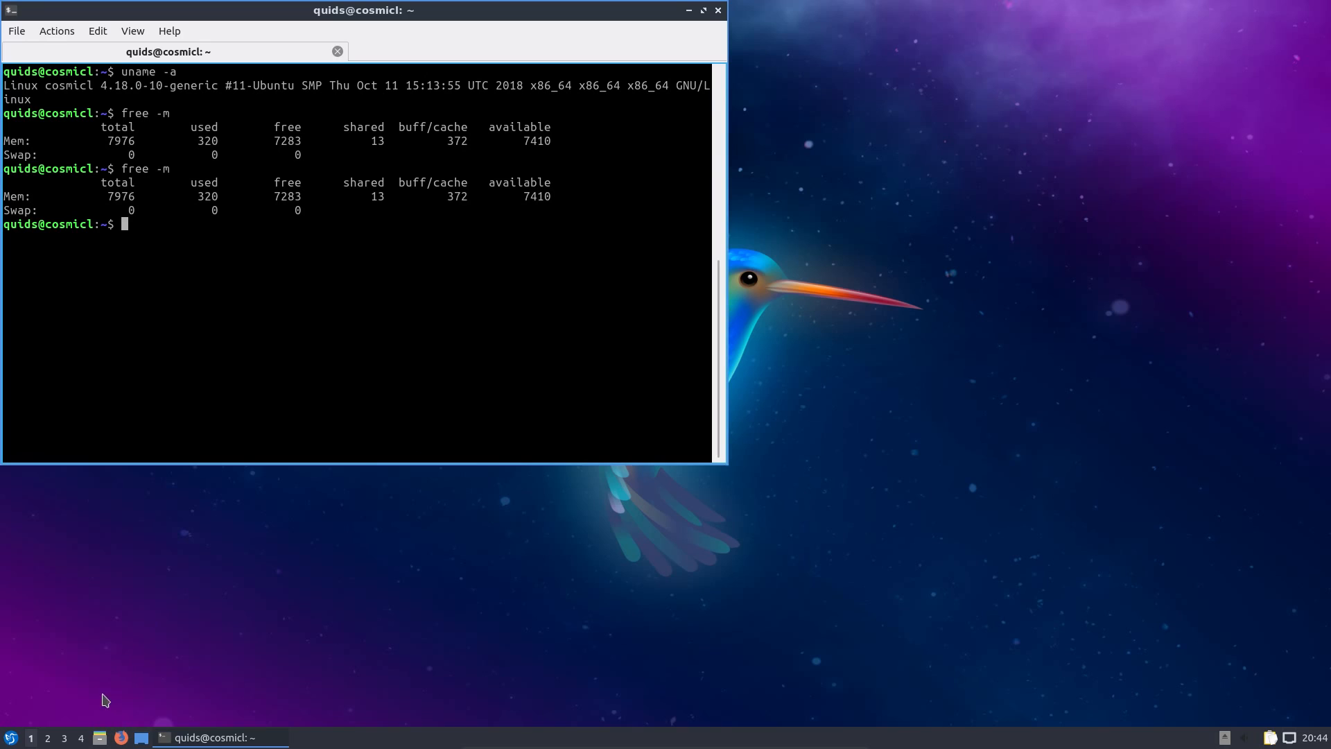
Step: Bring up the LXQt application menu to browse the Office category
{"action": "left_click", "coordinate": [9, 736]}
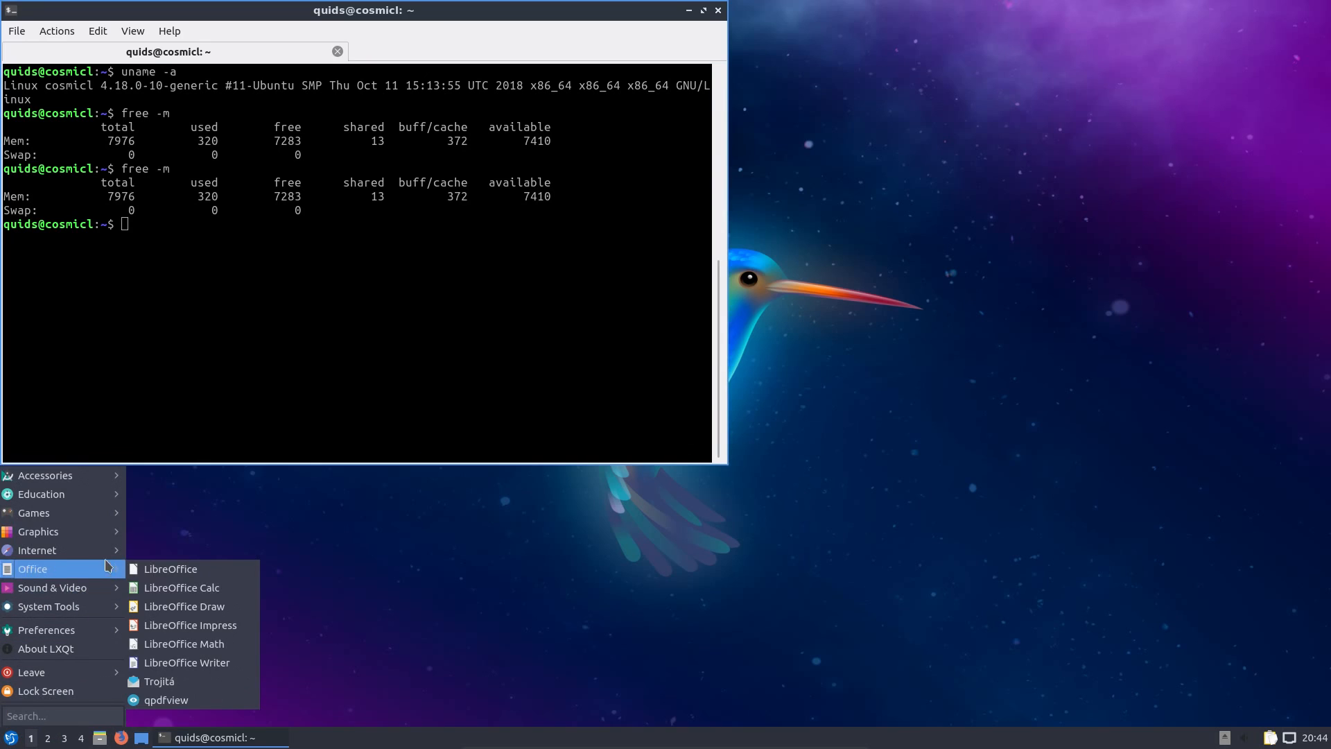
{"action": "mouse_move", "coordinate": [45, 475]}
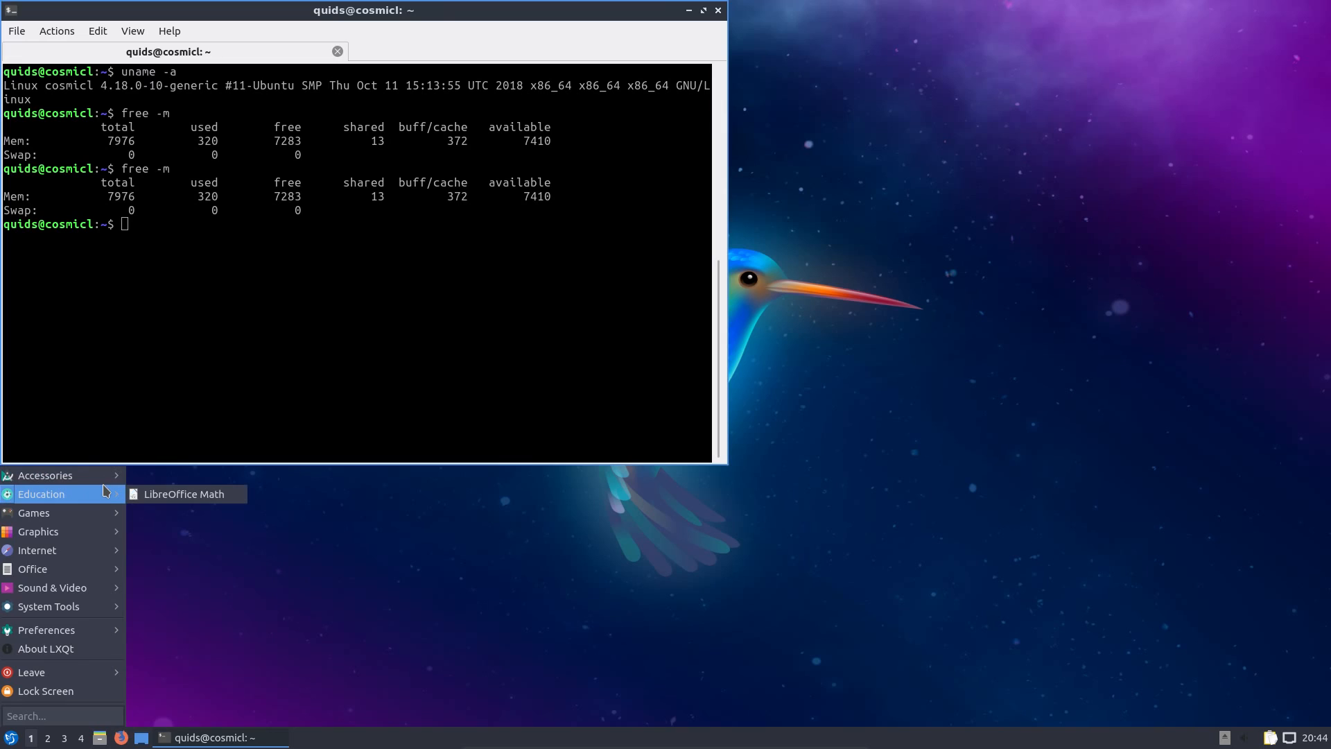
{"action": "mouse_move", "coordinate": [48, 606]}
{"action": "type", "text": "abou"}
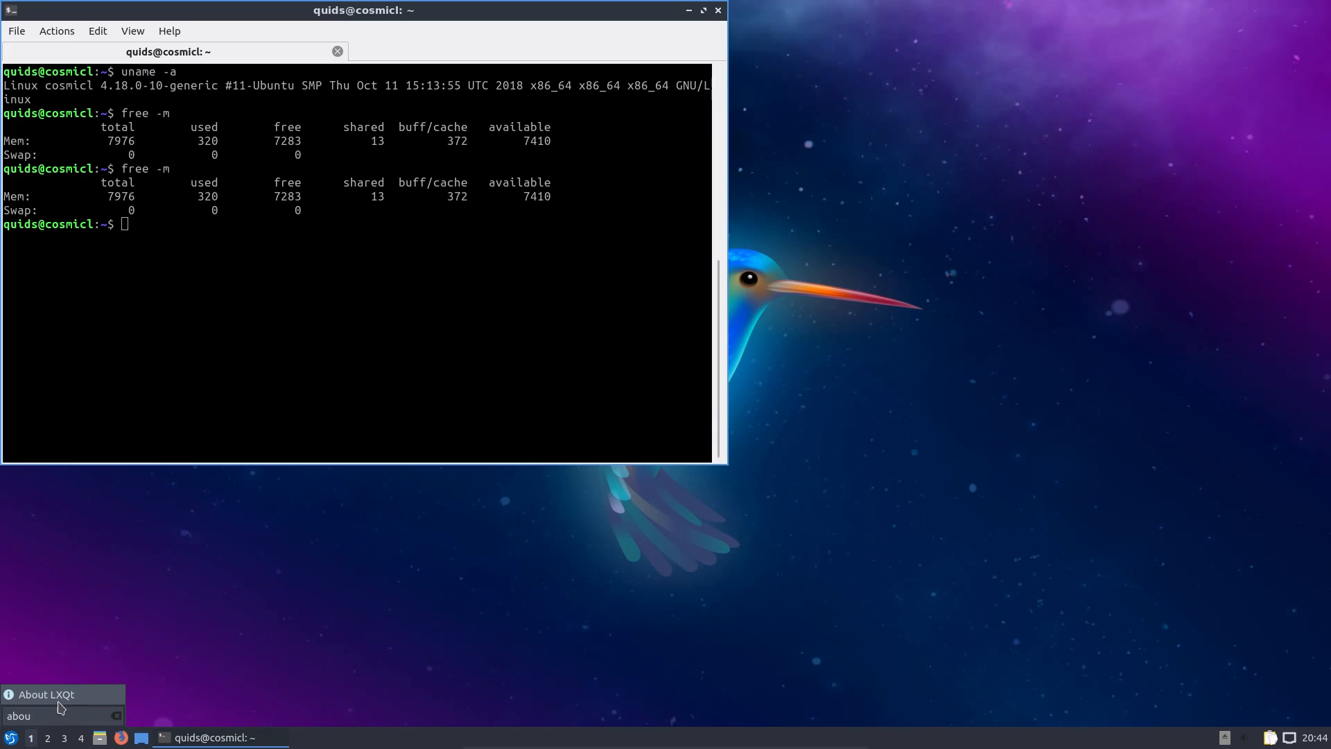
Step: Launch About LXQt showing version 0.13.0 and view its Technical Info with Qt 5.11.1
{"action": "left_click", "coordinate": [47, 695]}
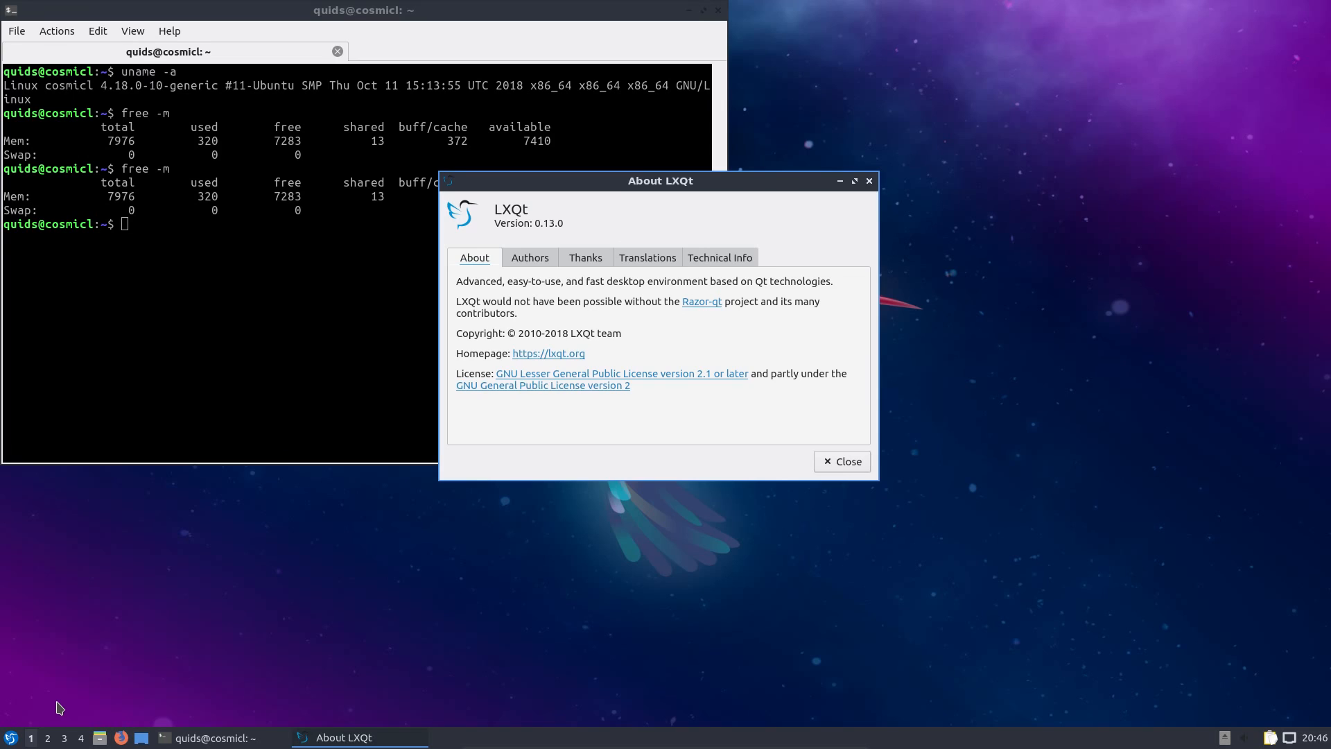
{"action": "mouse_move", "coordinate": [584, 298]}
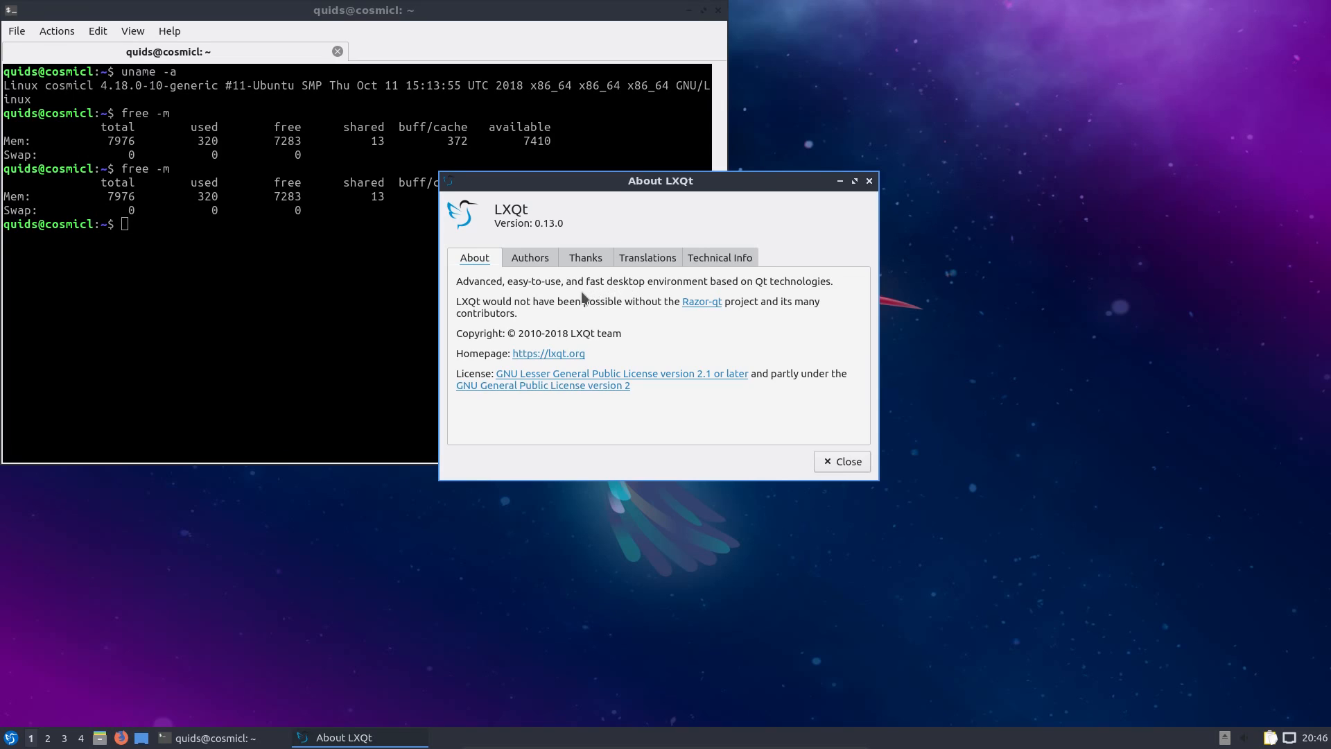
{"action": "mouse_move", "coordinate": [660, 294]}
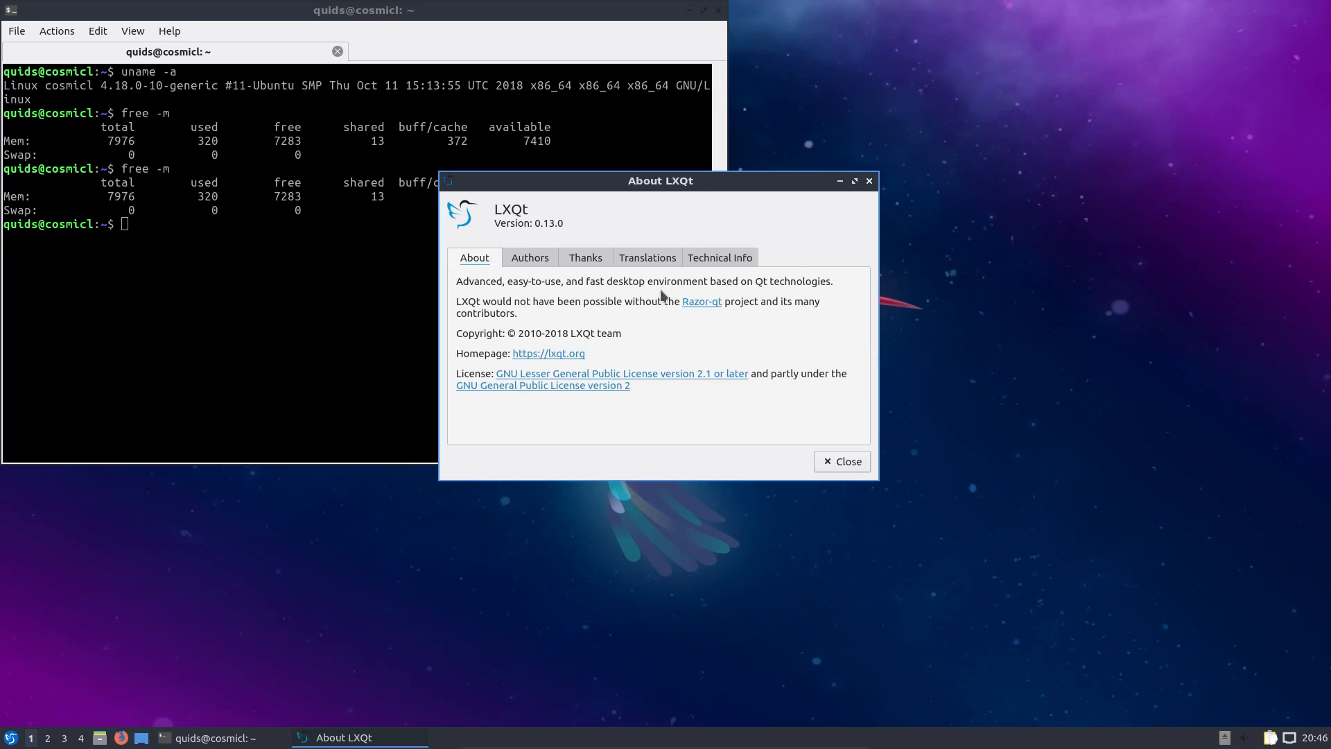
{"action": "mouse_move", "coordinate": [769, 294]}
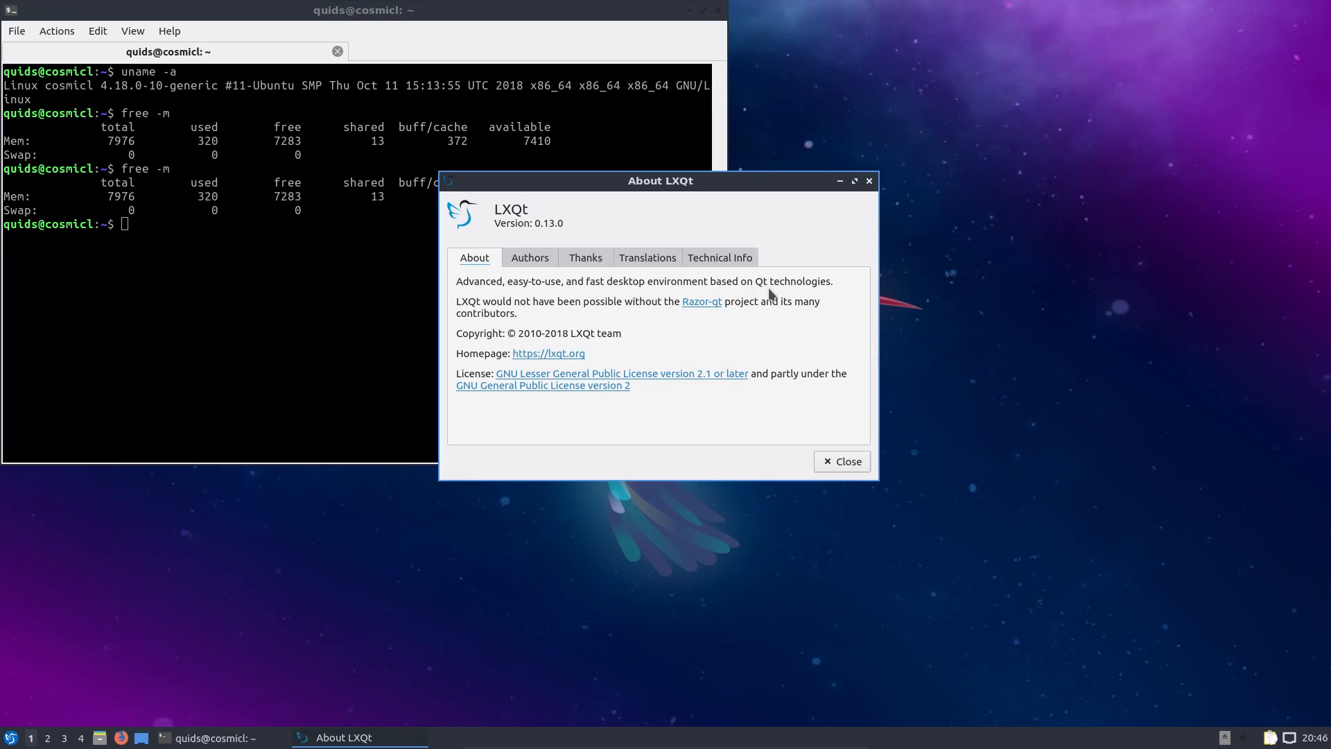
{"action": "left_click", "coordinate": [720, 258]}
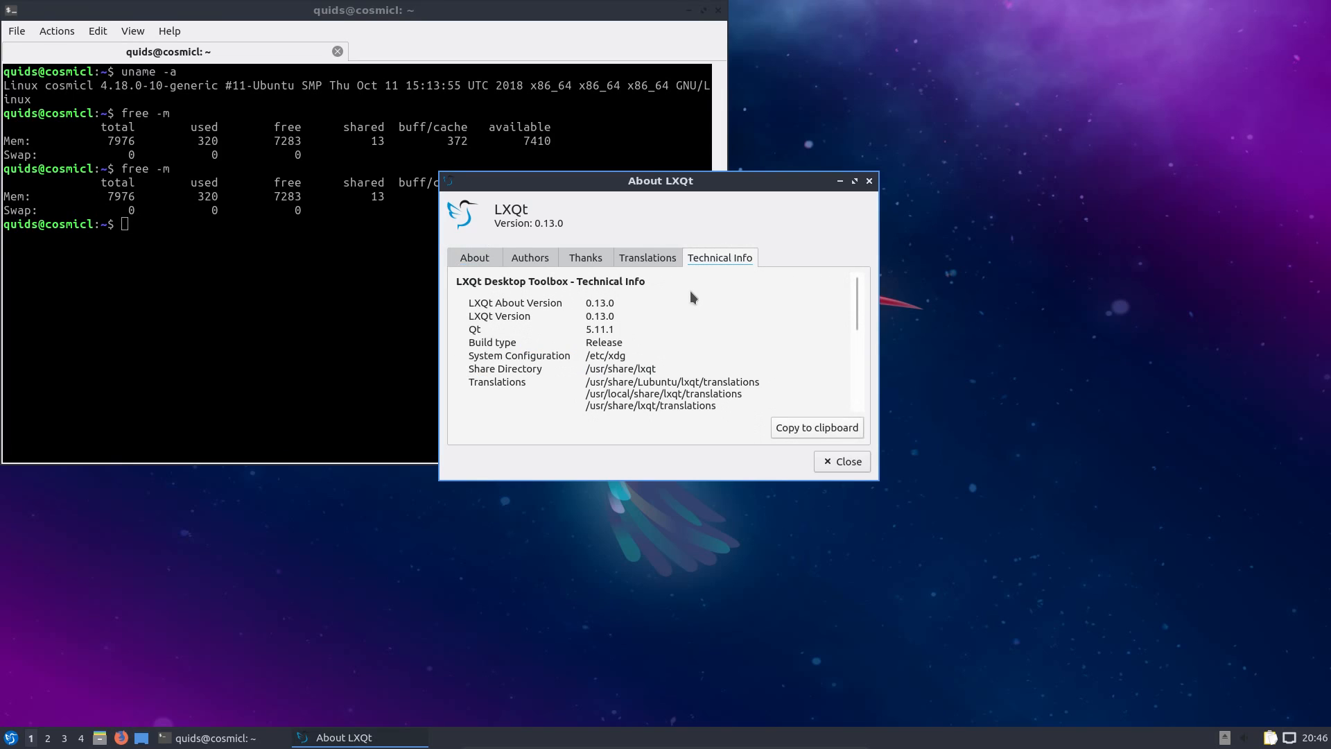
{"action": "mouse_move", "coordinate": [698, 298]}
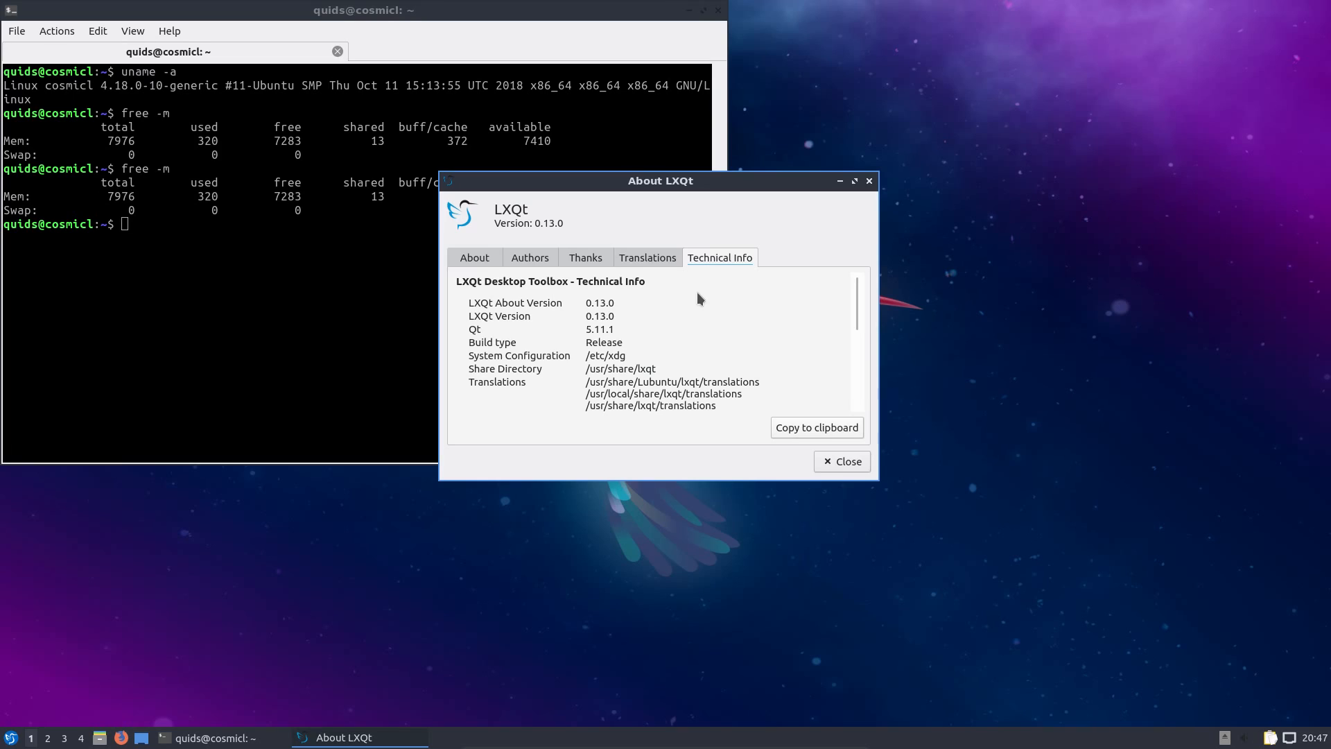
{"action": "mouse_move", "coordinate": [853, 232]}
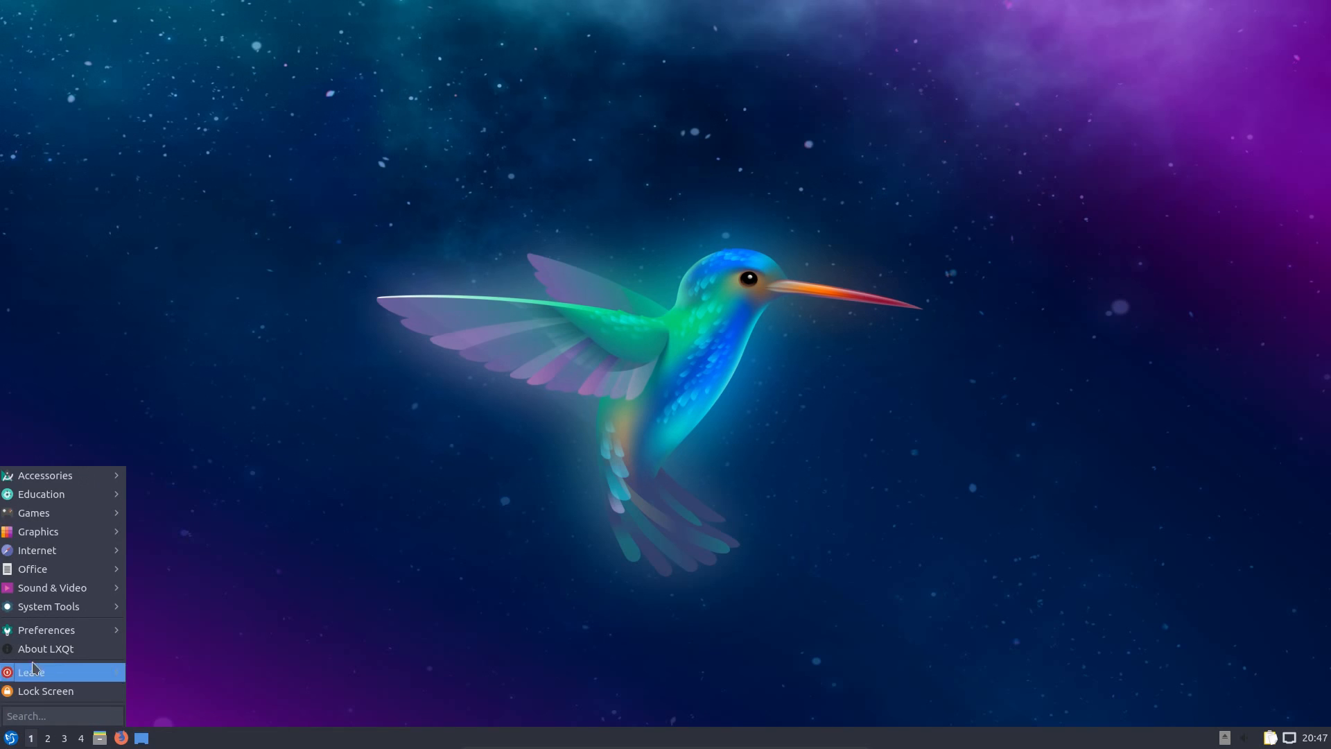
{"action": "mouse_move", "coordinate": [32, 569]}
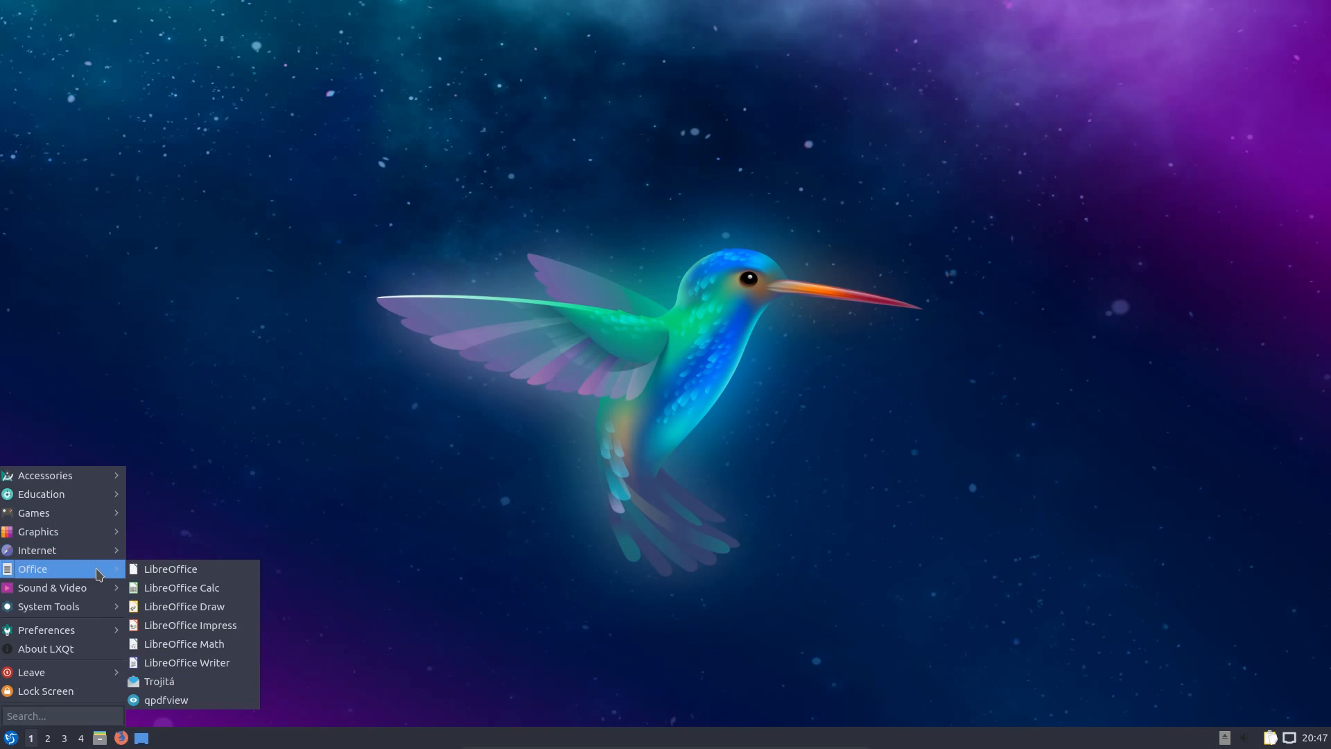
{"action": "mouse_move", "coordinate": [91, 572]}
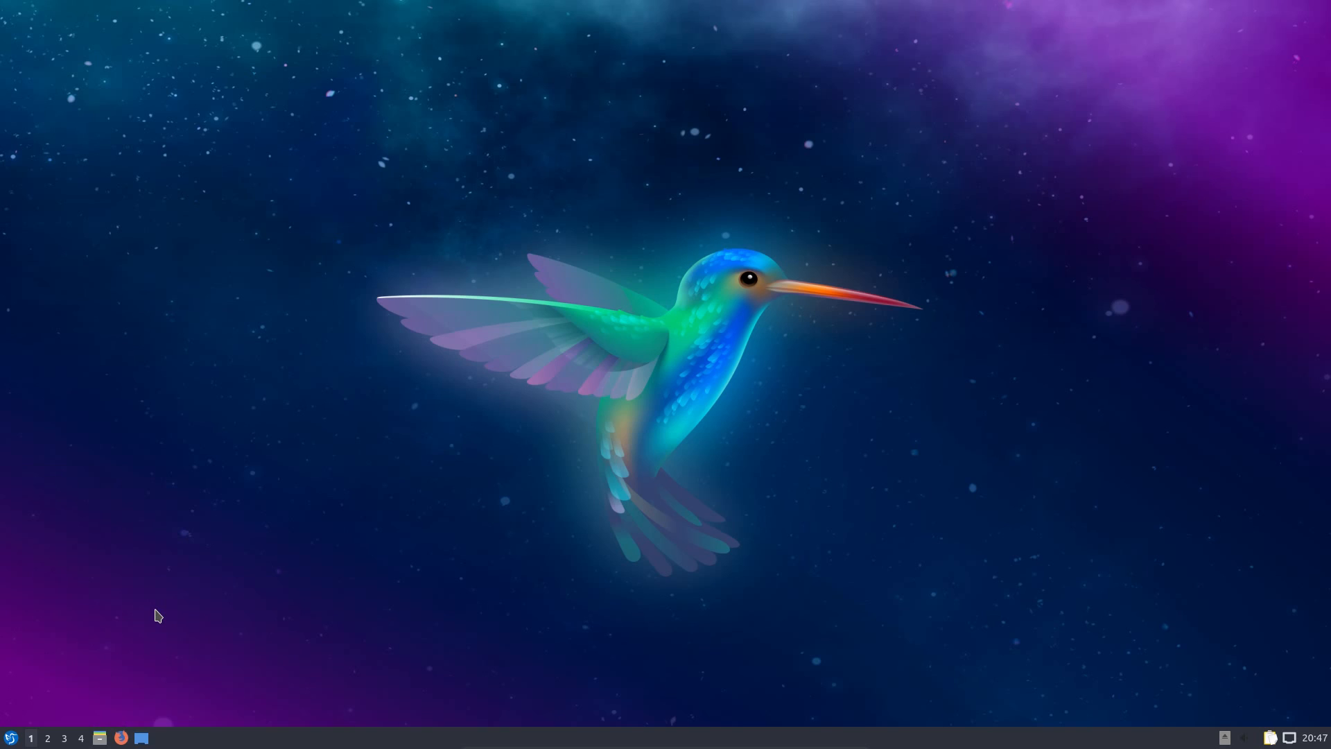
Step: Launch Kdenlive with an untitled HD 1080p 25 fps project and maximize it
{"action": "left_click", "coordinate": [161, 736]}
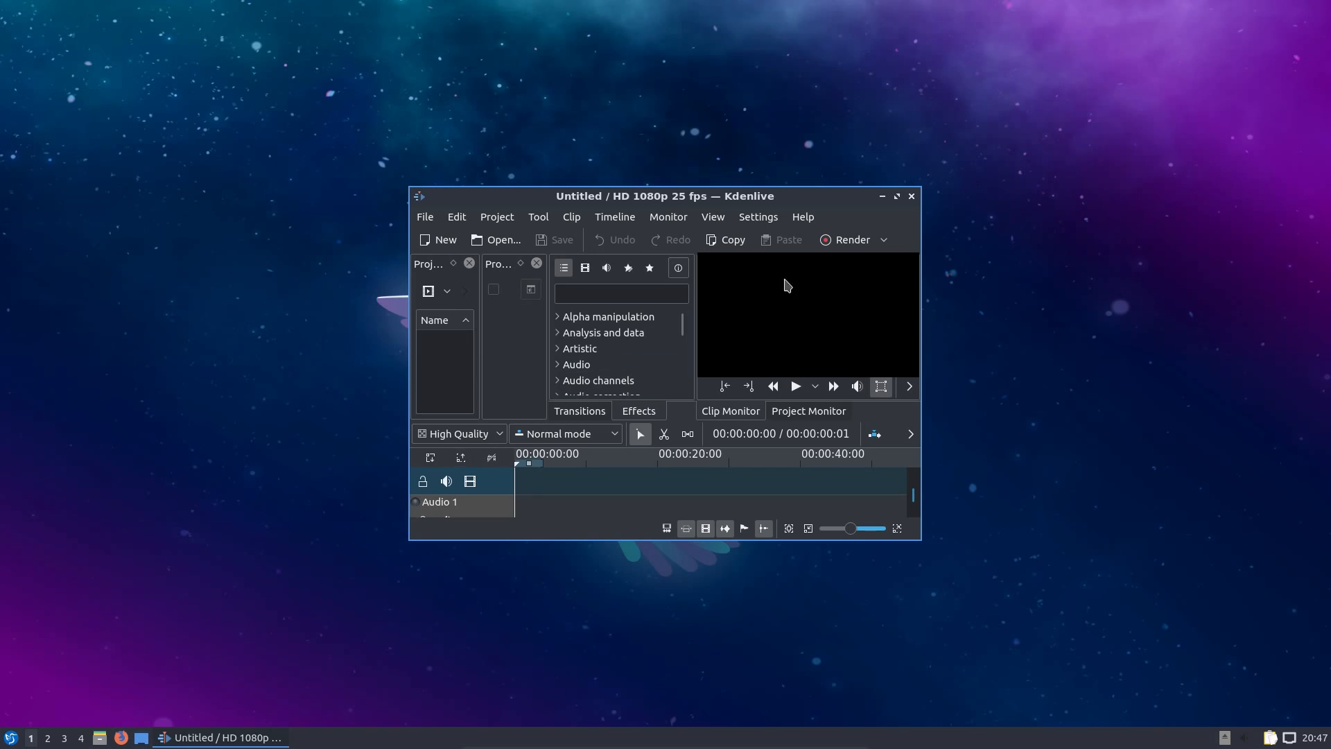
{"action": "left_click", "coordinate": [895, 196]}
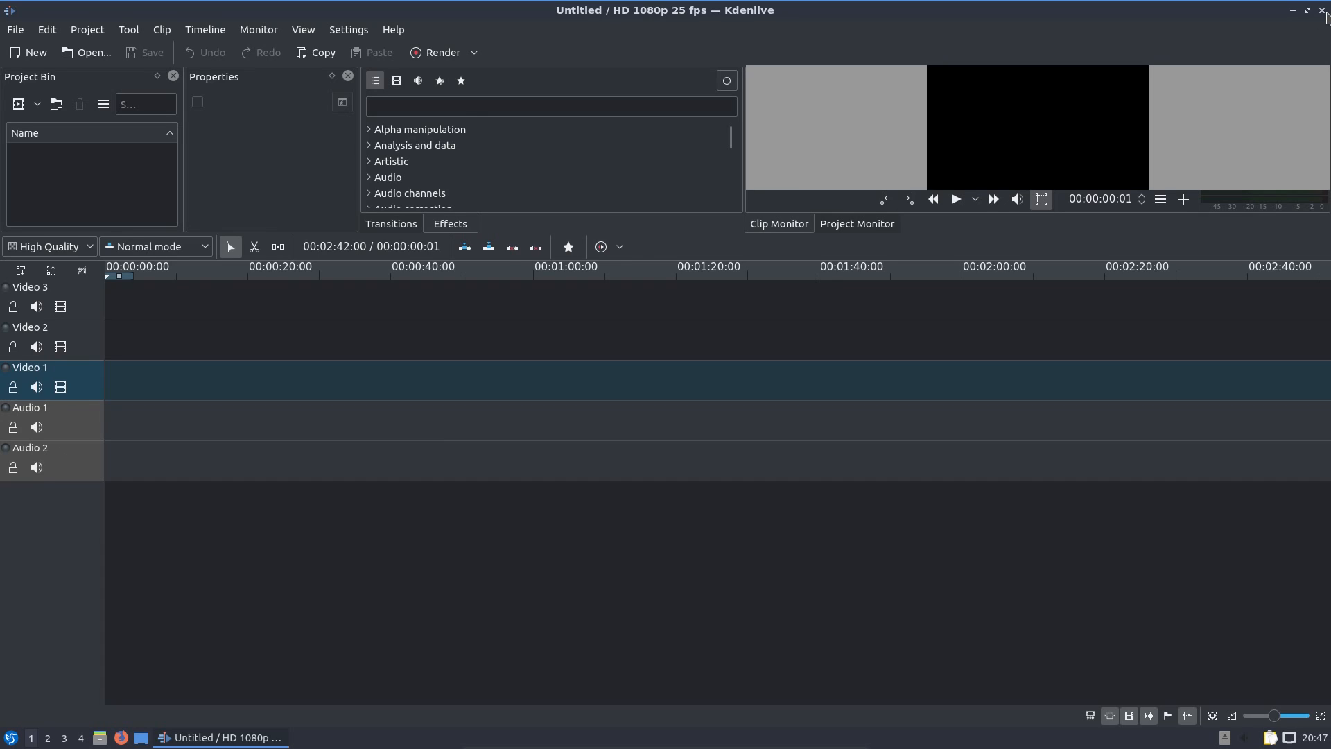
Step: Close Kdenlive, then close Kate's blank untitled document, leaving the desktop empty
{"action": "left_click", "coordinate": [1291, 10]}
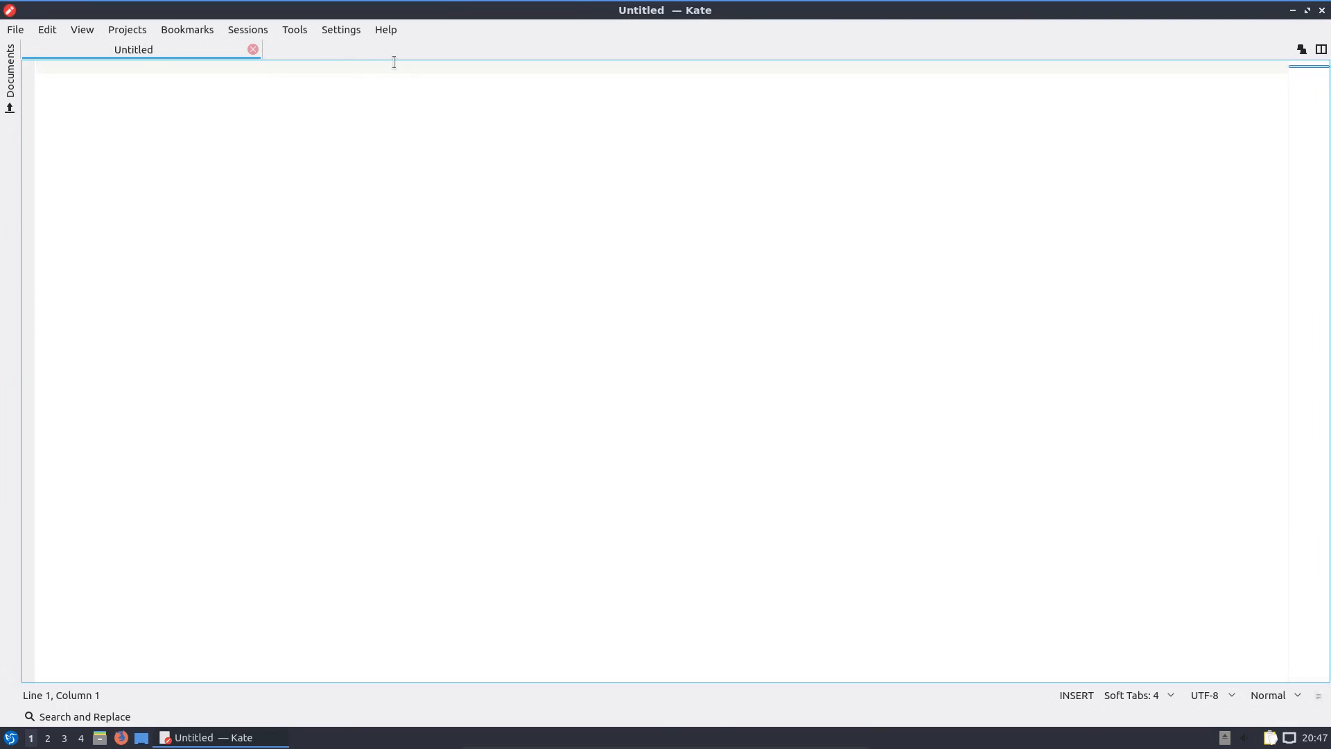
{"action": "left_click", "coordinate": [80, 29]}
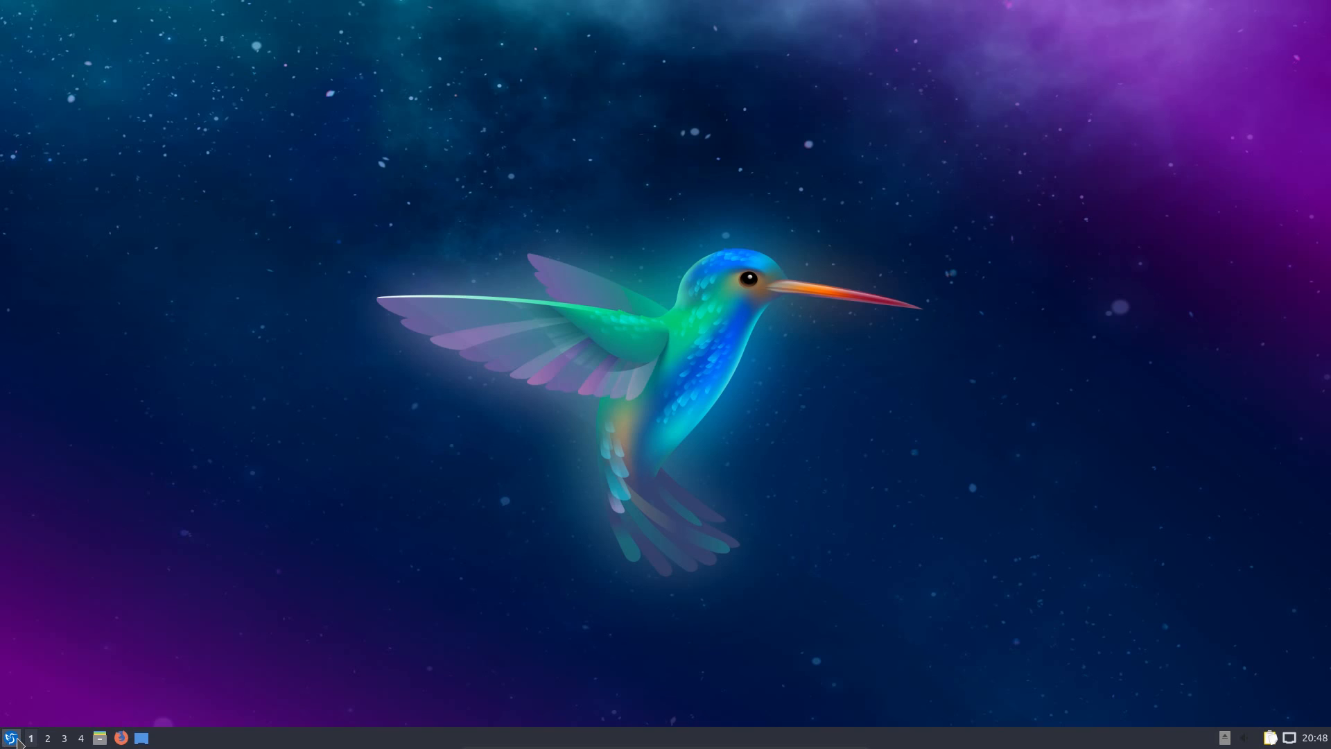
Step: Search the menu and open PCManFM-Qt on the Videos folder with six Rocko's Modern Life episodes
{"action": "left_click", "coordinate": [11, 738]}
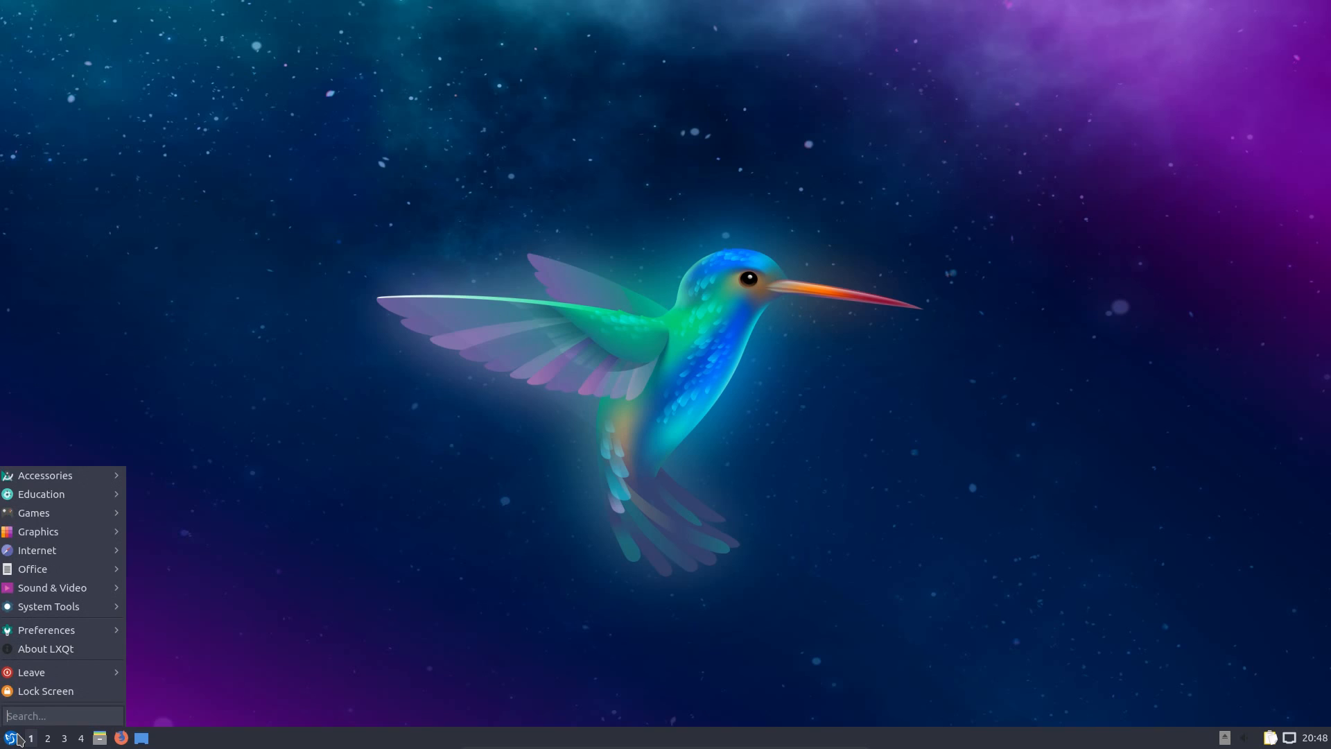
{"action": "mouse_move", "coordinate": [45, 716]}
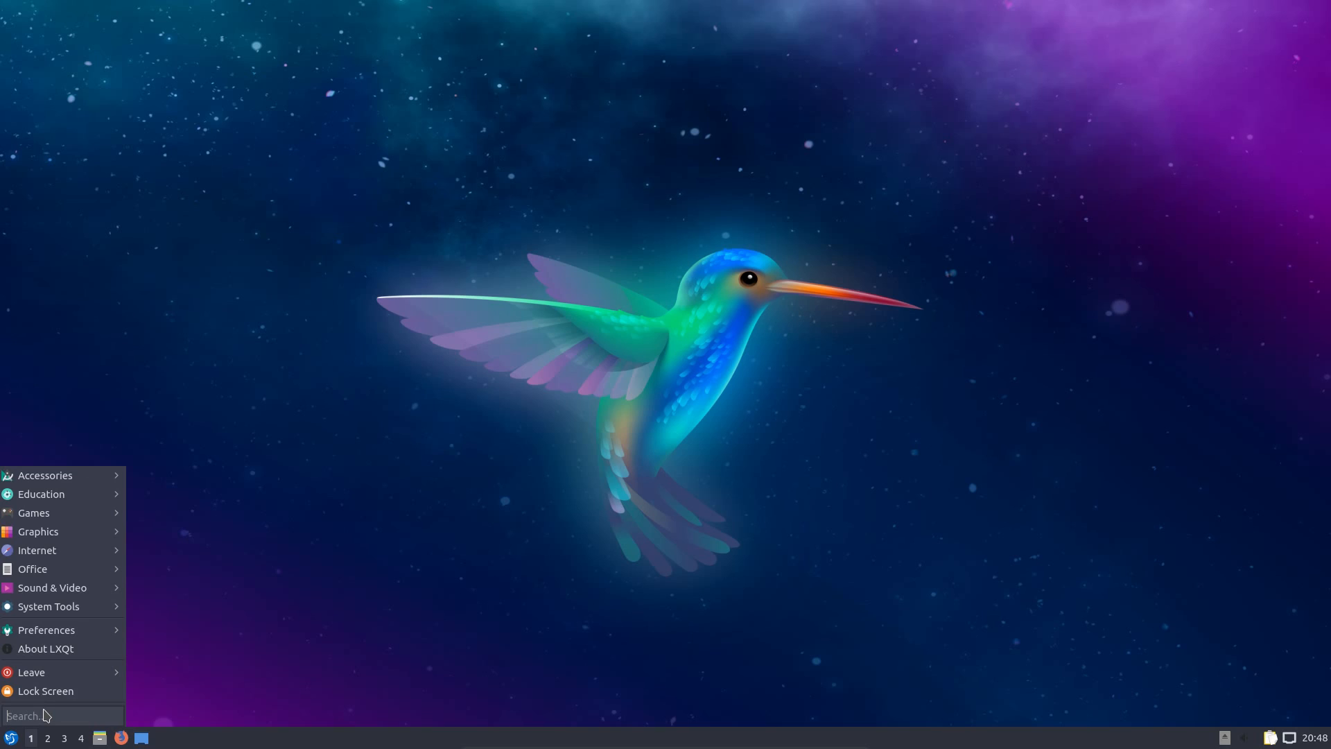
{"action": "type", "text": "rock"}
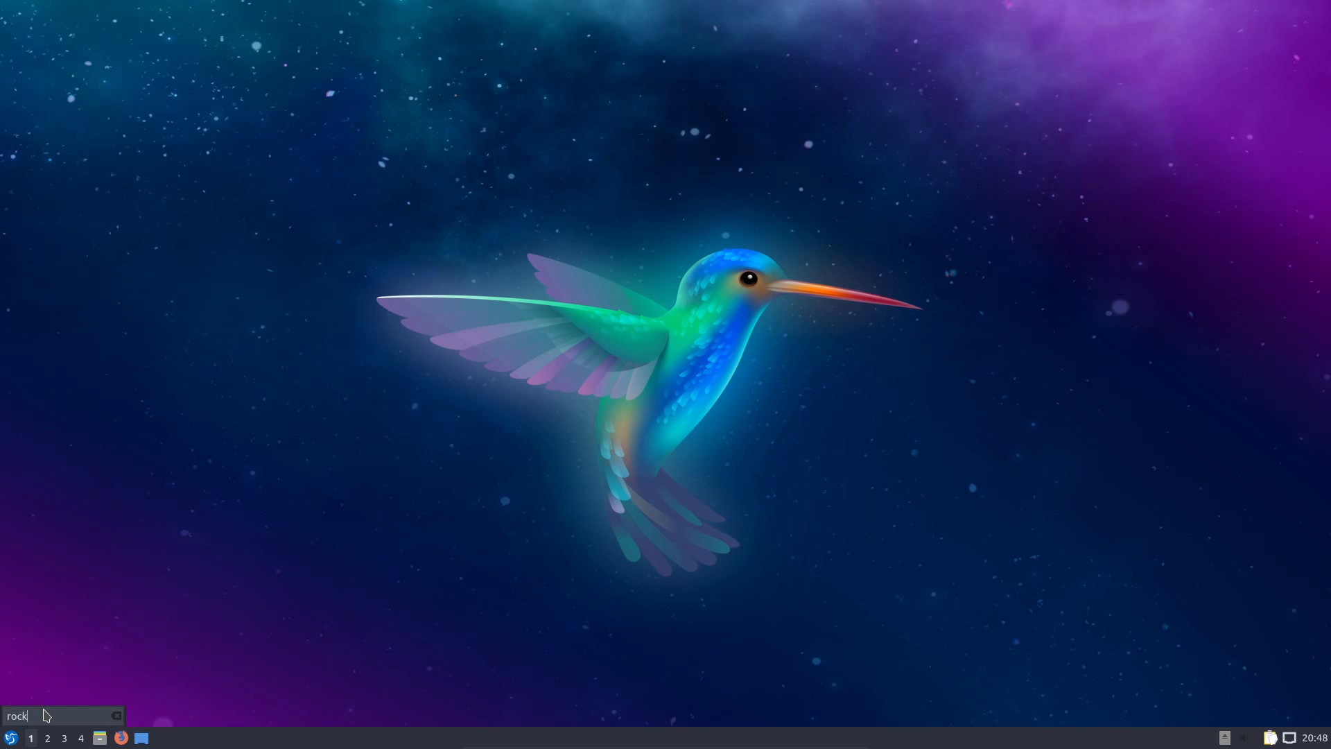
{"action": "type", "text": "vid"}
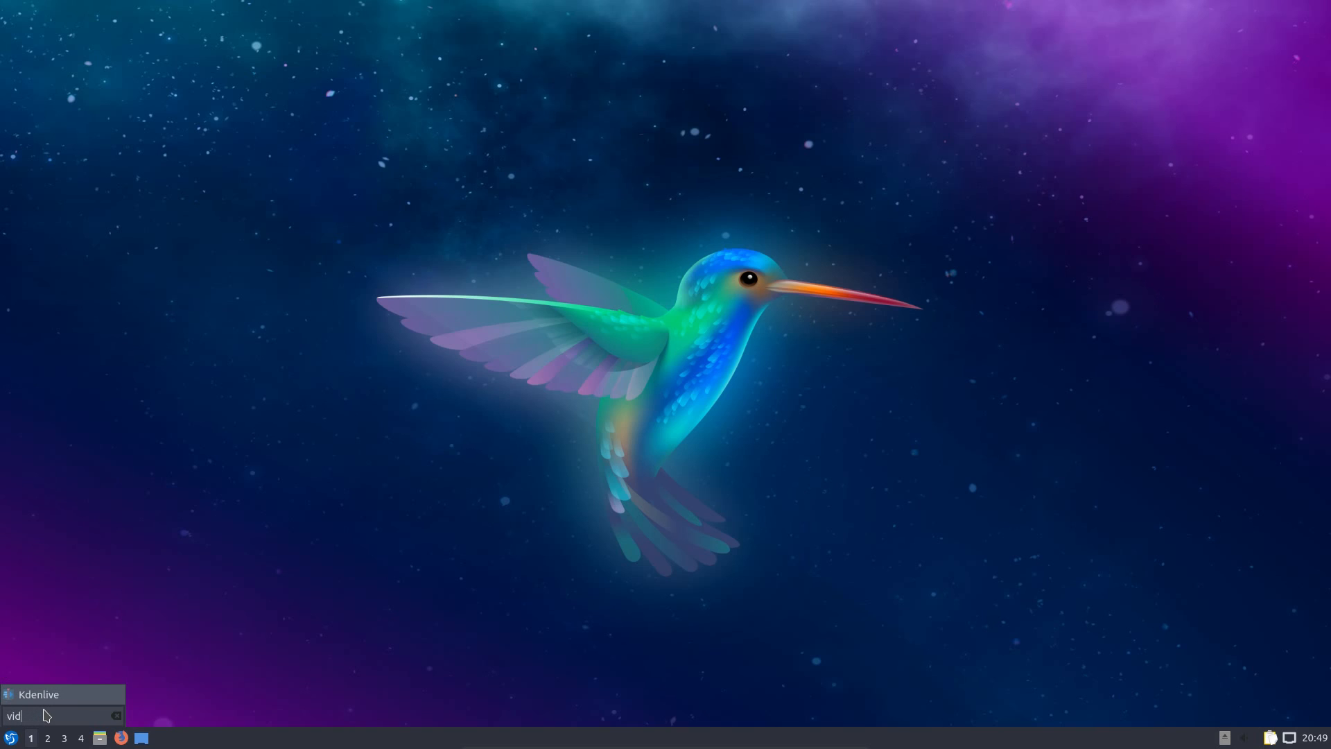
{"action": "type", "text": "e"}
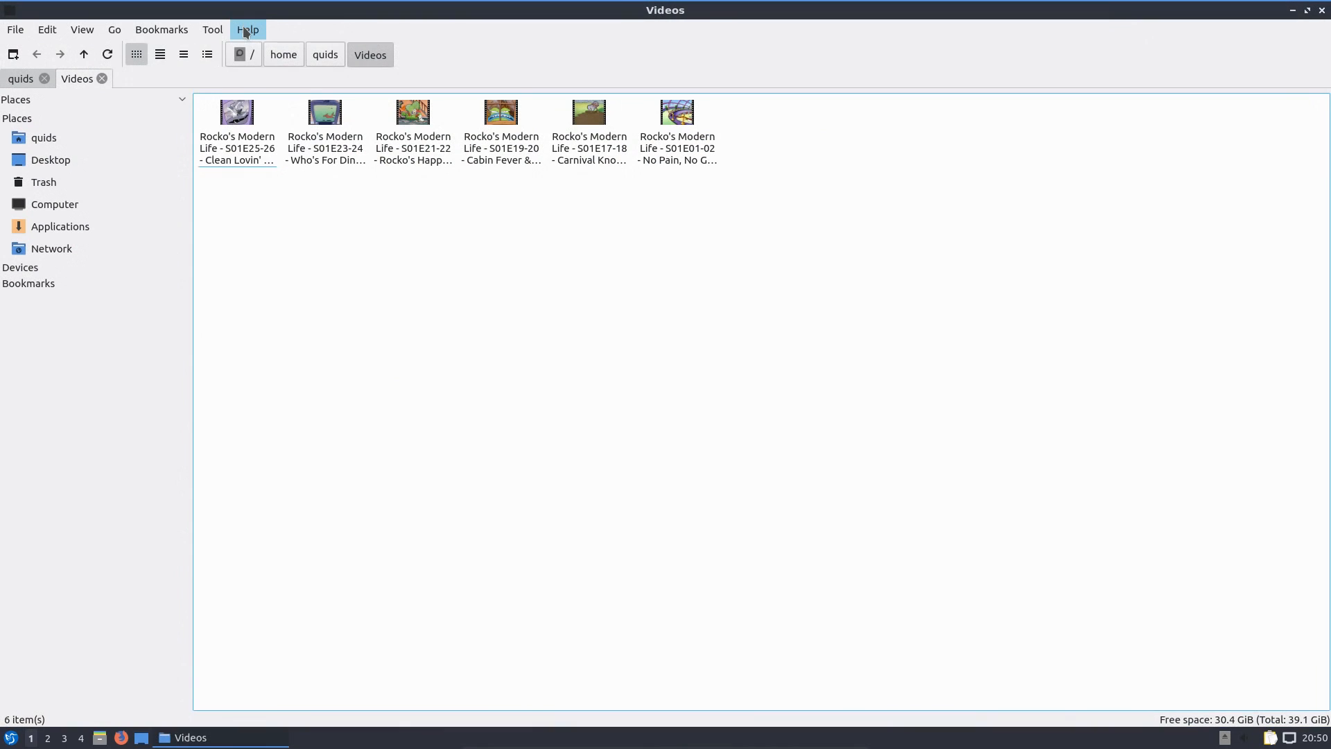
Step: View PCManFM-Qt's About dialog showing version 0.13.0 and dismiss it
{"action": "left_click", "coordinate": [247, 29]}
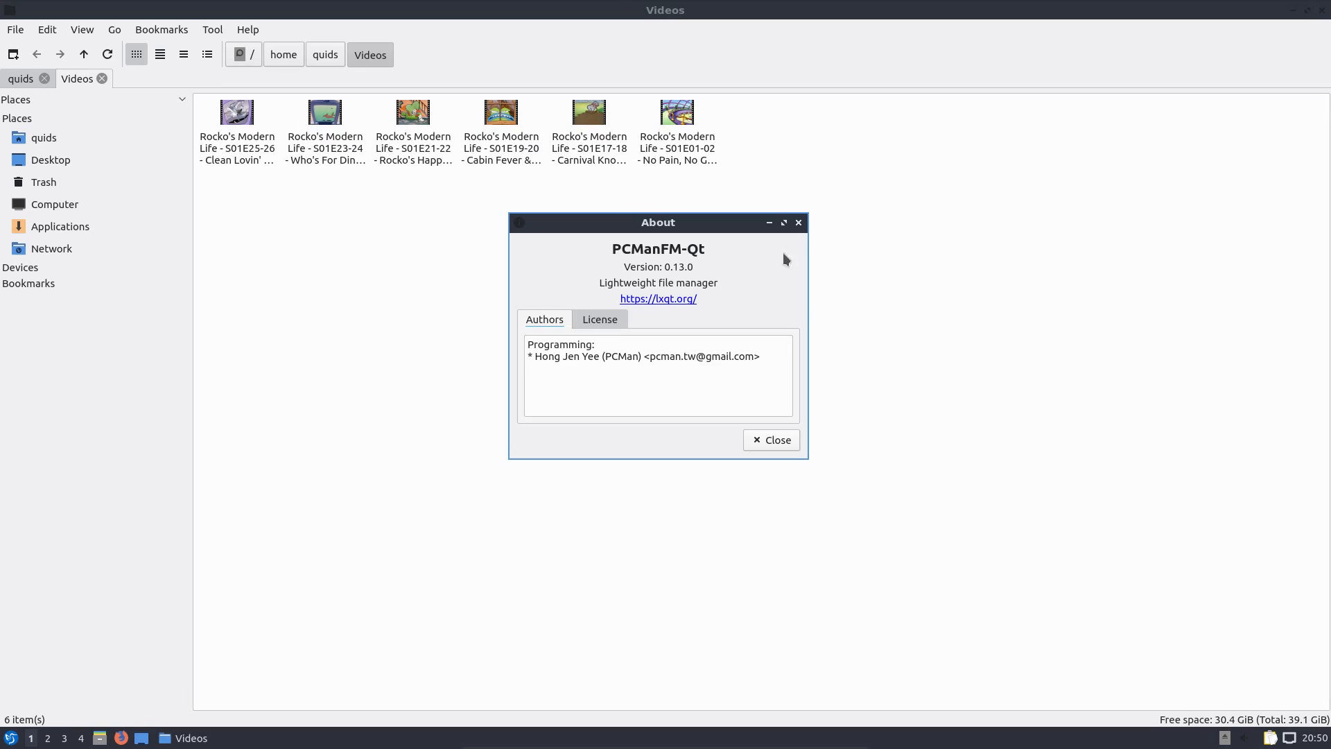
{"action": "left_click", "coordinate": [770, 440]}
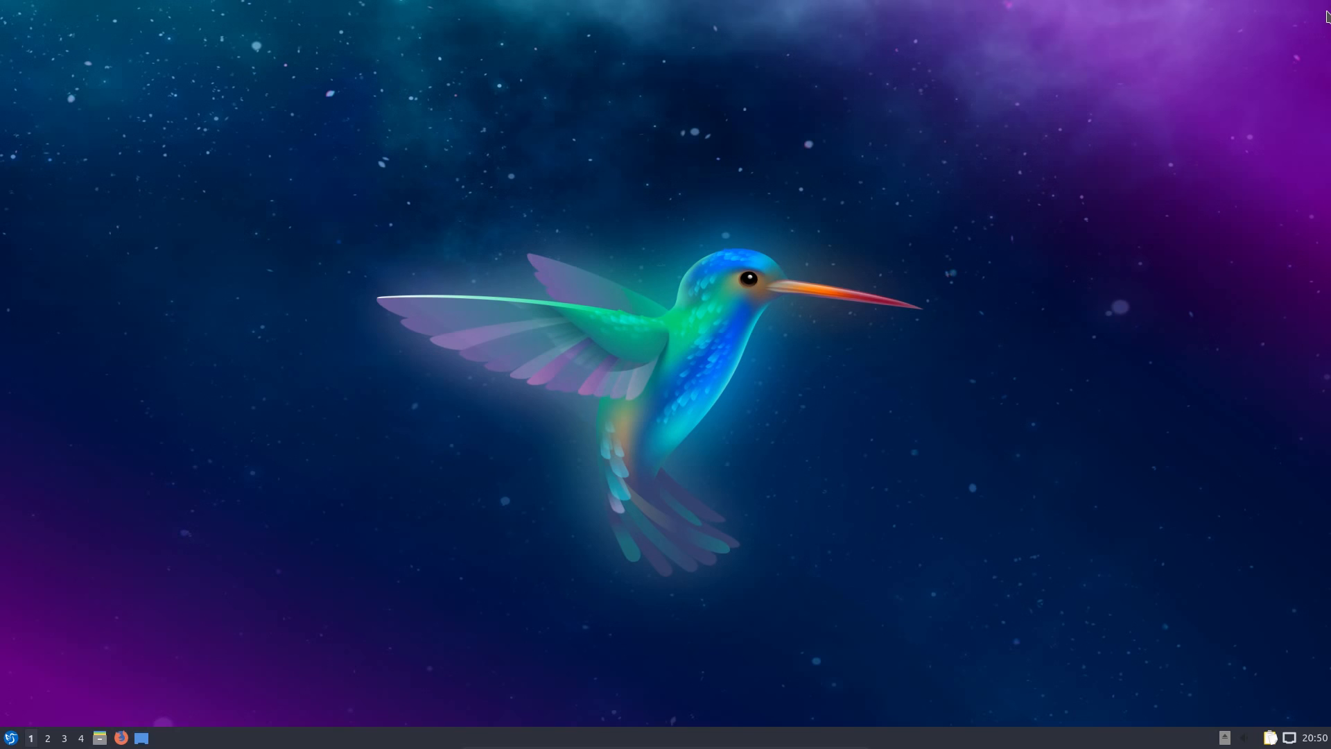
{"action": "left_click", "coordinate": [11, 737]}
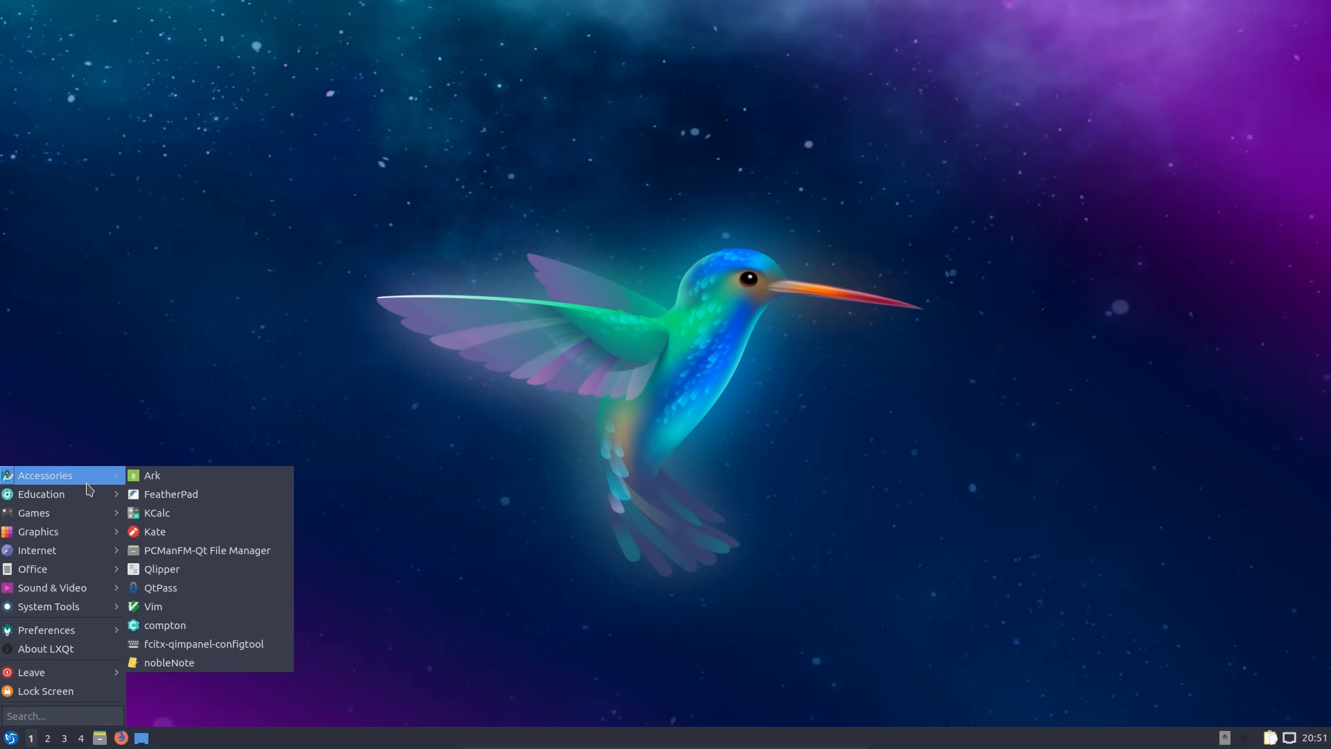
{"action": "mouse_move", "coordinate": [40, 494]}
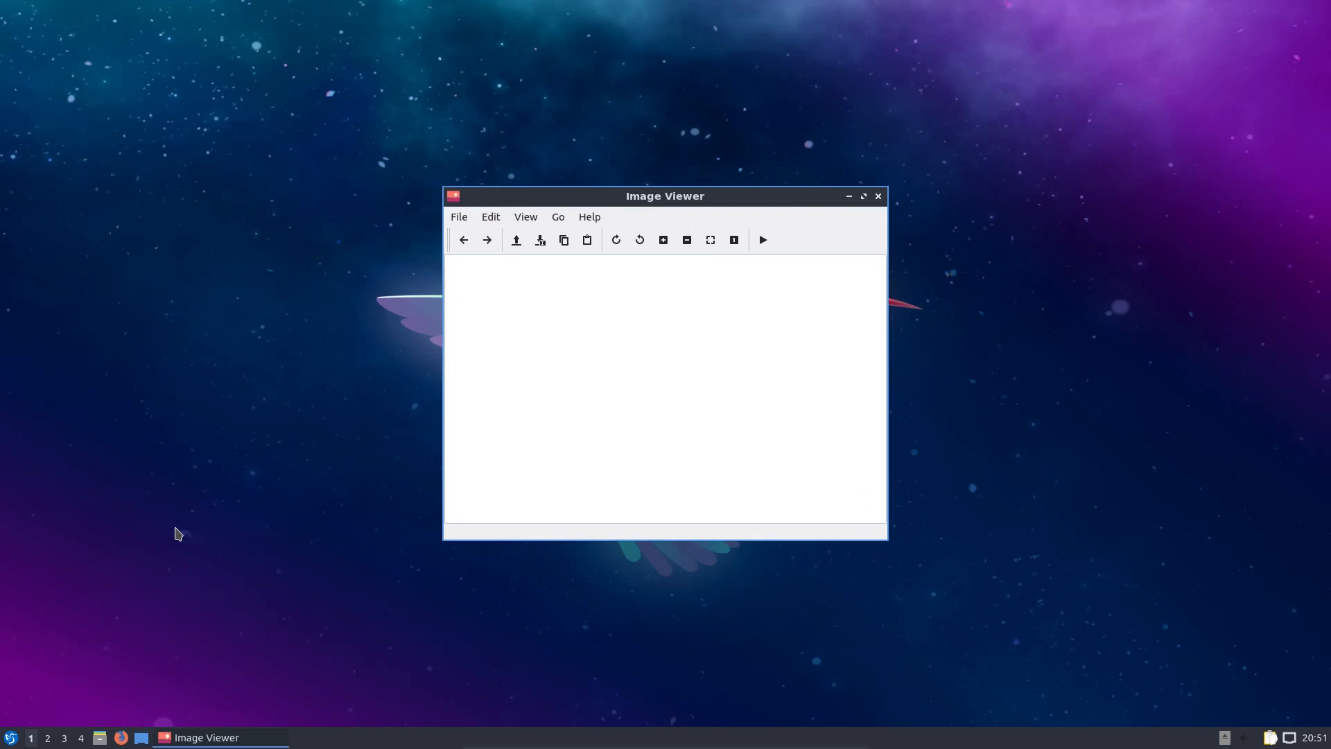
{"action": "left_click", "coordinate": [588, 217]}
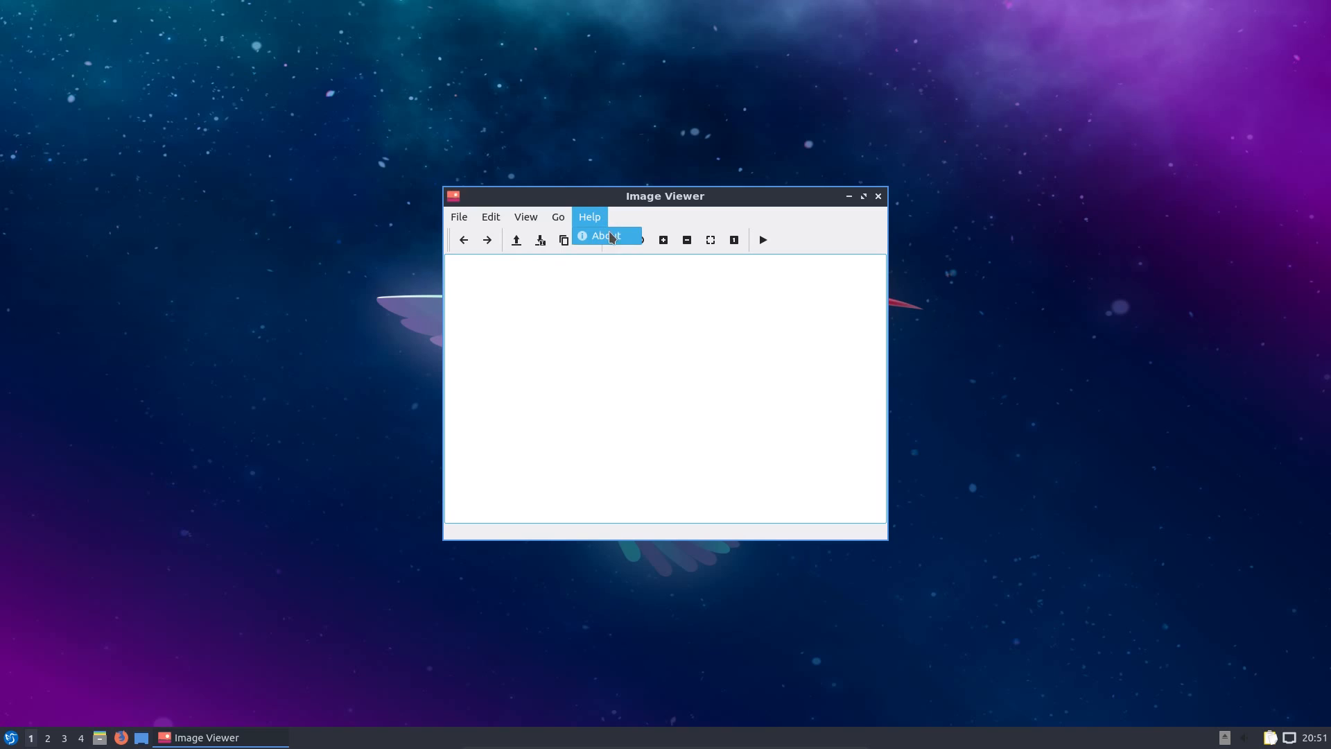
{"action": "left_click", "coordinate": [605, 236]}
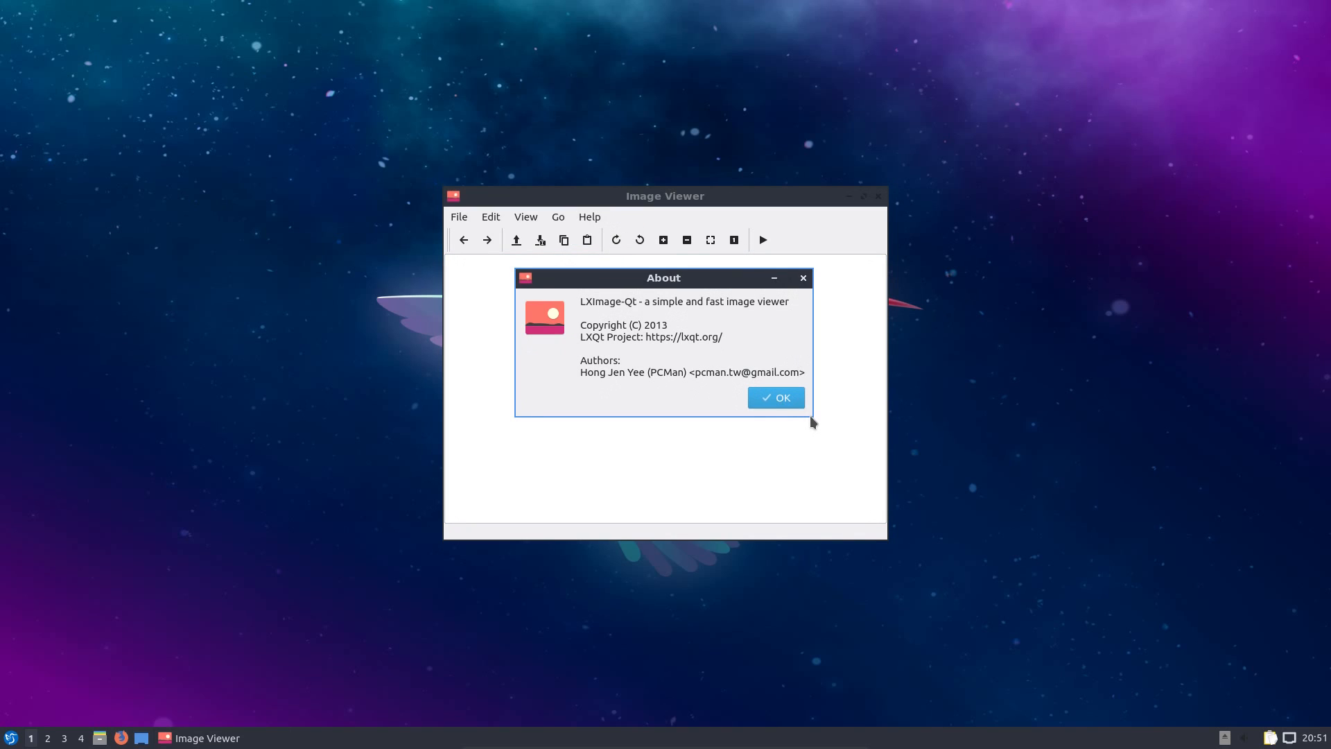
{"action": "mouse_move", "coordinate": [607, 308]}
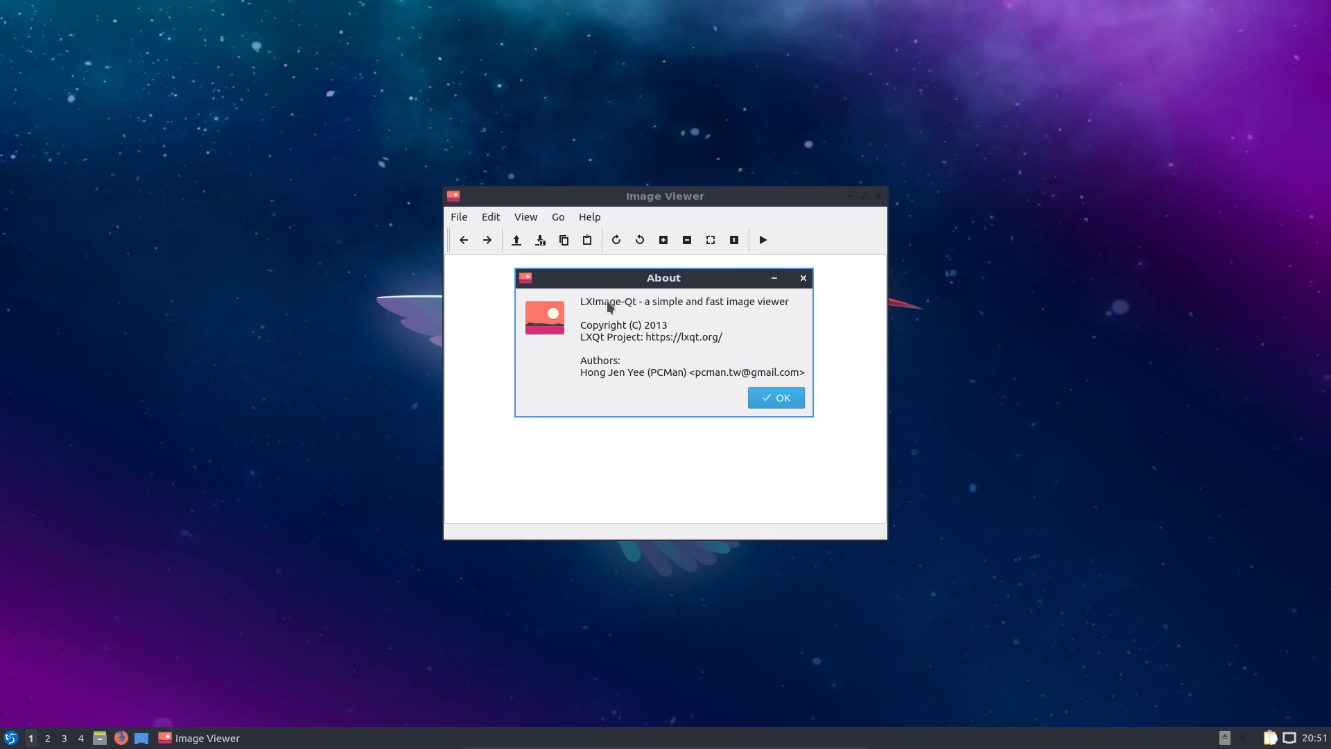
{"action": "mouse_move", "coordinate": [765, 384]}
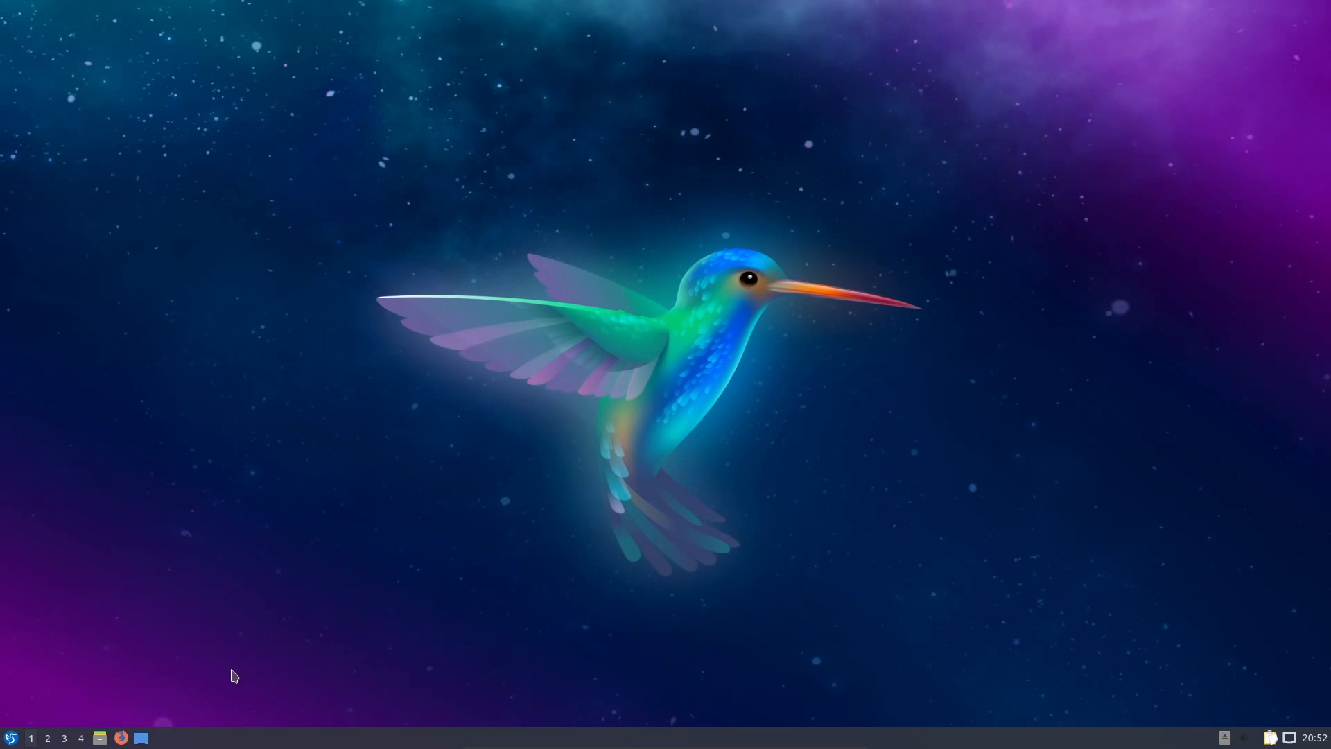
{"action": "left_click", "coordinate": [11, 737]}
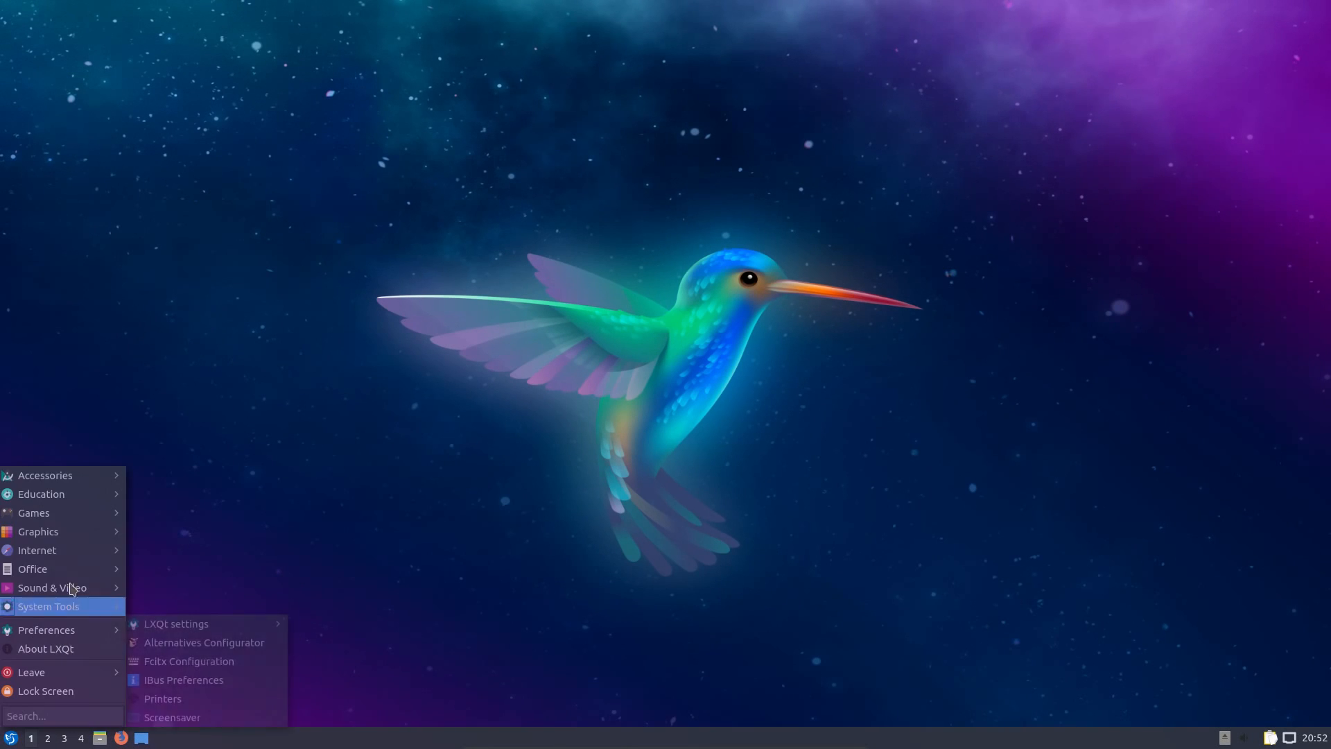
{"action": "mouse_move", "coordinate": [36, 550]}
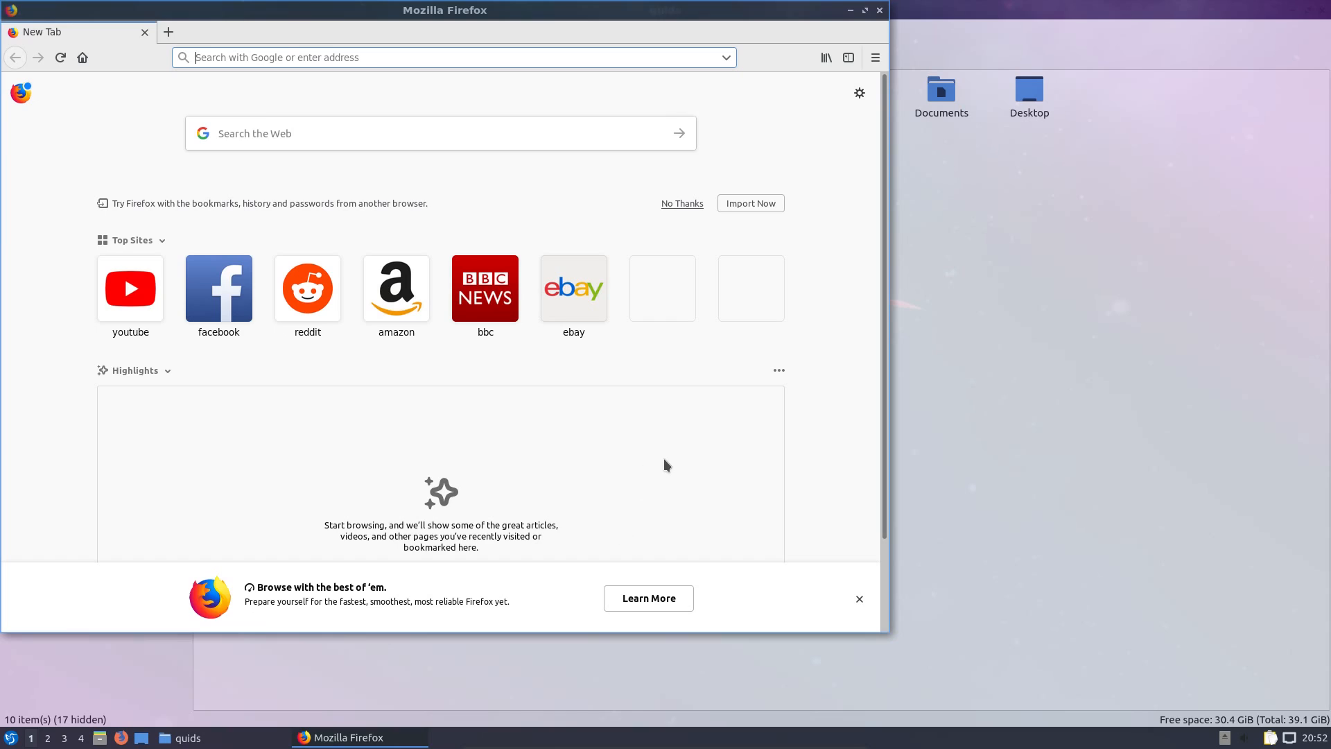
{"action": "mouse_move", "coordinate": [1106, 406]}
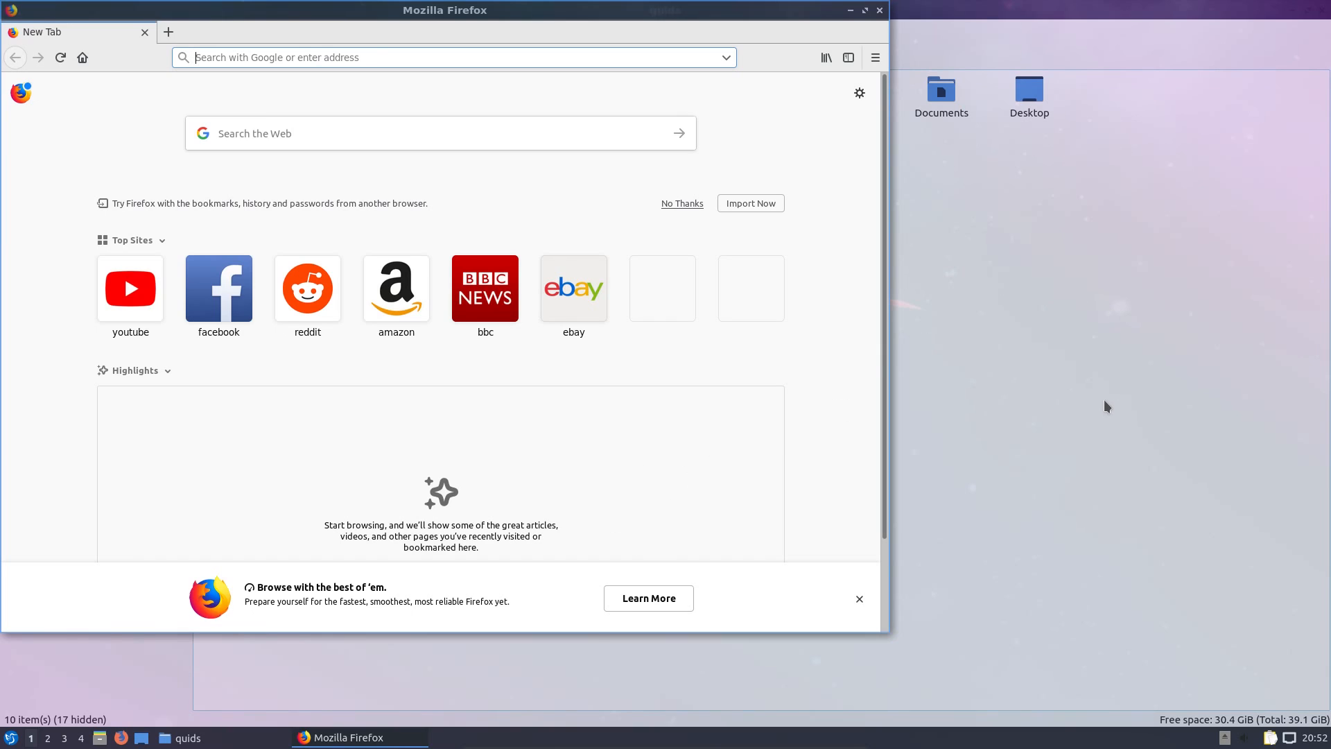
{"action": "mouse_move", "coordinate": [1022, 23]}
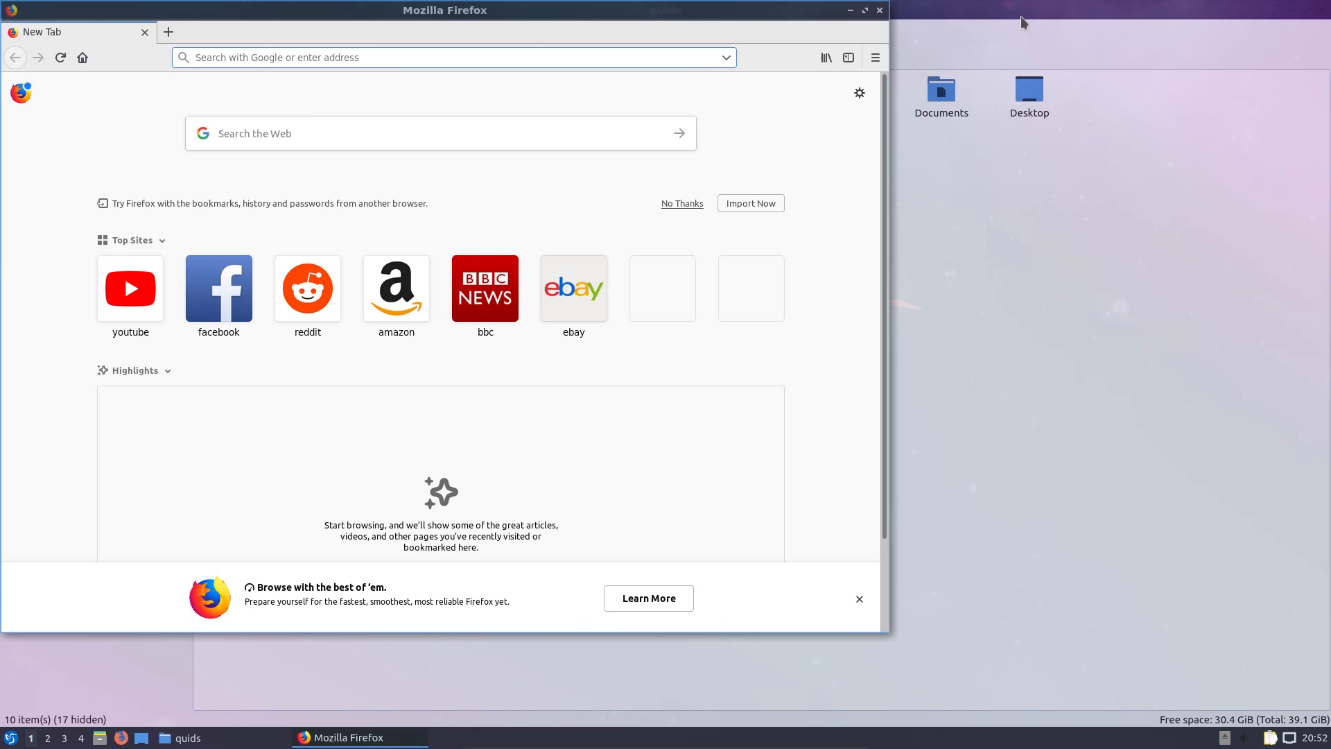
{"action": "mouse_move", "coordinate": [1018, 15]}
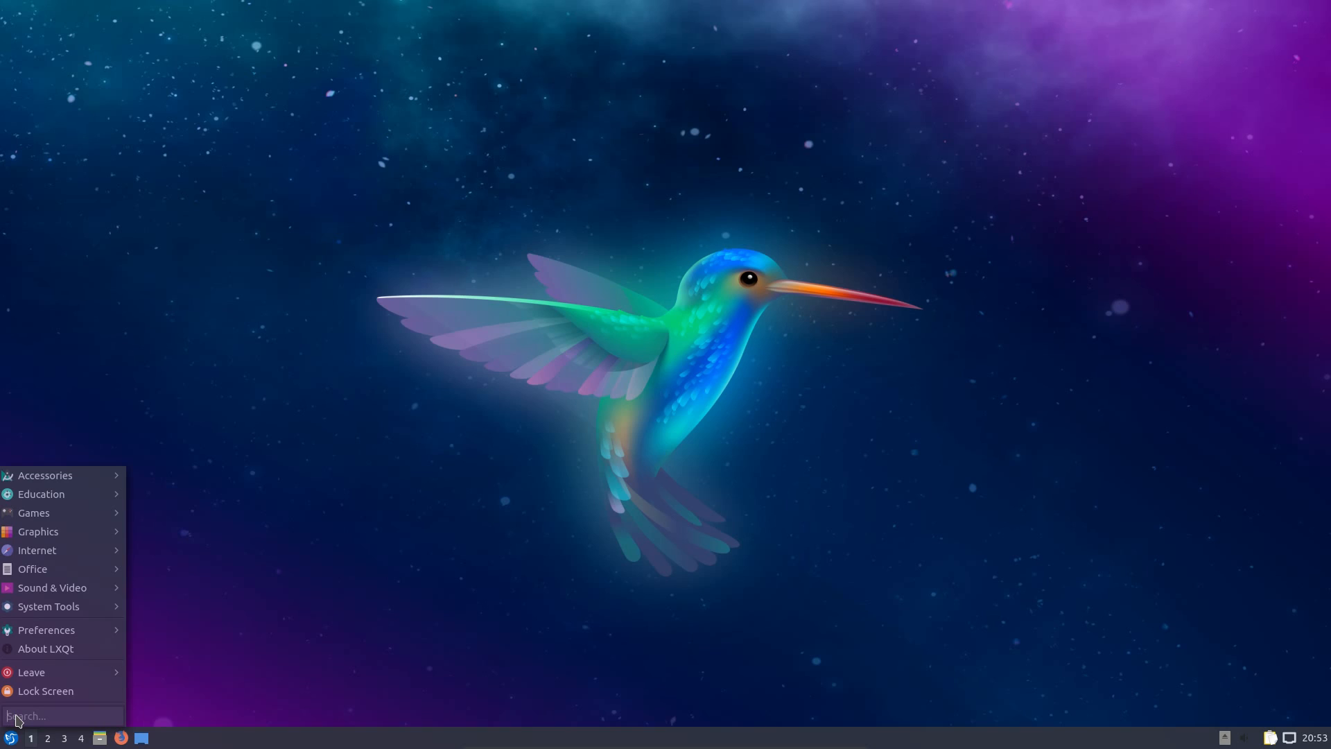
{"action": "left_click", "coordinate": [47, 738]}
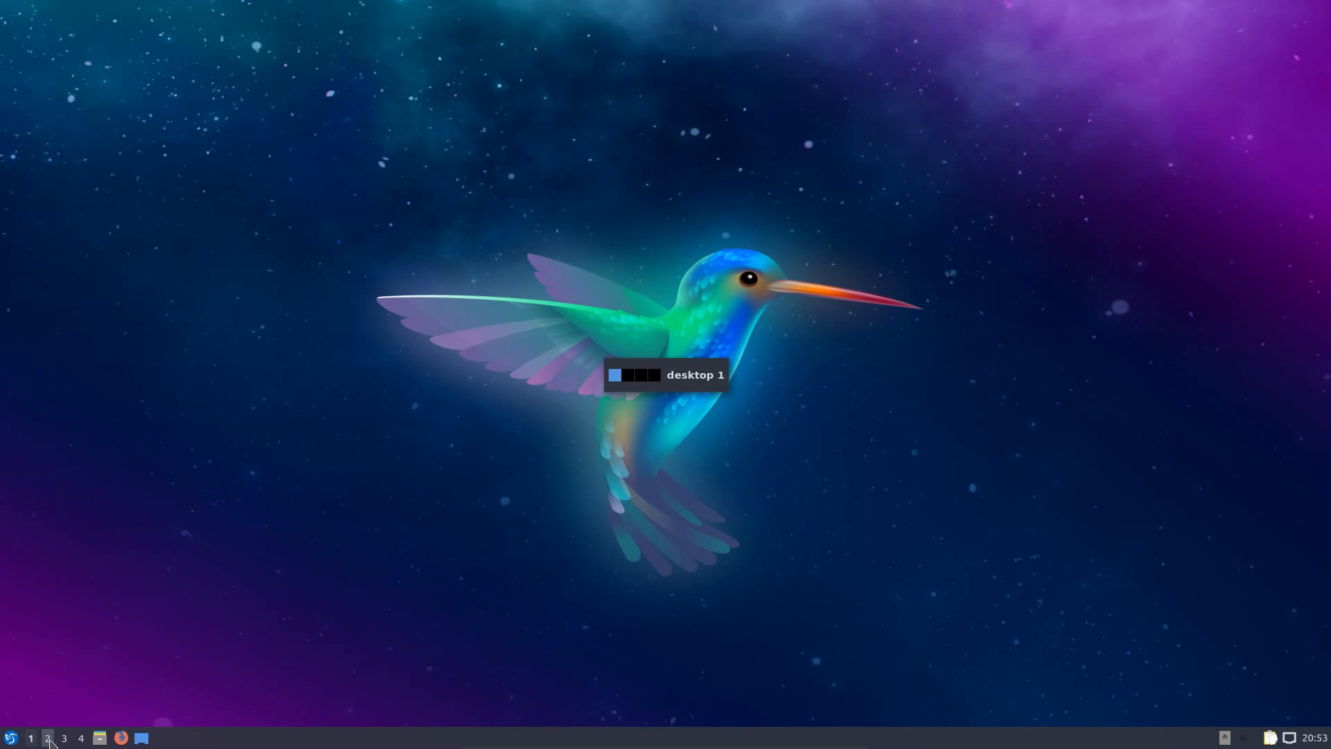
Step: Switch to virtual desktop 2 and back to desktop 1, then bring up the application menu
{"action": "left_click", "coordinate": [47, 738]}
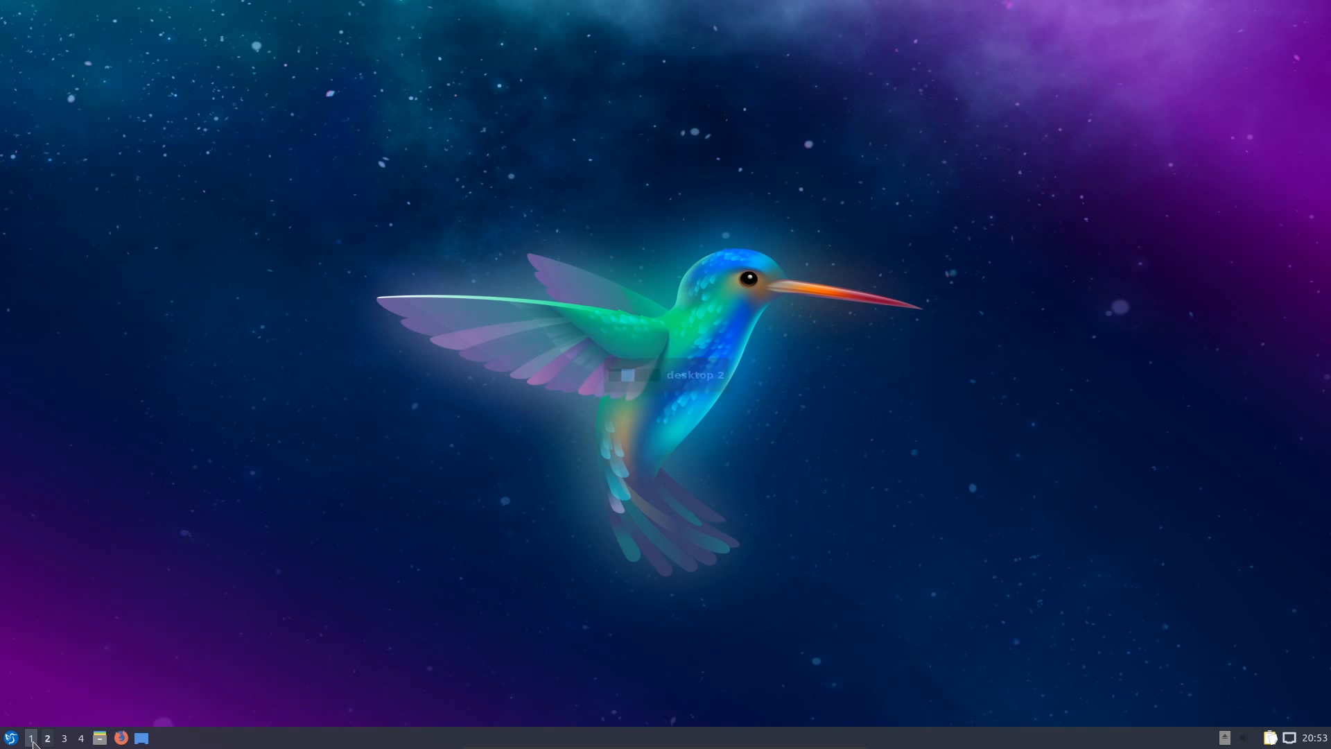
{"action": "left_click", "coordinate": [31, 737]}
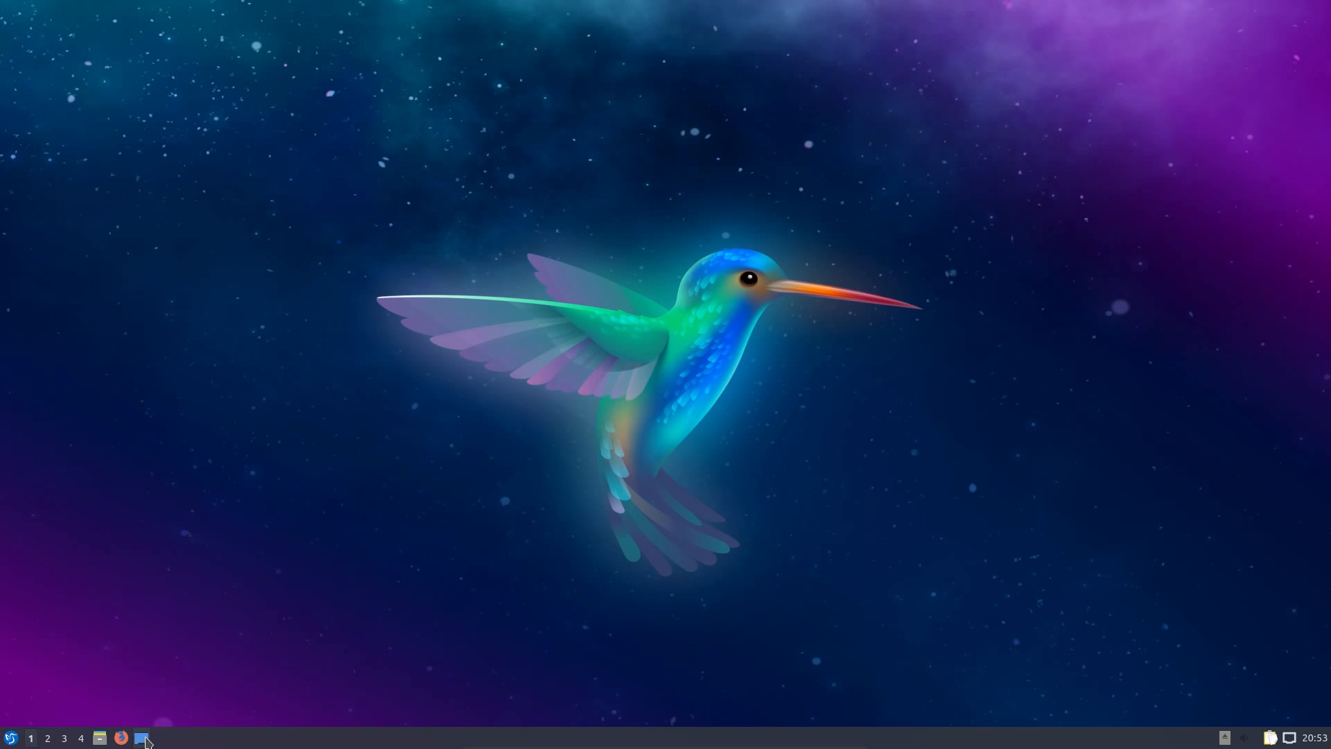
{"action": "mouse_move", "coordinate": [1225, 740]}
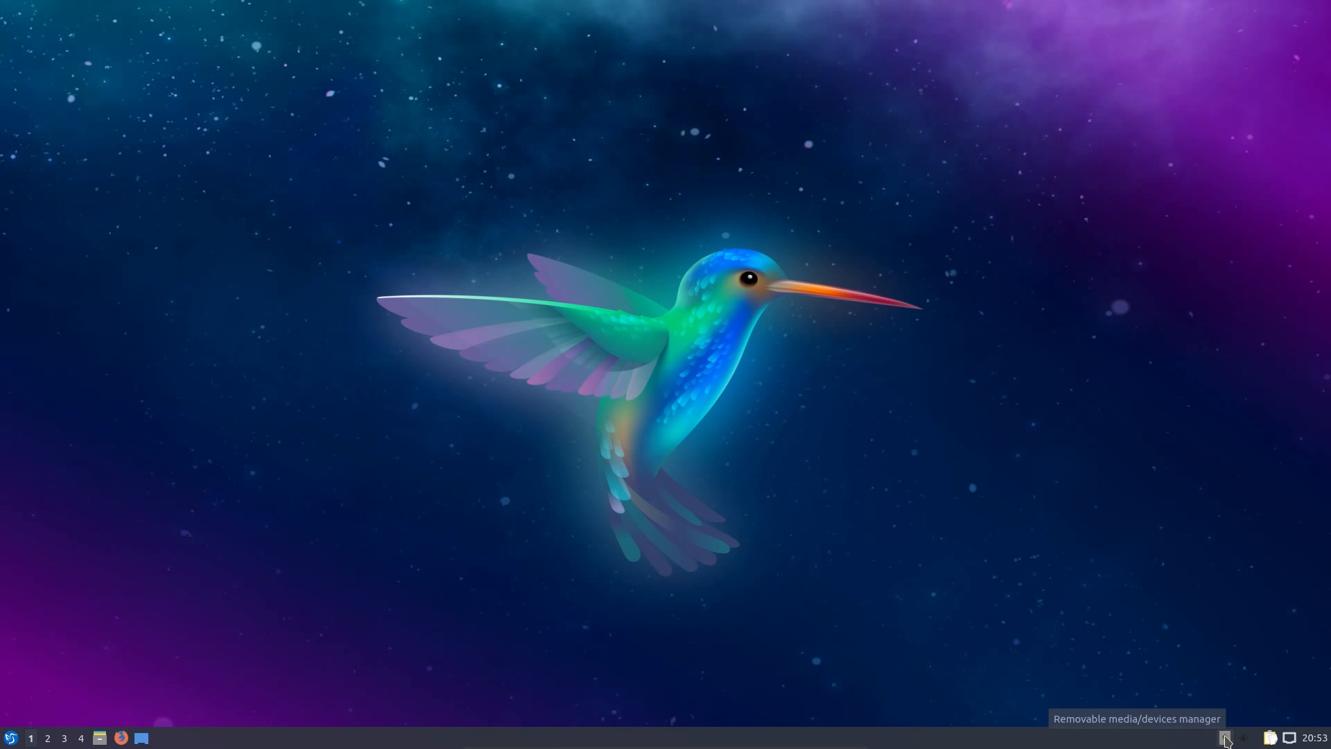
{"action": "mouse_move", "coordinate": [1233, 742]}
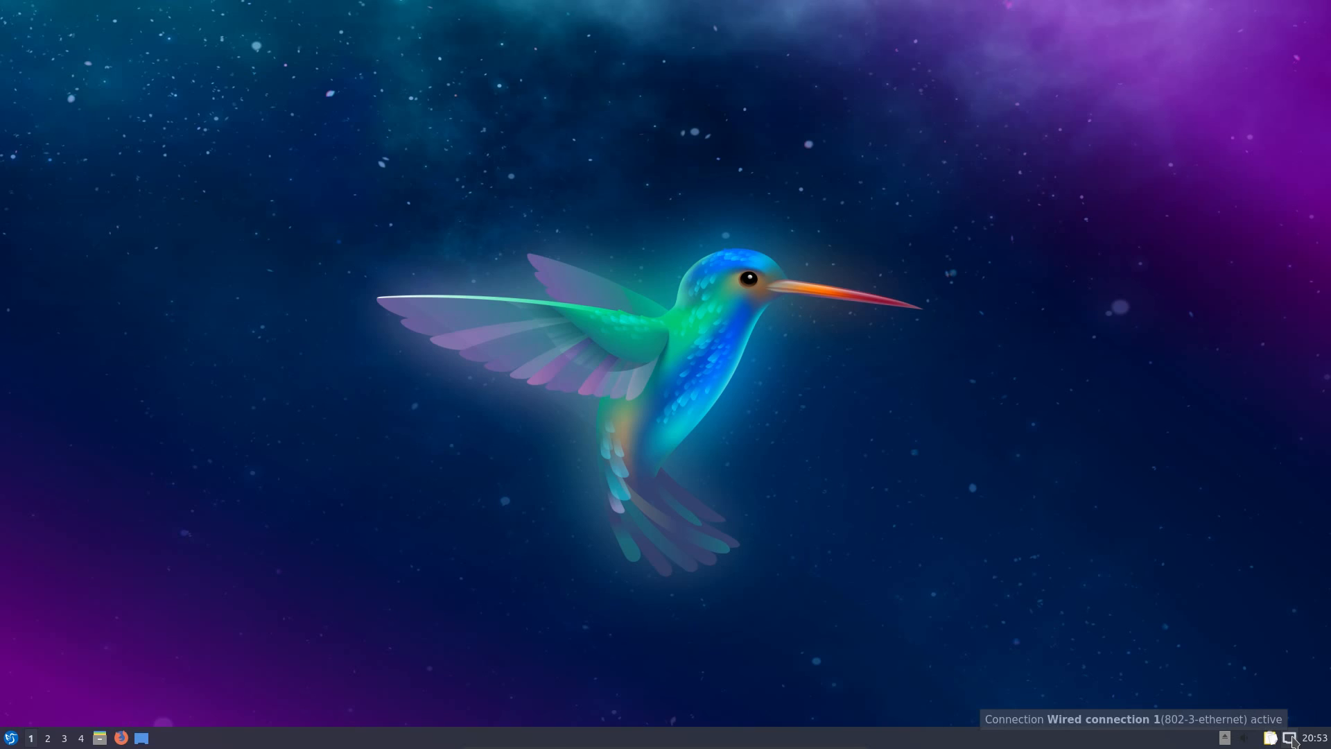
{"action": "left_click", "coordinate": [1313, 738]}
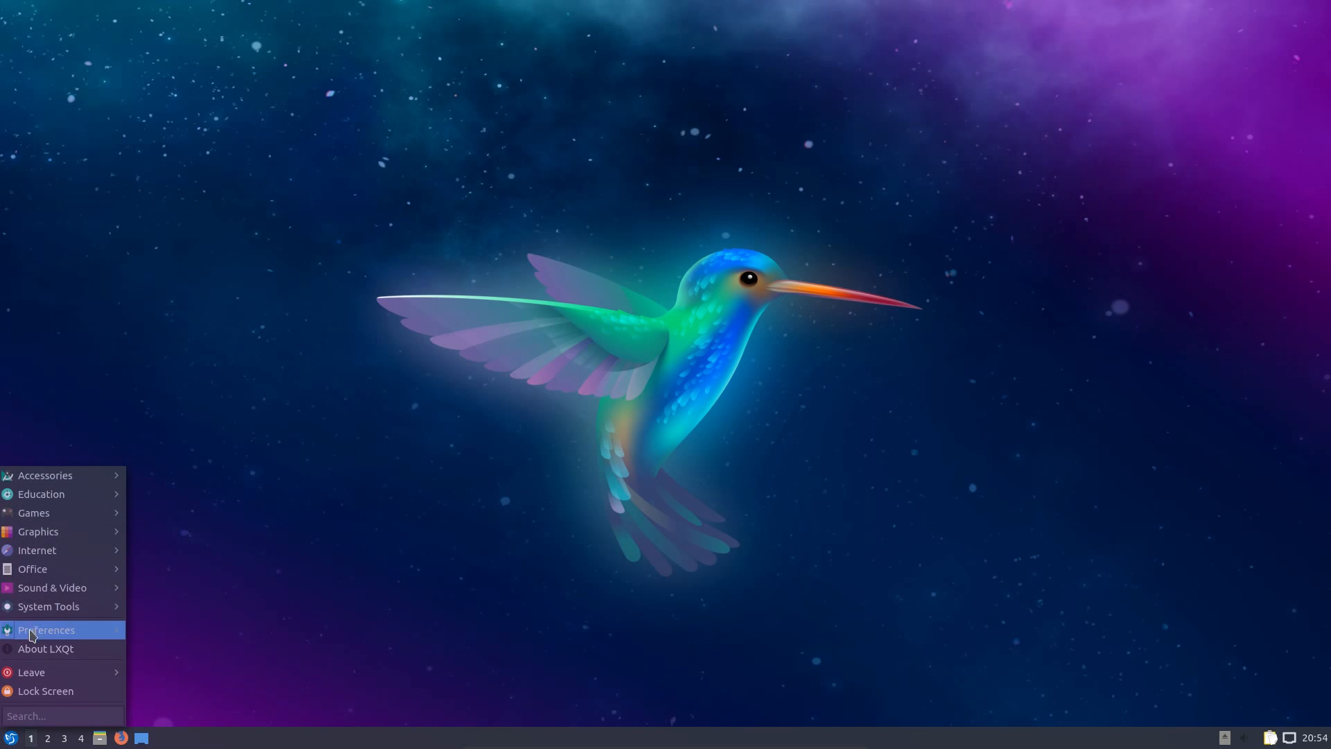
{"action": "mouse_move", "coordinate": [32, 569]}
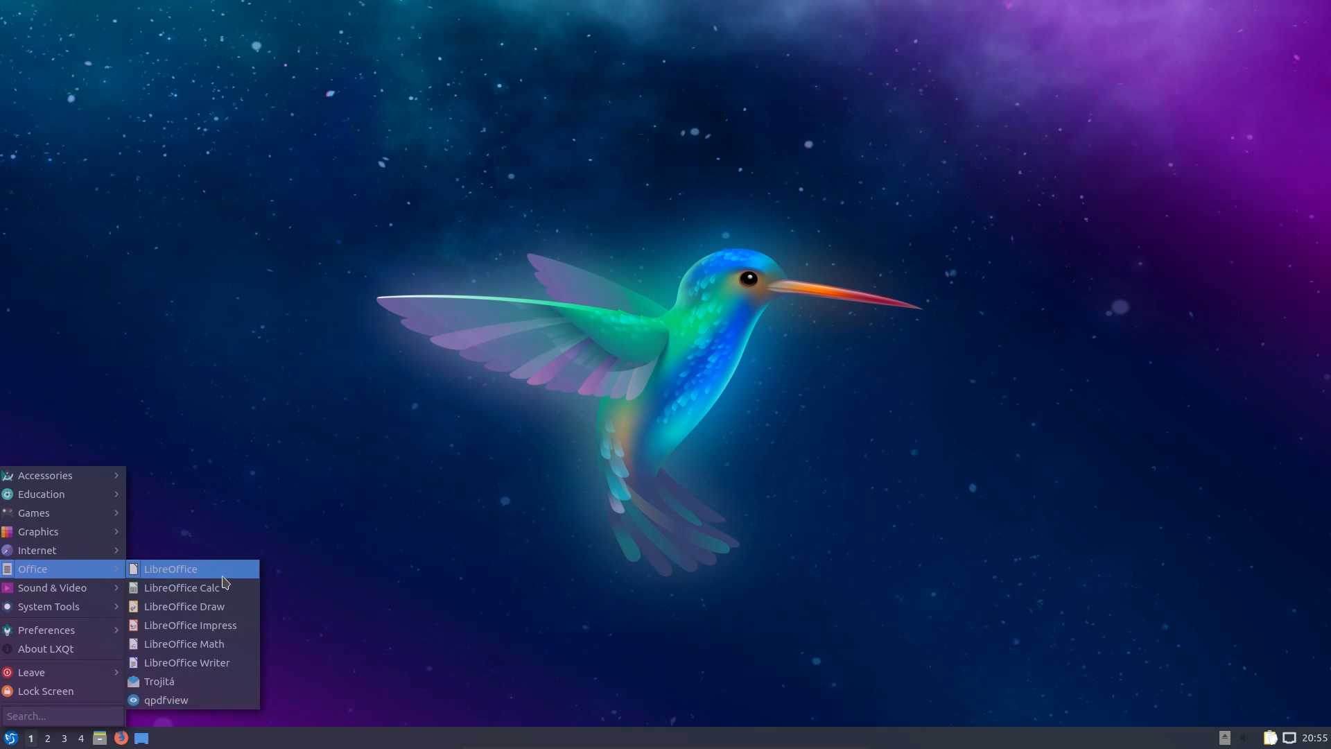
{"action": "mouse_move", "coordinate": [185, 607]}
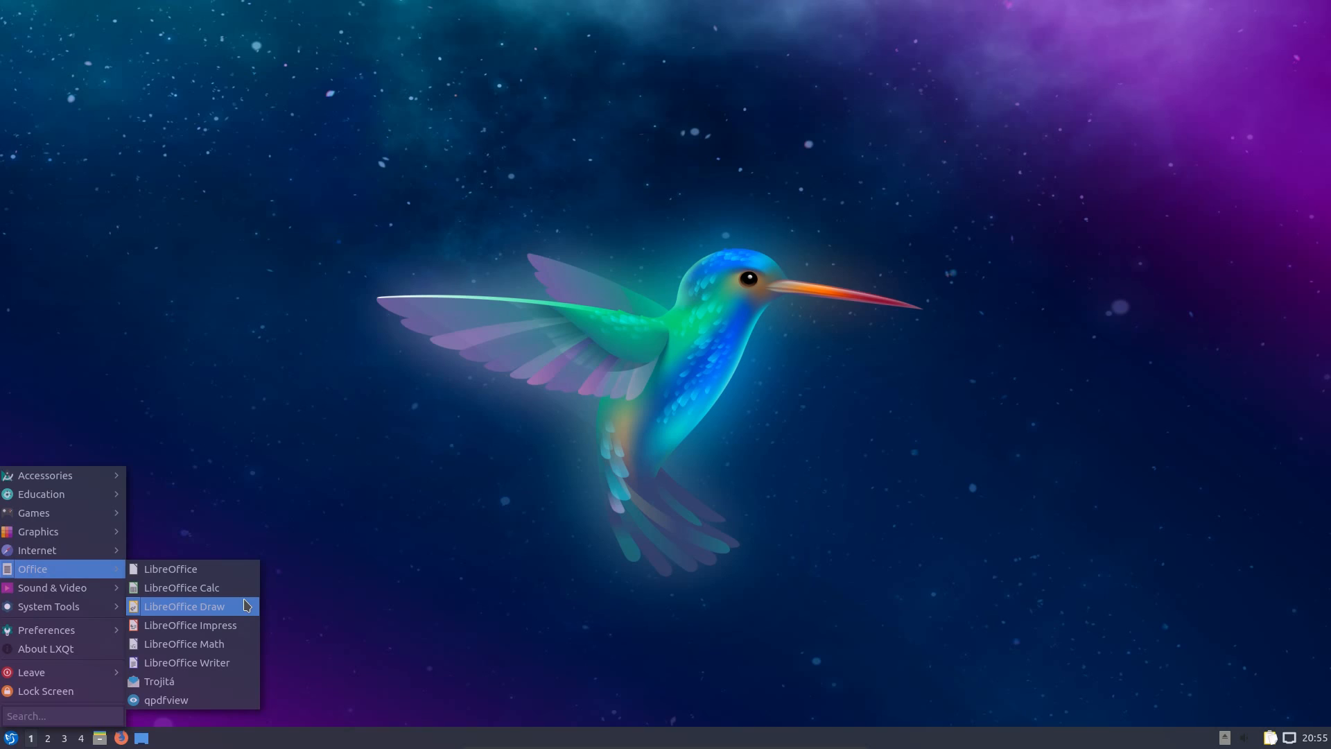
{"action": "mouse_move", "coordinate": [51, 587]}
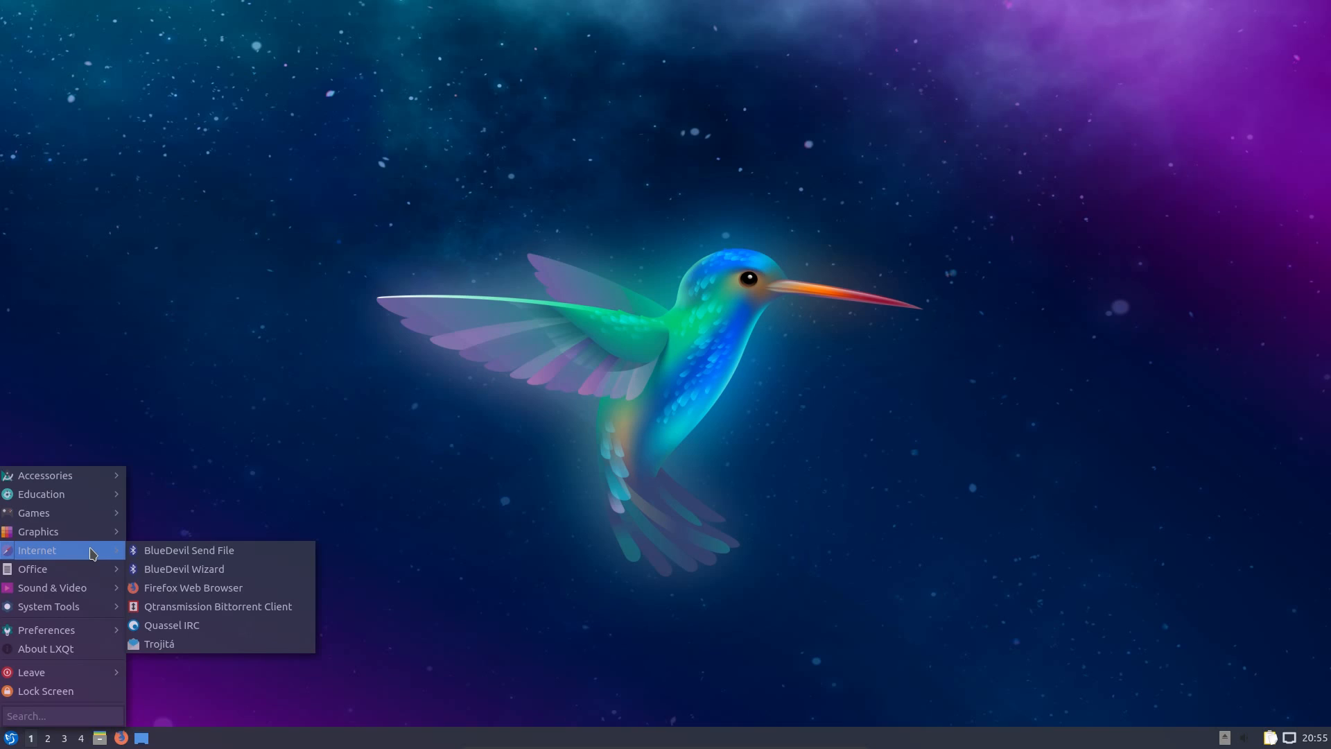
{"action": "mouse_move", "coordinate": [52, 588]}
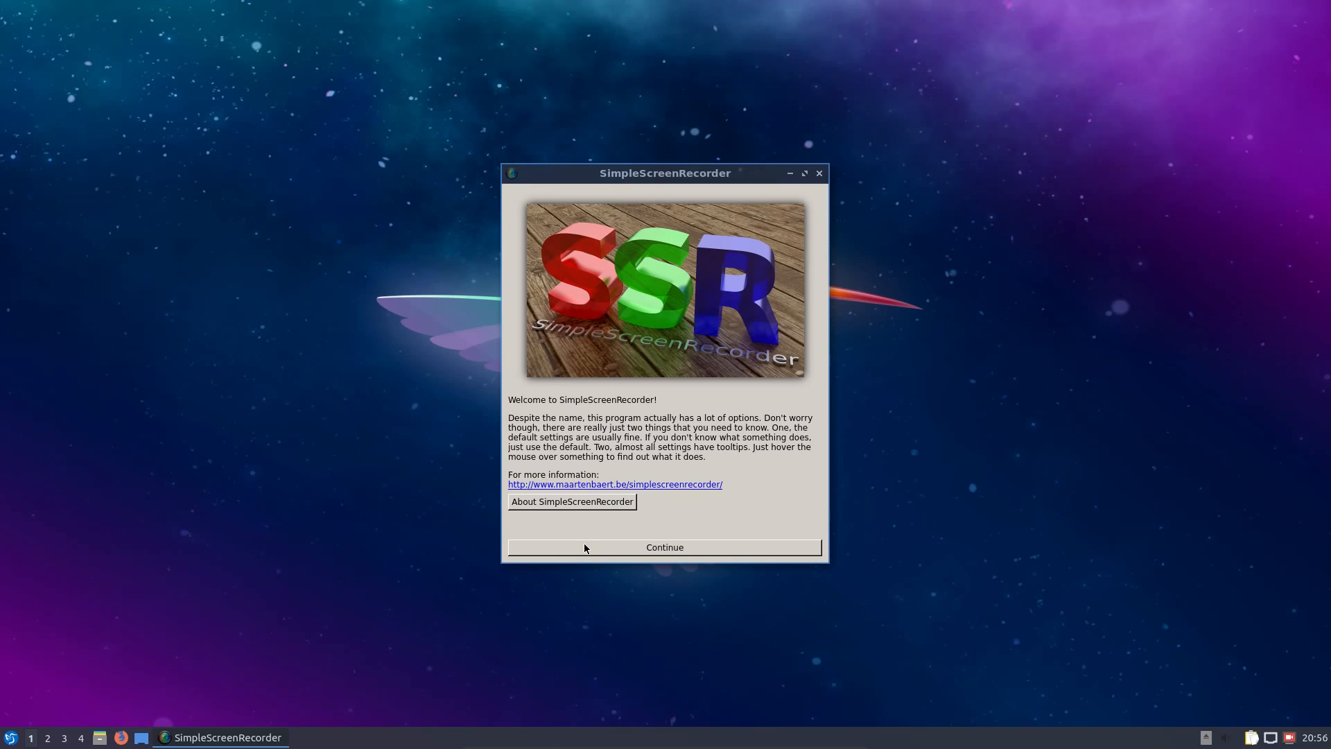
{"action": "mouse_move", "coordinate": [587, 548]}
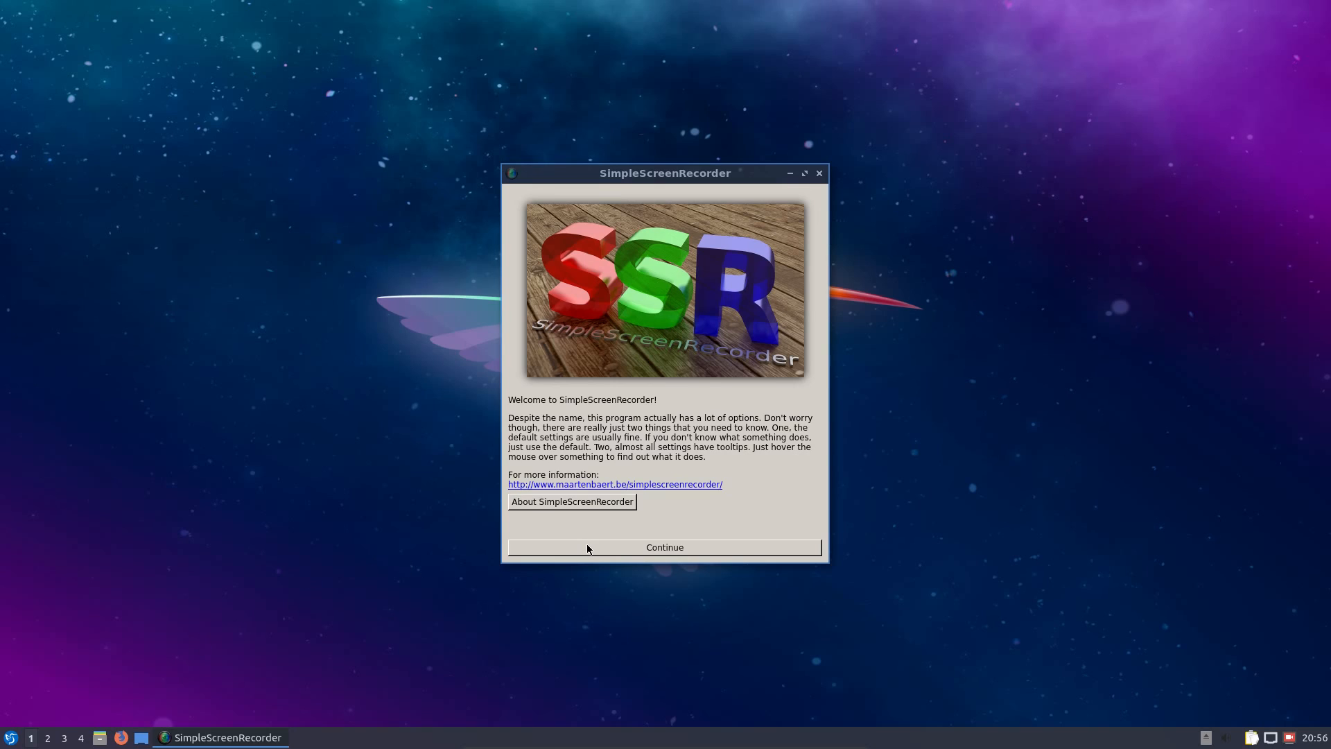
Step: Continue past SimpleScreenRecorder's welcome page to the entire-screen and PulseAudio input settings
{"action": "left_click", "coordinate": [664, 546]}
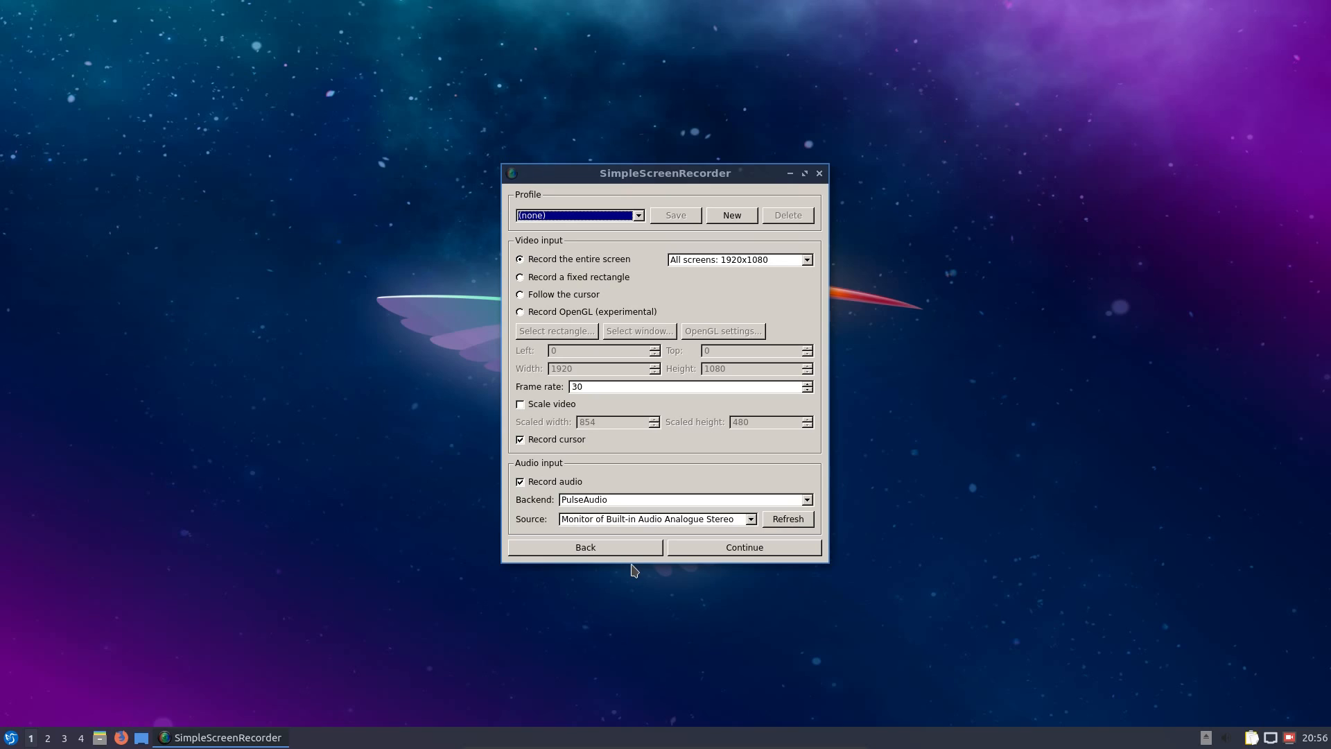
{"action": "mouse_move", "coordinate": [708, 264]}
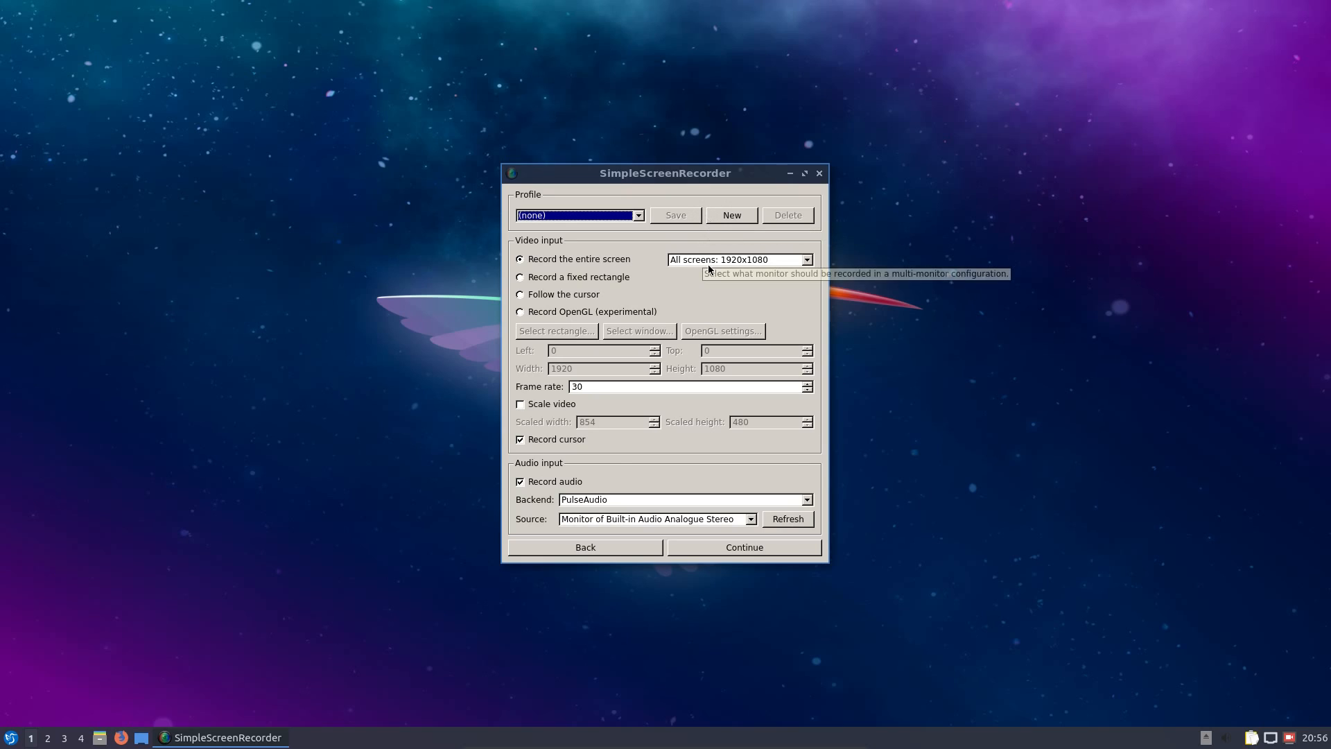
{"action": "mouse_move", "coordinate": [709, 289]}
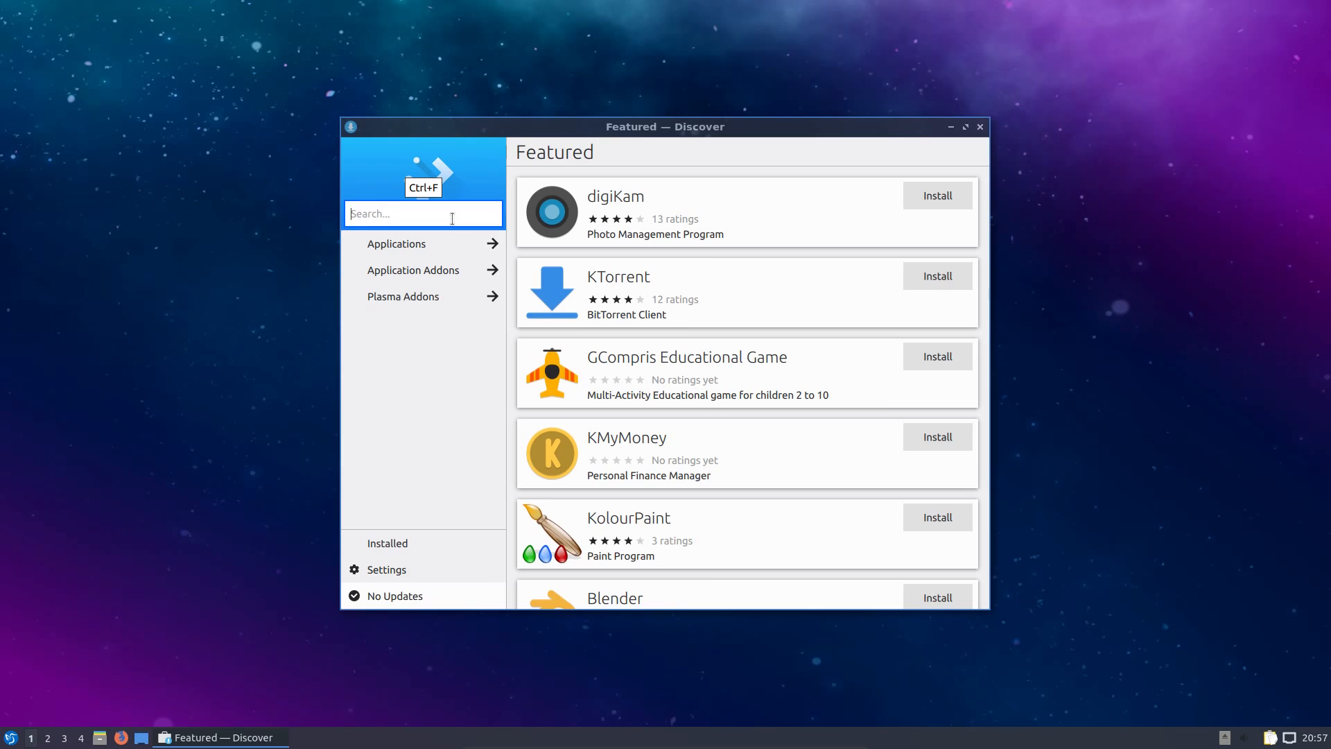
Step: Search Discover for 'vlc' to list VLC and VLC media player as installed
{"action": "type", "text": "vlc"}
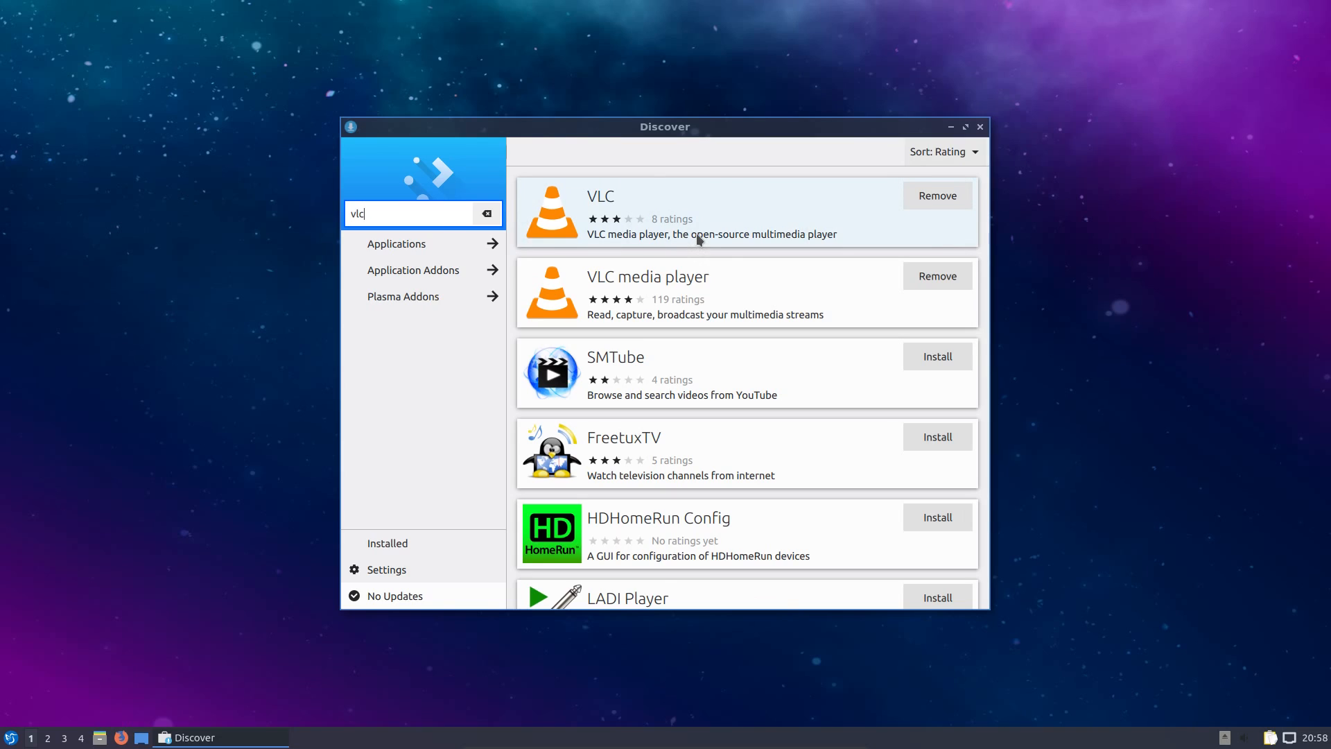
{"action": "mouse_move", "coordinate": [737, 206]}
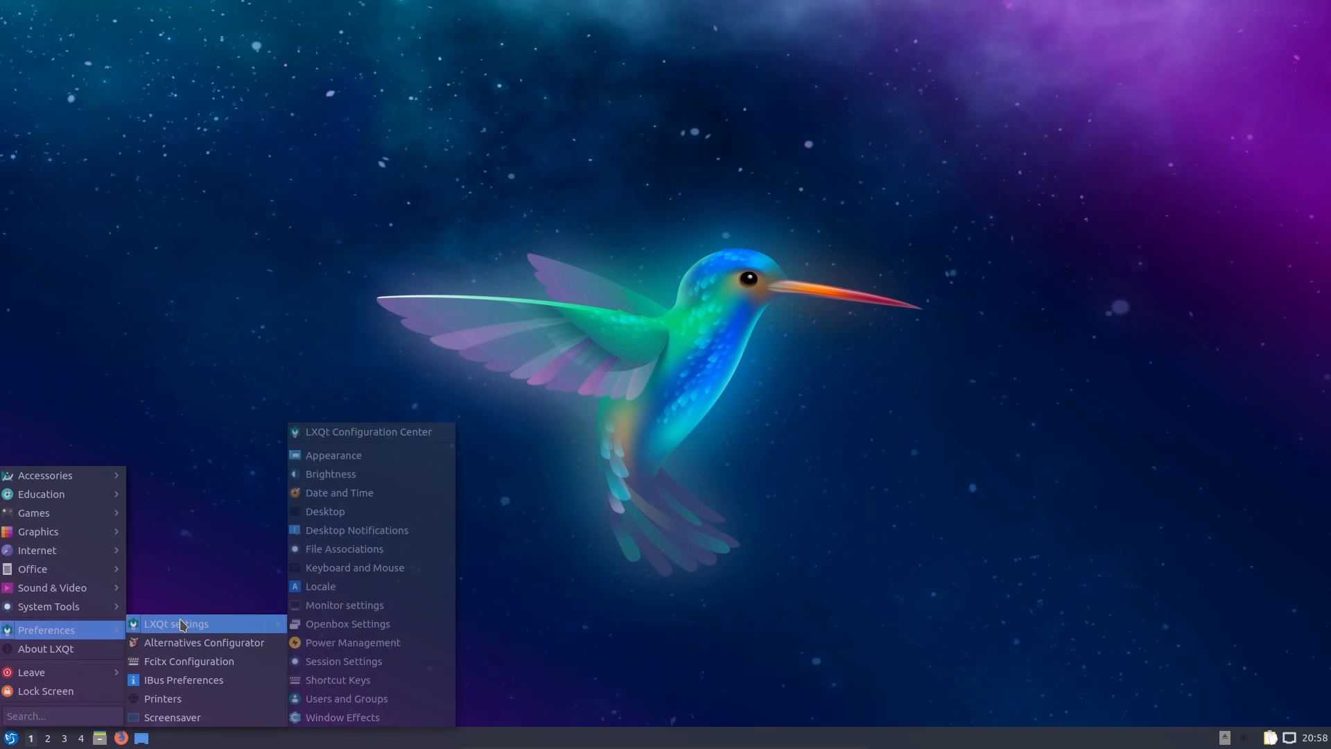
{"action": "mouse_move", "coordinate": [343, 717]}
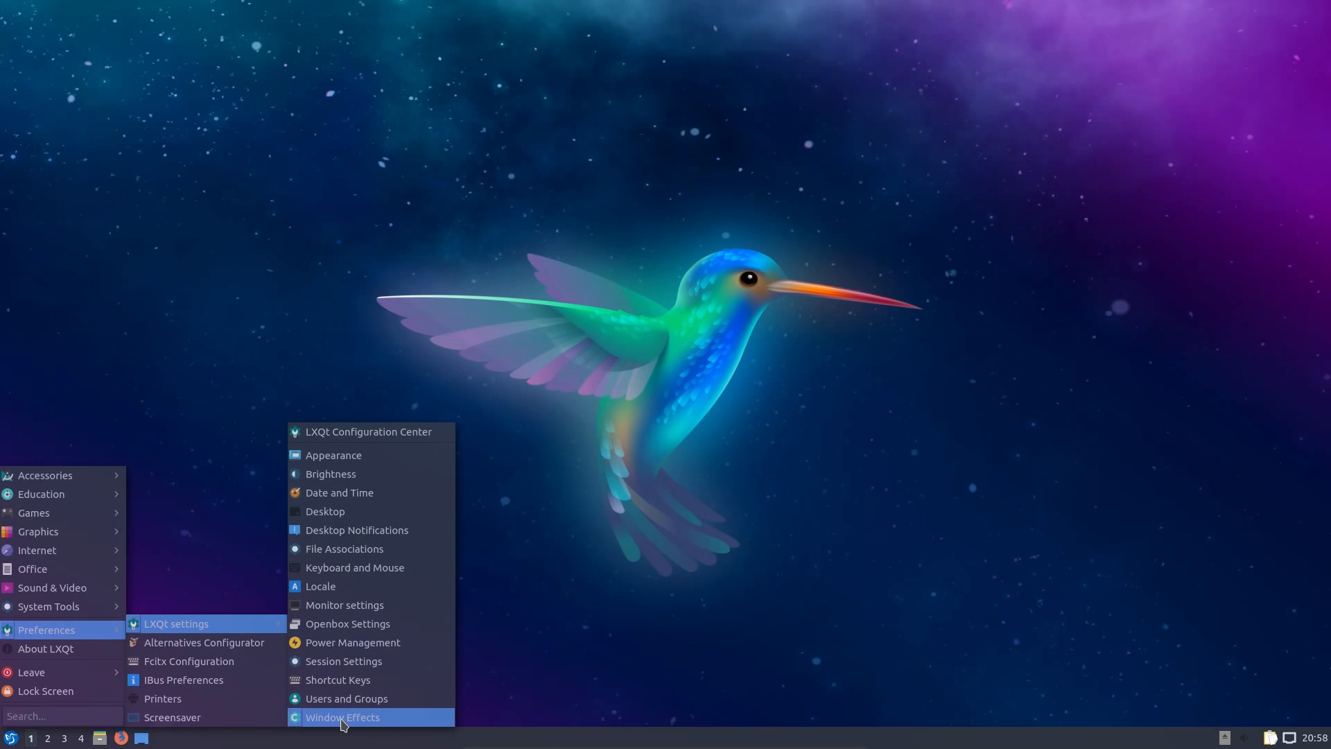
Step: In Window Effects, enable blur behind opaque windows with transparent frames and toggle fading during opacity changes
{"action": "left_click", "coordinate": [343, 717]}
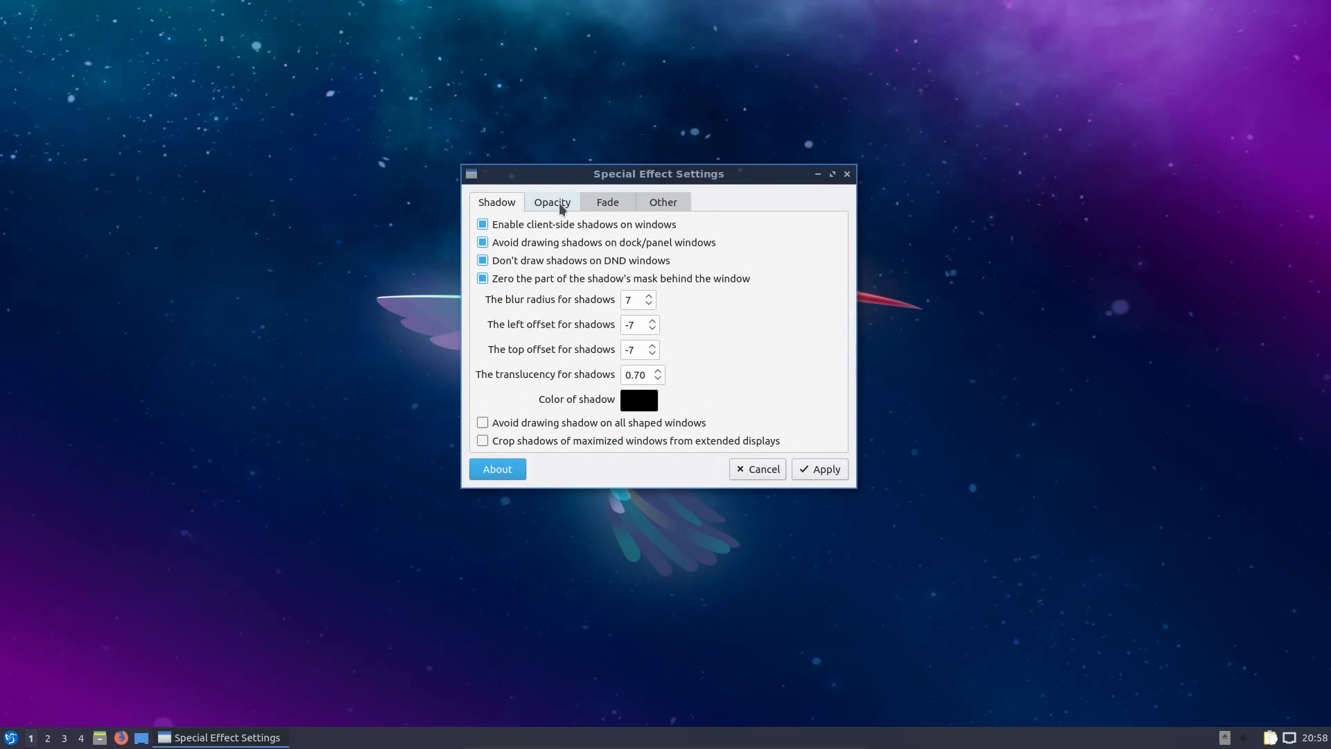
{"action": "left_click", "coordinate": [550, 203]}
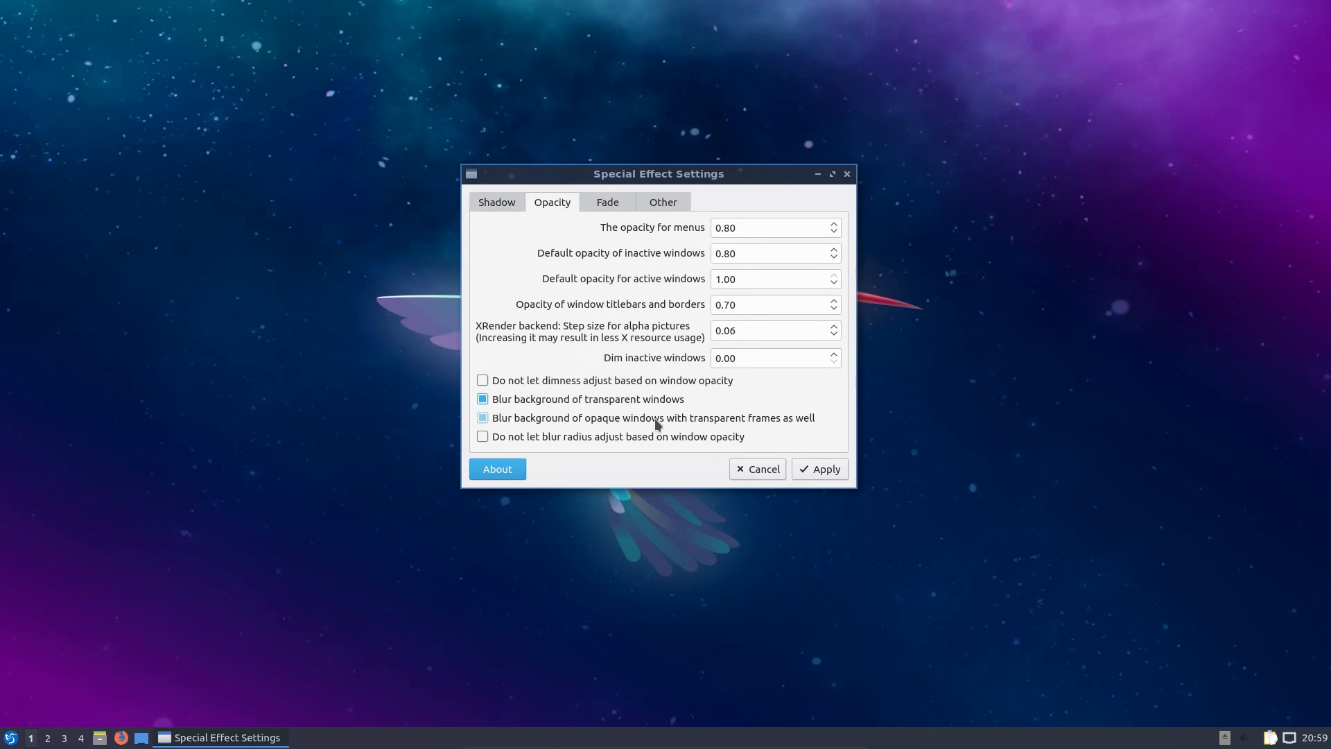
{"action": "mouse_move", "coordinate": [642, 408]}
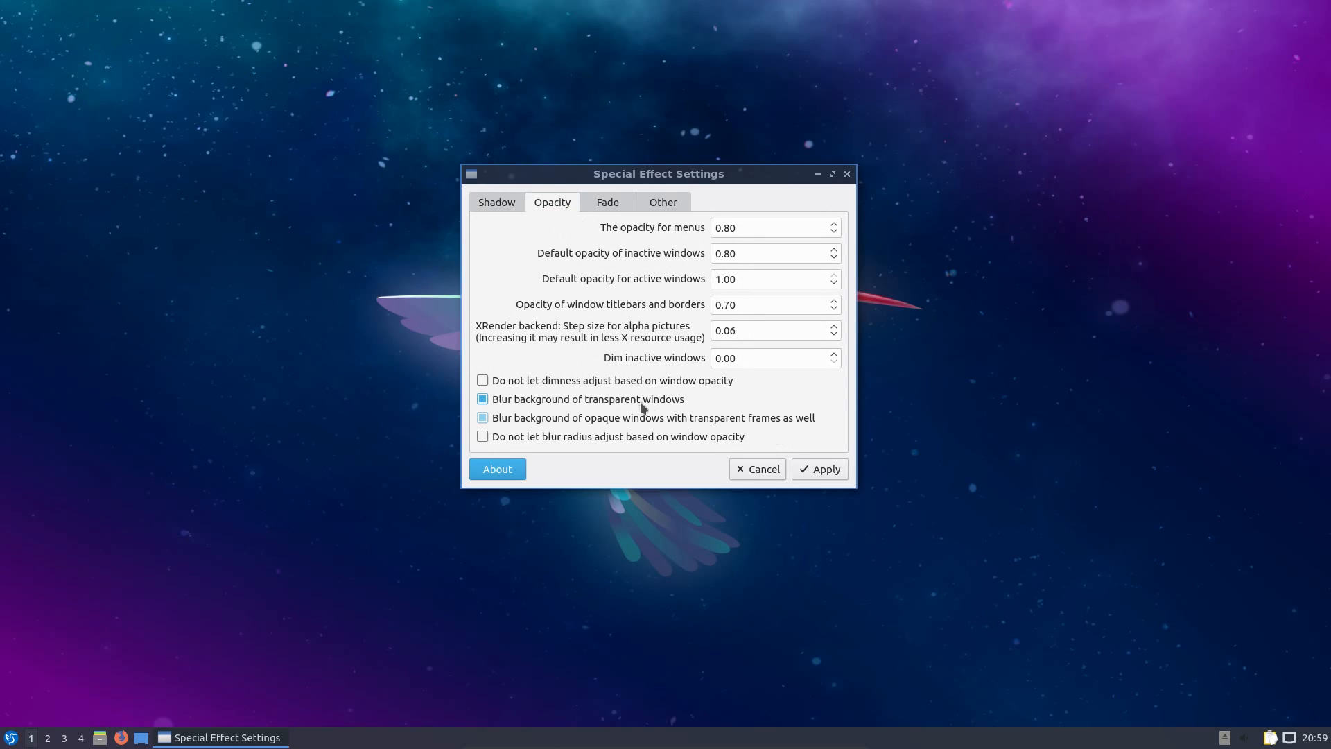
{"action": "left_click", "coordinate": [482, 417]}
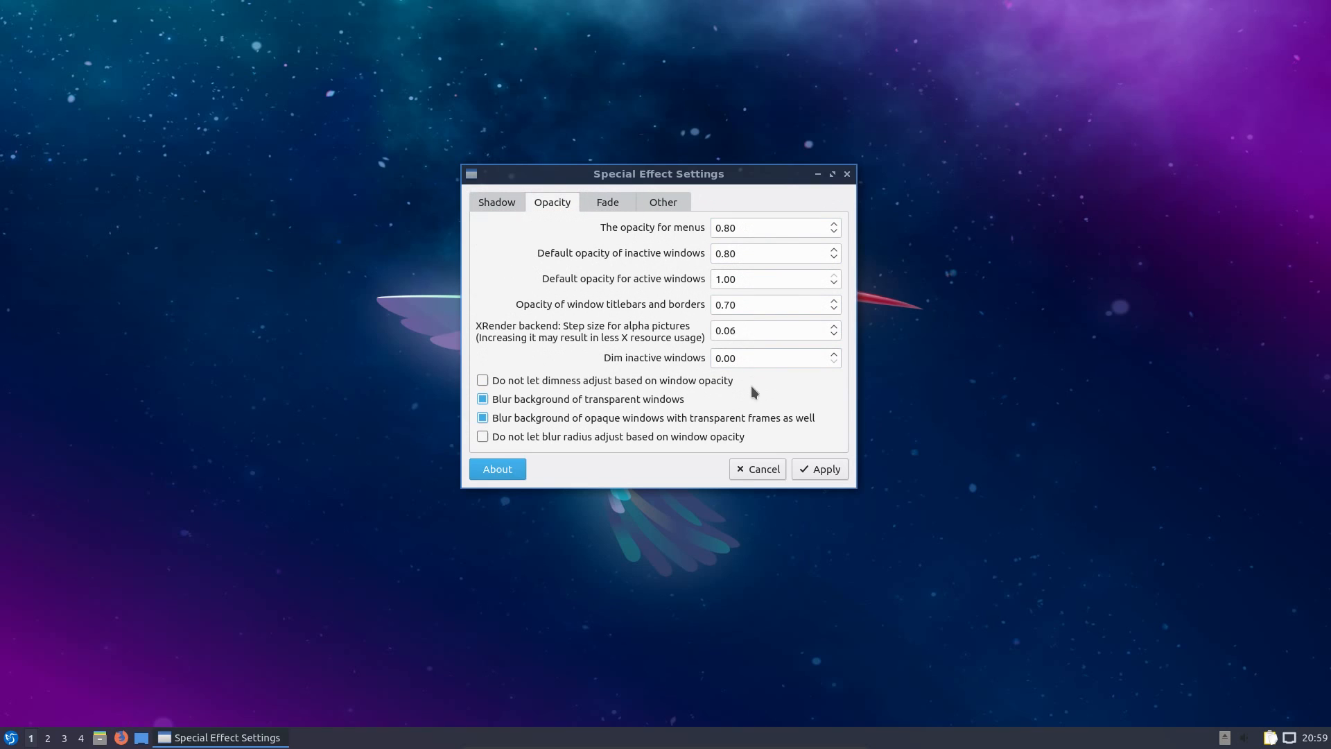
{"action": "left_click", "coordinate": [607, 203]}
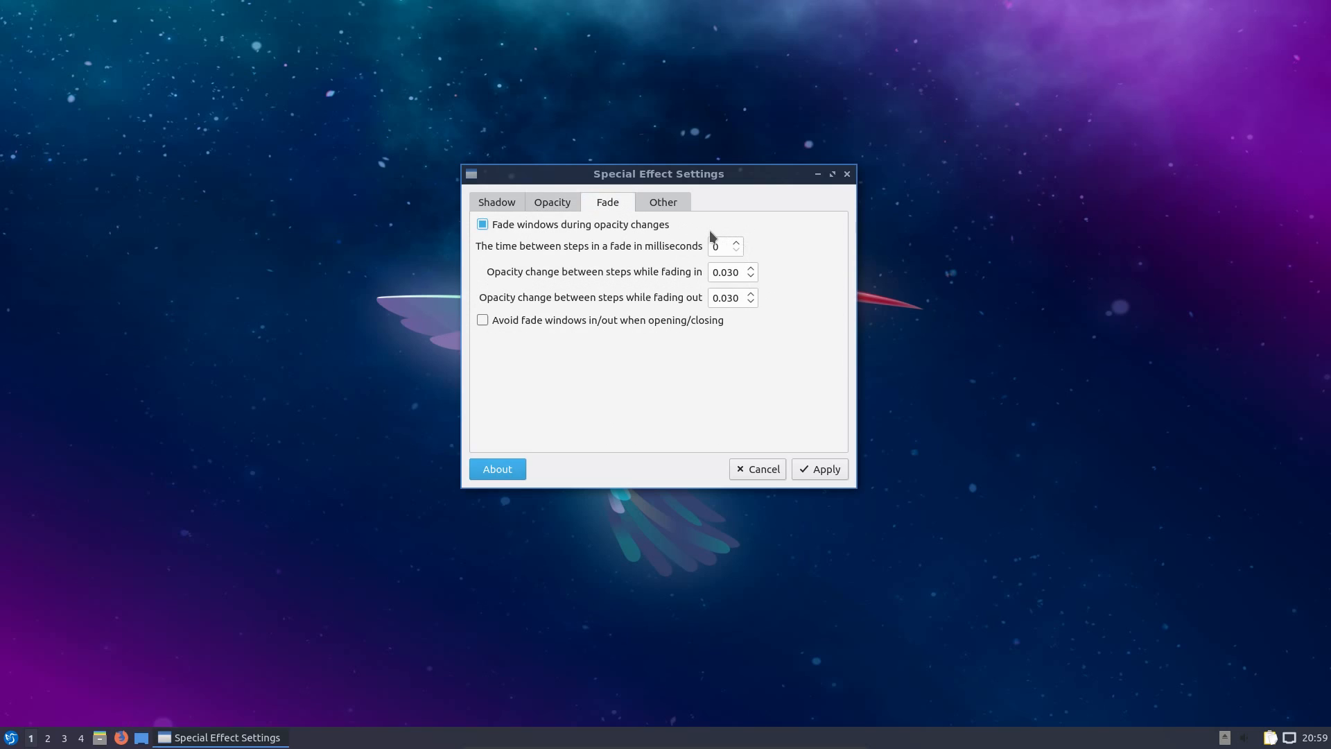
{"action": "left_click", "coordinate": [720, 247]}
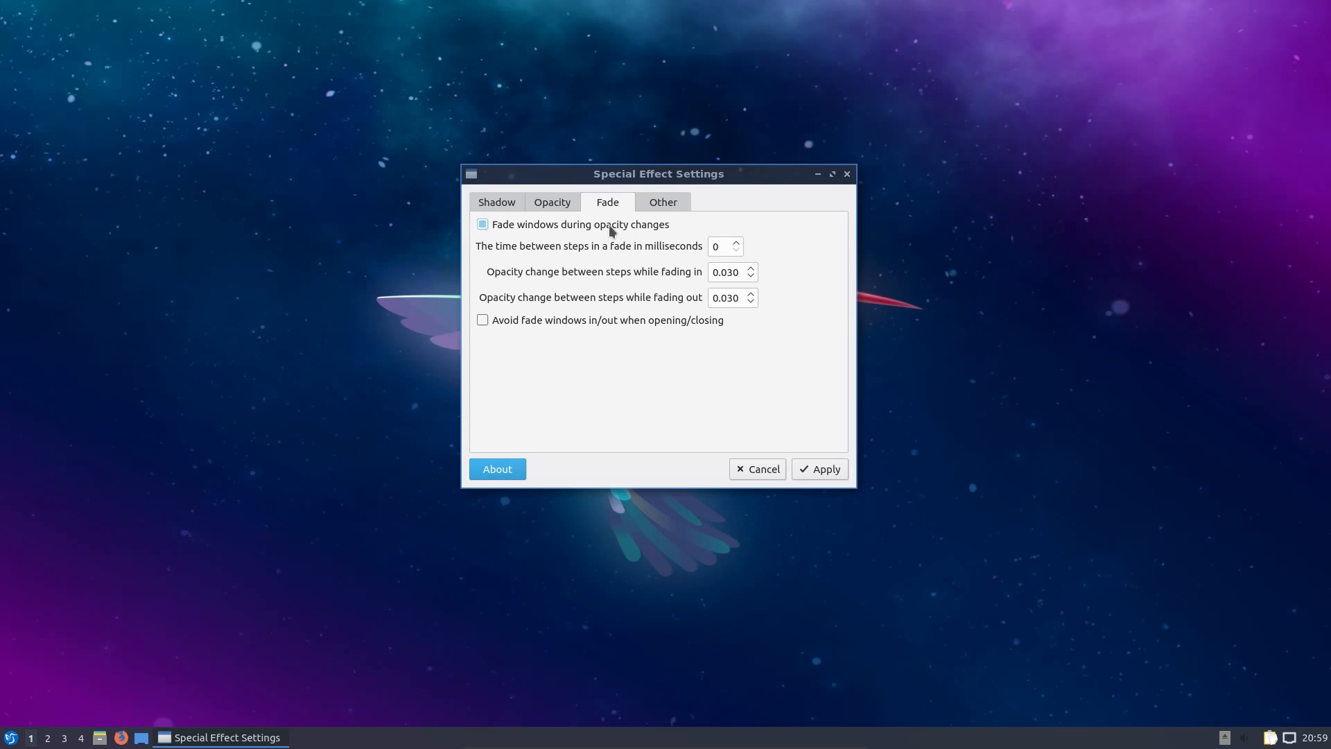
{"action": "mouse_move", "coordinate": [626, 231]}
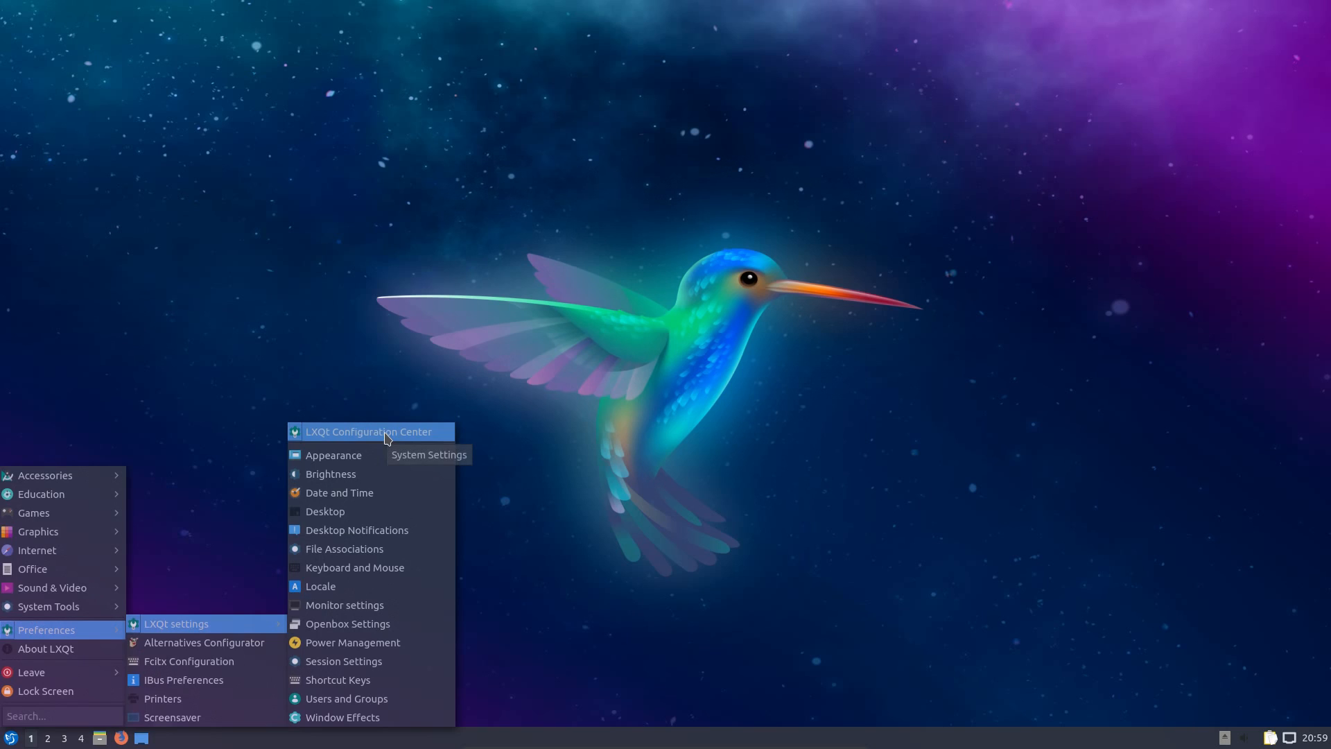
Step: Launch the LXQt Configuration Center and scroll its settings icon grid
{"action": "left_click", "coordinate": [367, 431]}
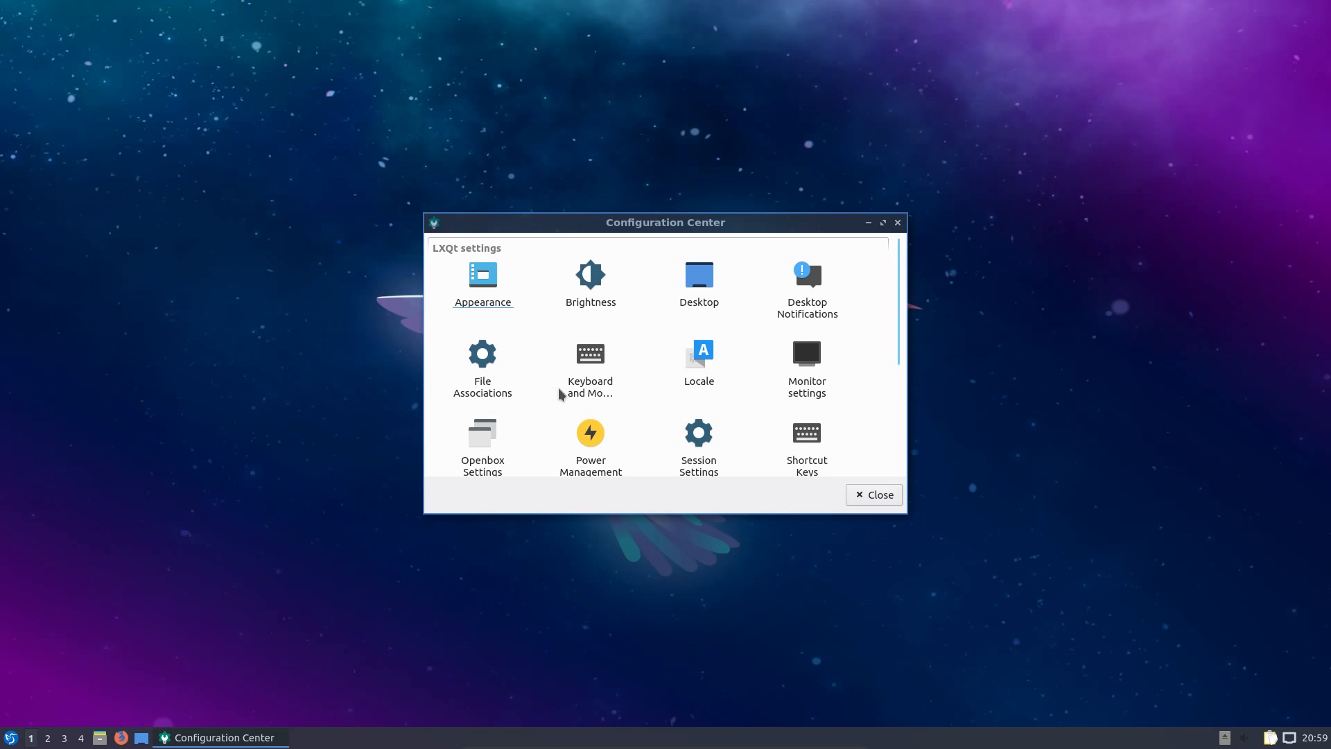
{"action": "mouse_move", "coordinate": [899, 271]}
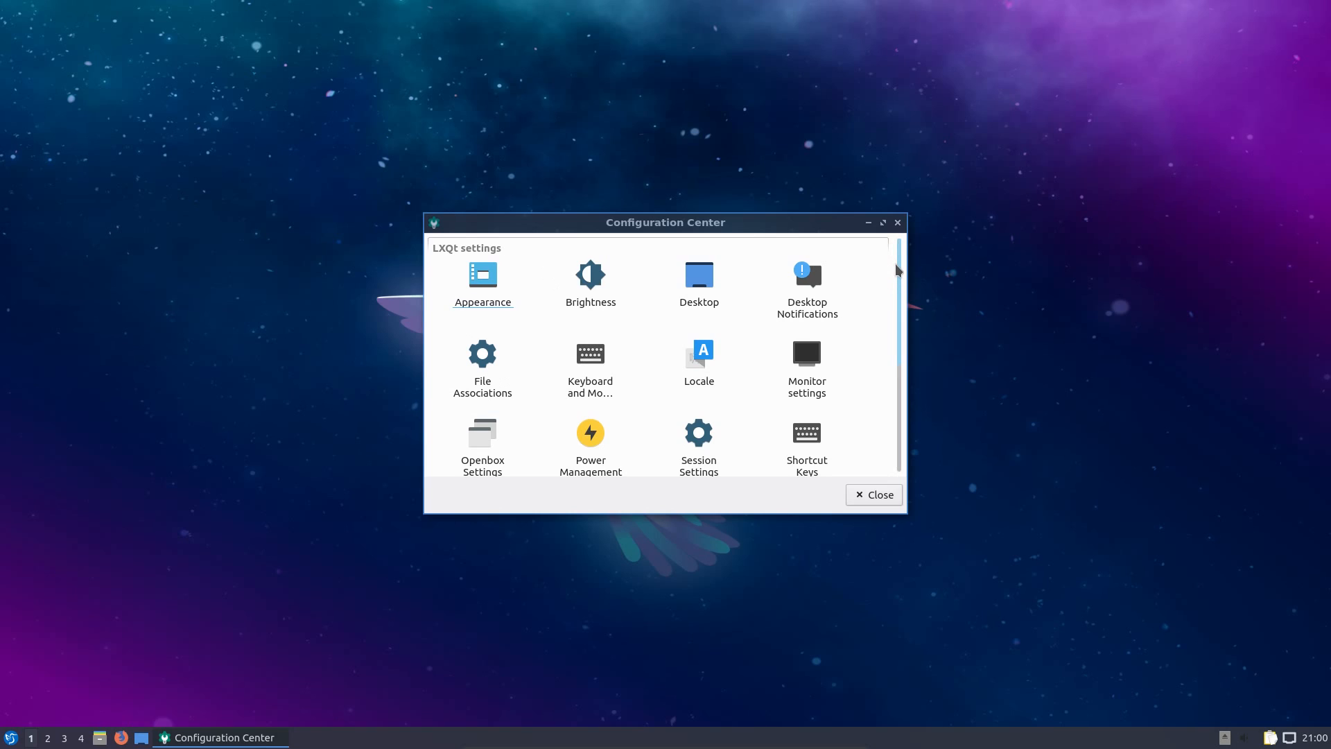
{"action": "scroll", "scroll_direction": "down", "scroll_amount": 3}
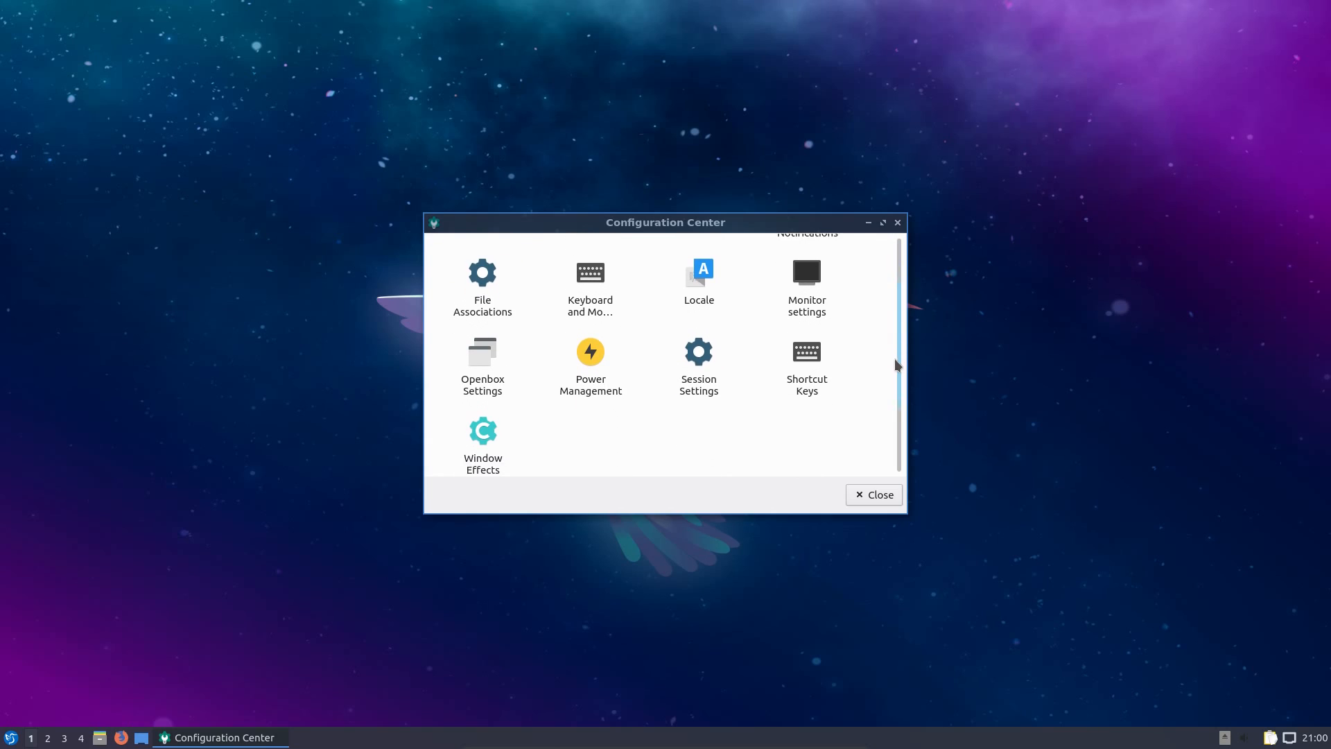
{"action": "scroll", "scroll_direction": "down", "scroll_amount": 3}
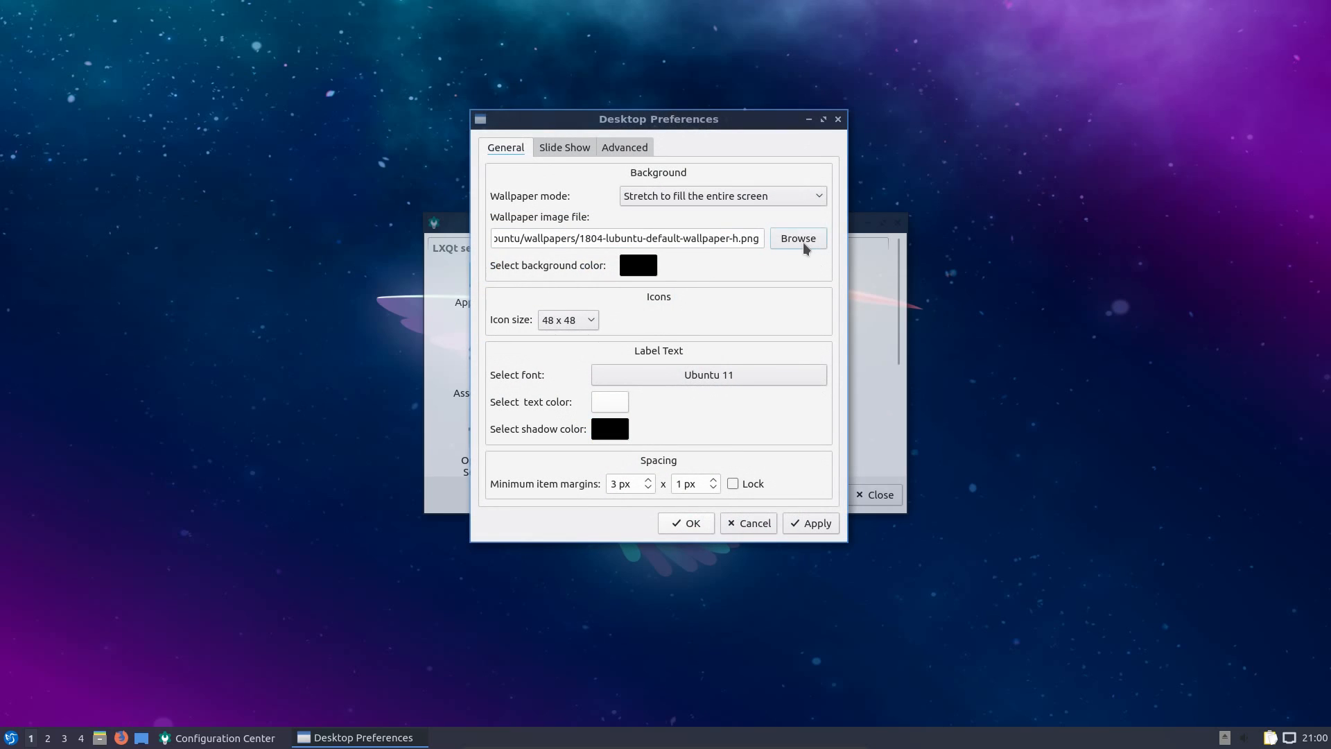
Step: Browse for a wallpaper, cancel the file chooser, then cancel Desktop Preferences unchanged
{"action": "left_click", "coordinate": [797, 237]}
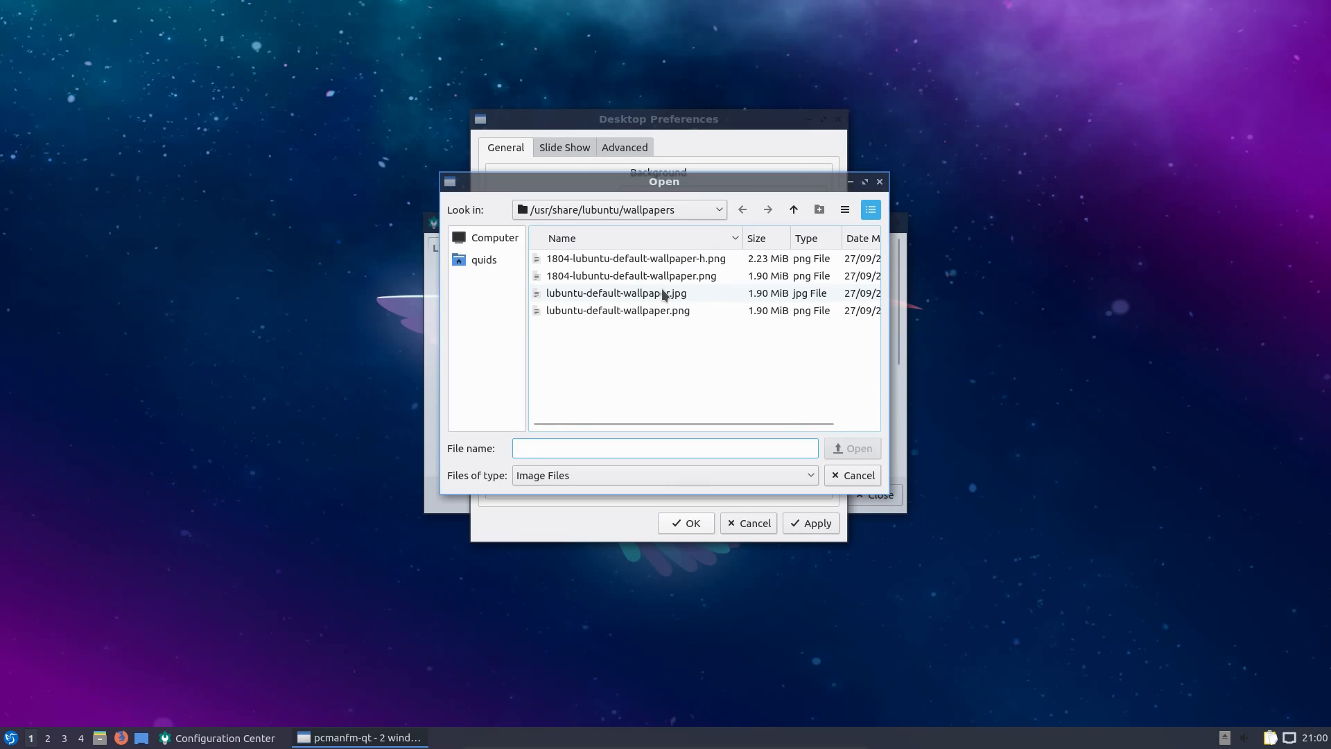
{"action": "left_click", "coordinate": [664, 448]}
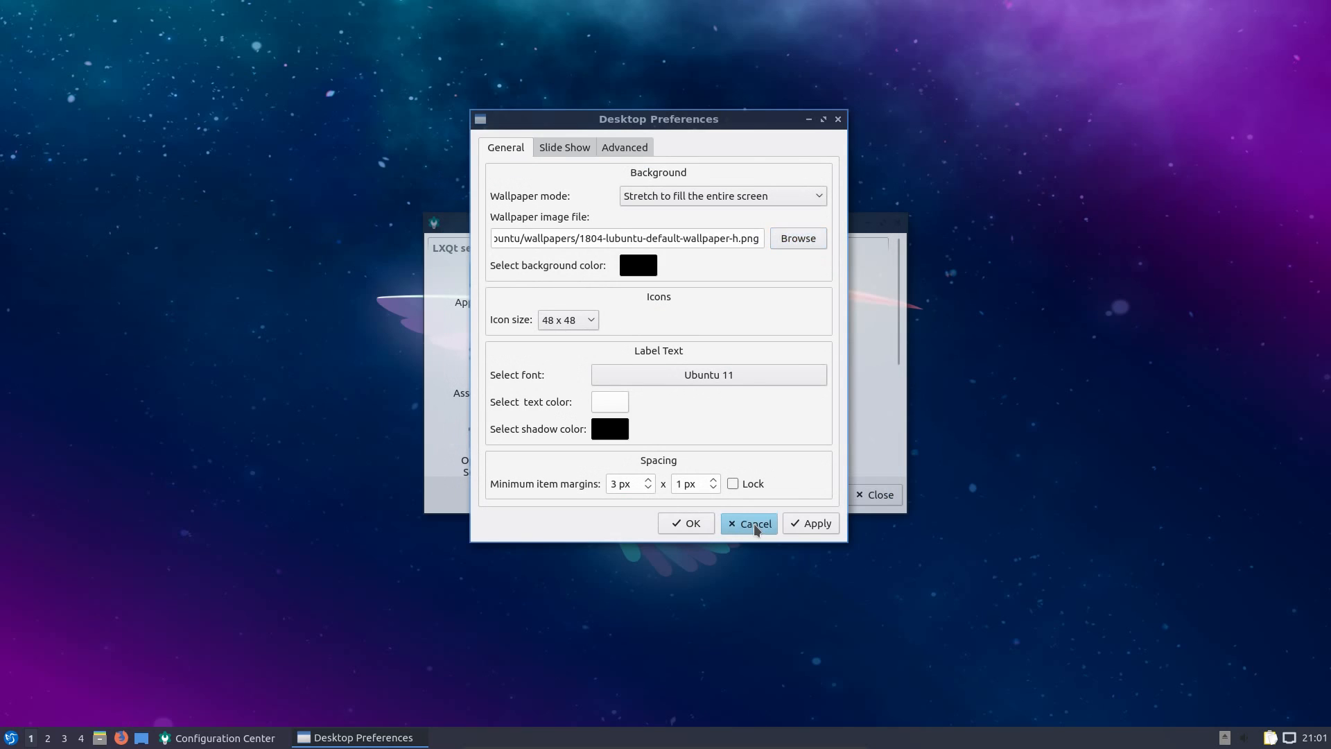
{"action": "left_click", "coordinate": [749, 523]}
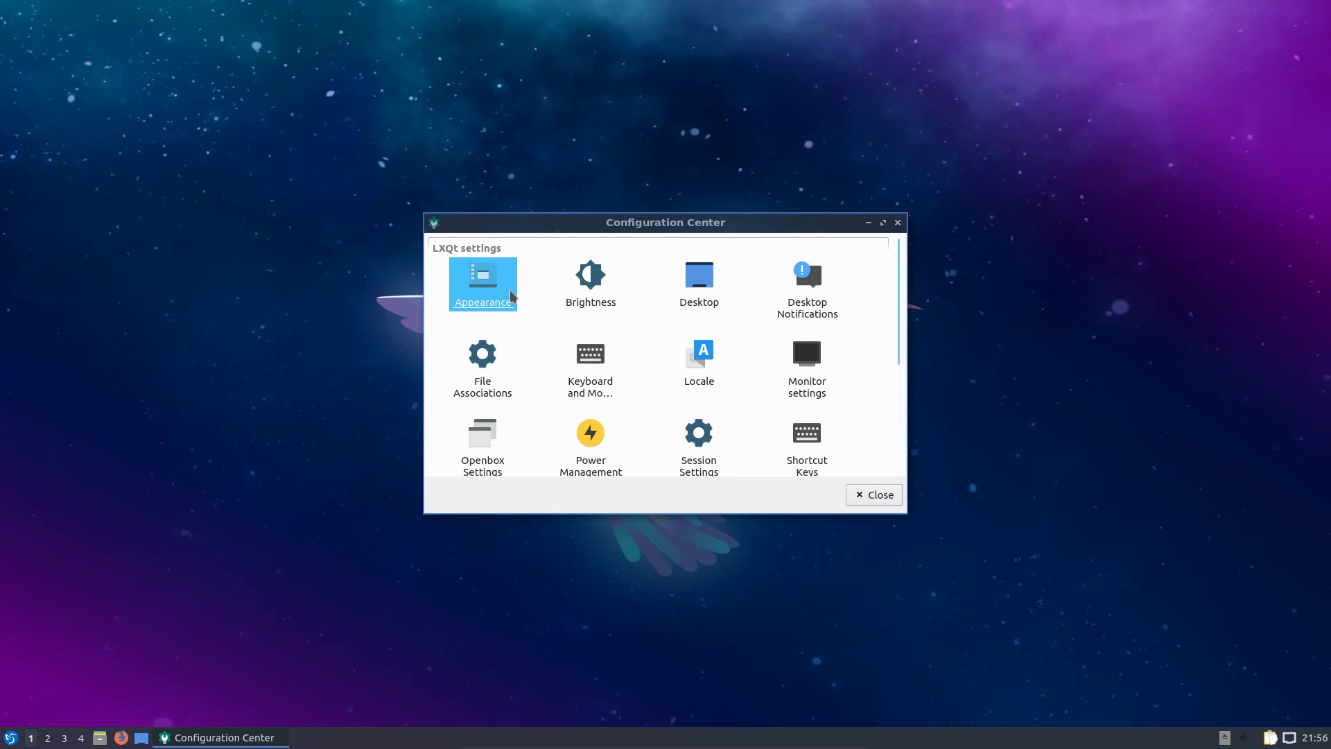
Step: In Appearance, review the Qt Style, GTK 2 and GTK 3 theme dropdowns without changing them
{"action": "double_click", "coordinate": [482, 283]}
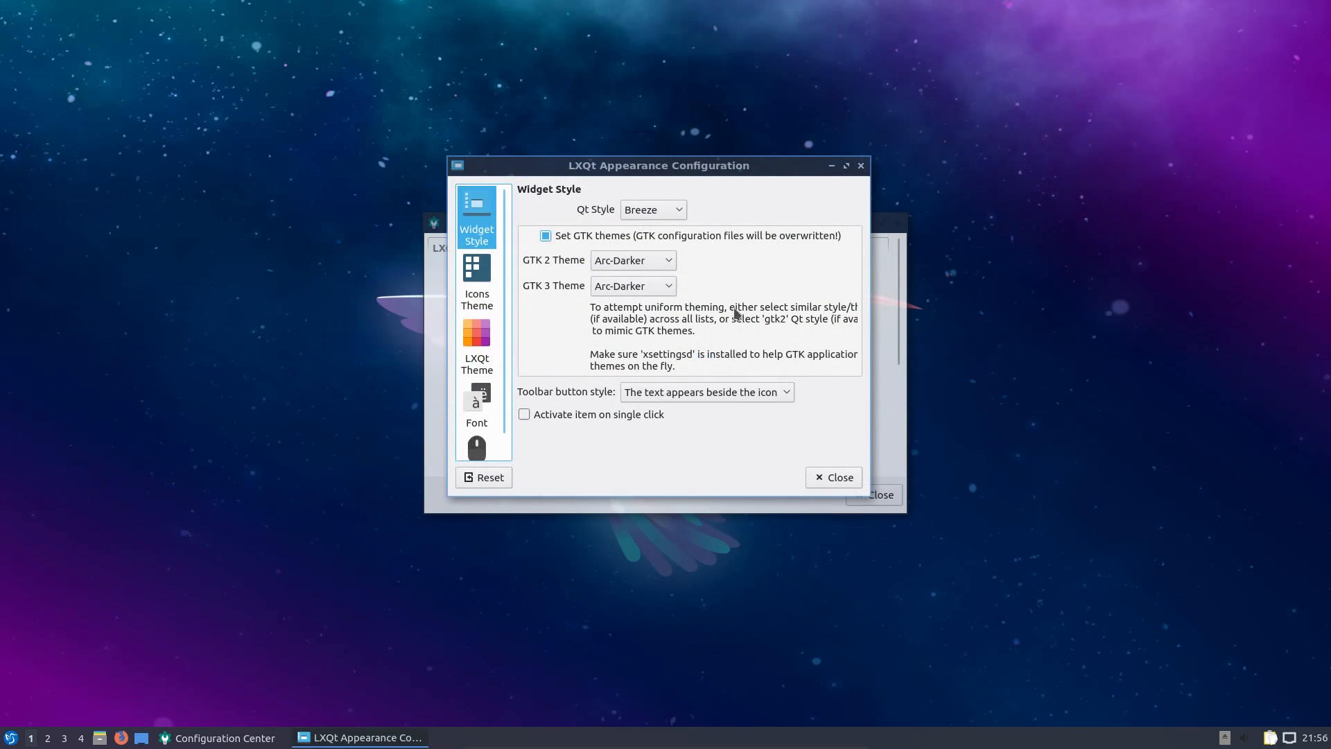
{"action": "left_click", "coordinate": [652, 209]}
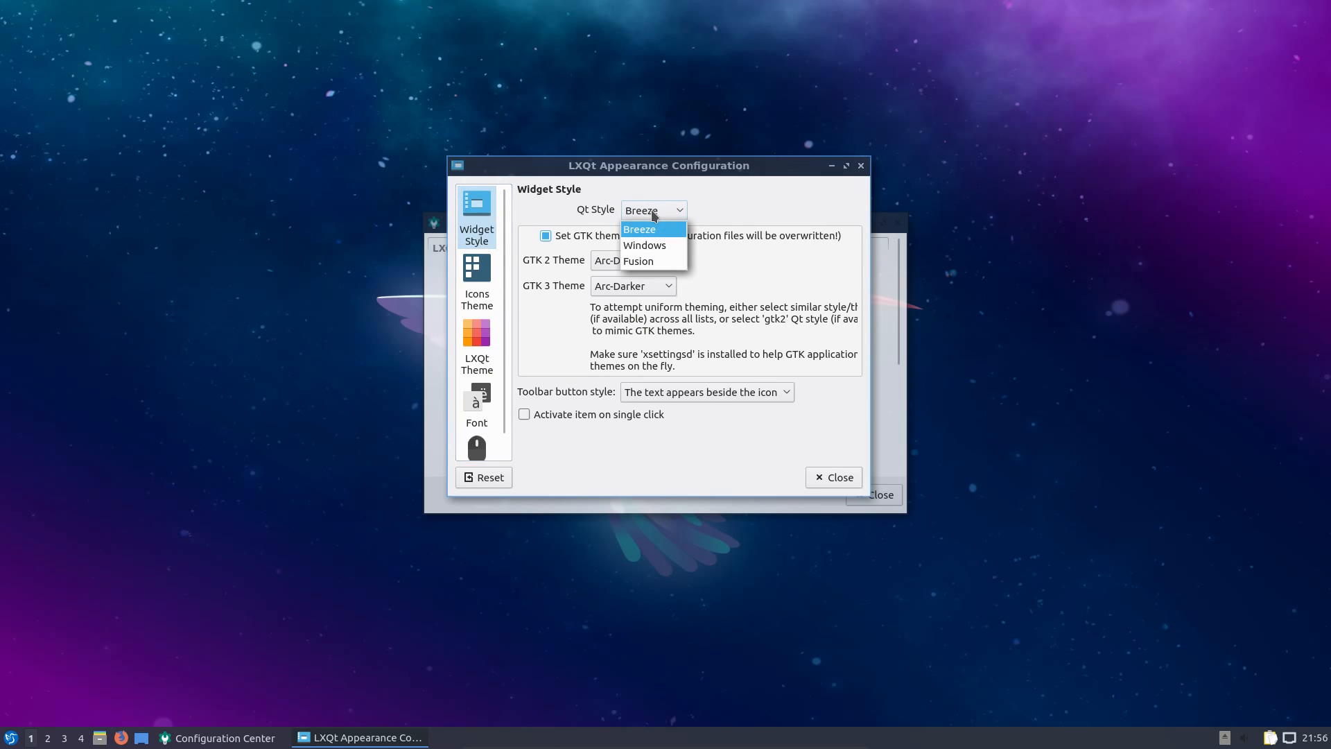
{"action": "left_click", "coordinate": [632, 259]}
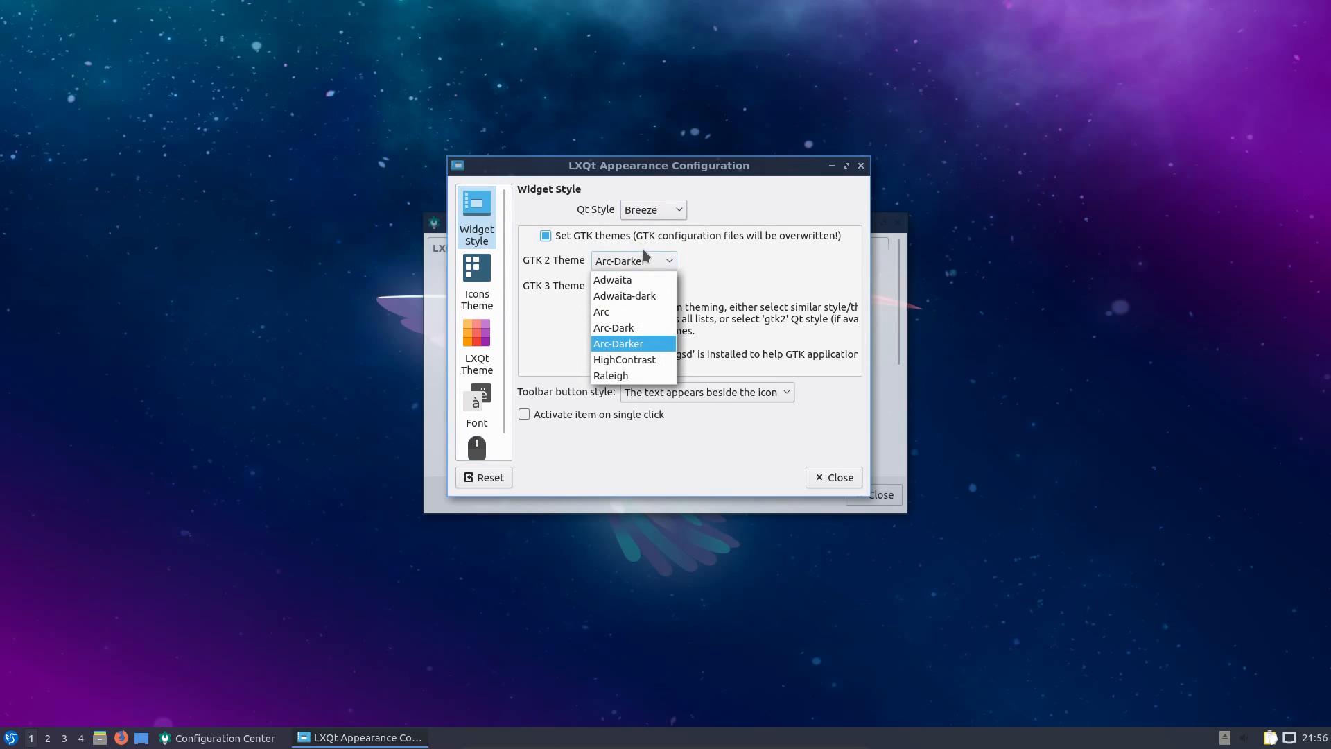
{"action": "left_click", "coordinate": [632, 285]}
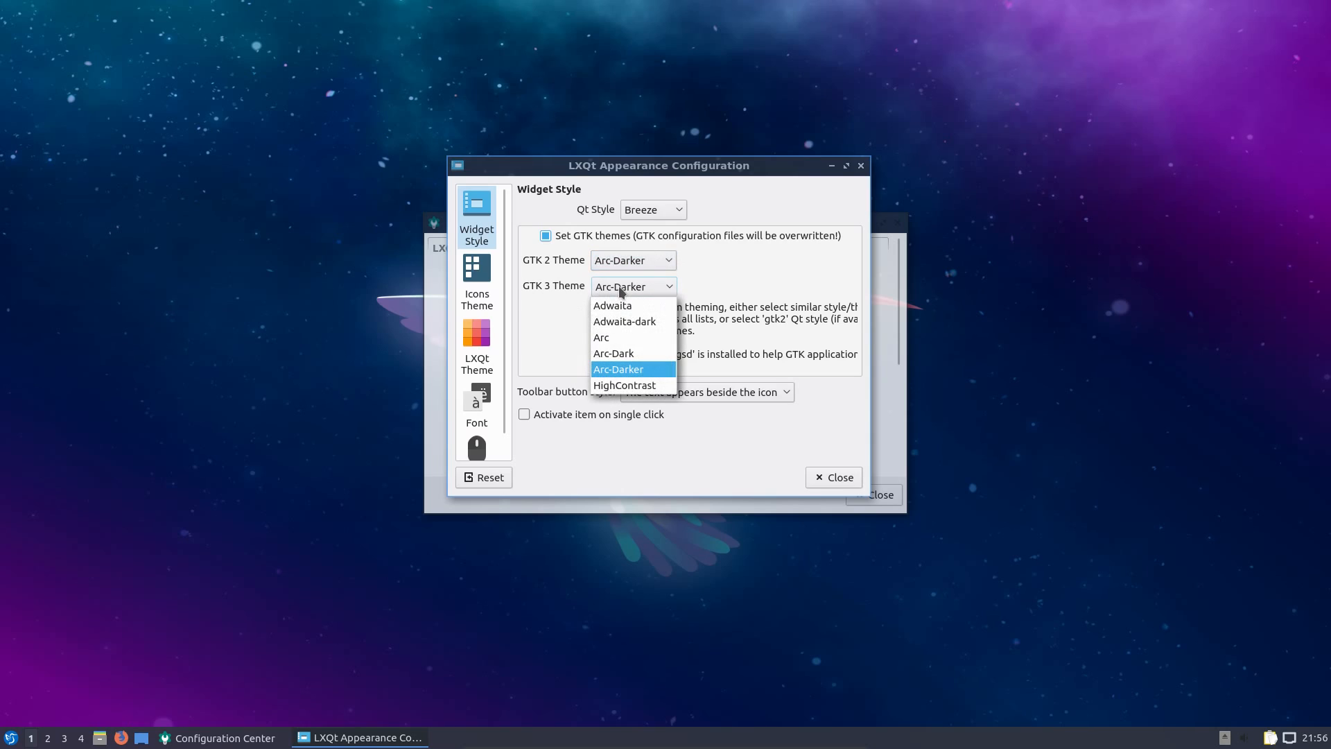
Step: Review the Icons Theme, LXQt Theme and Cursor pages, then close Appearance Configuration
{"action": "left_click", "coordinate": [475, 283]}
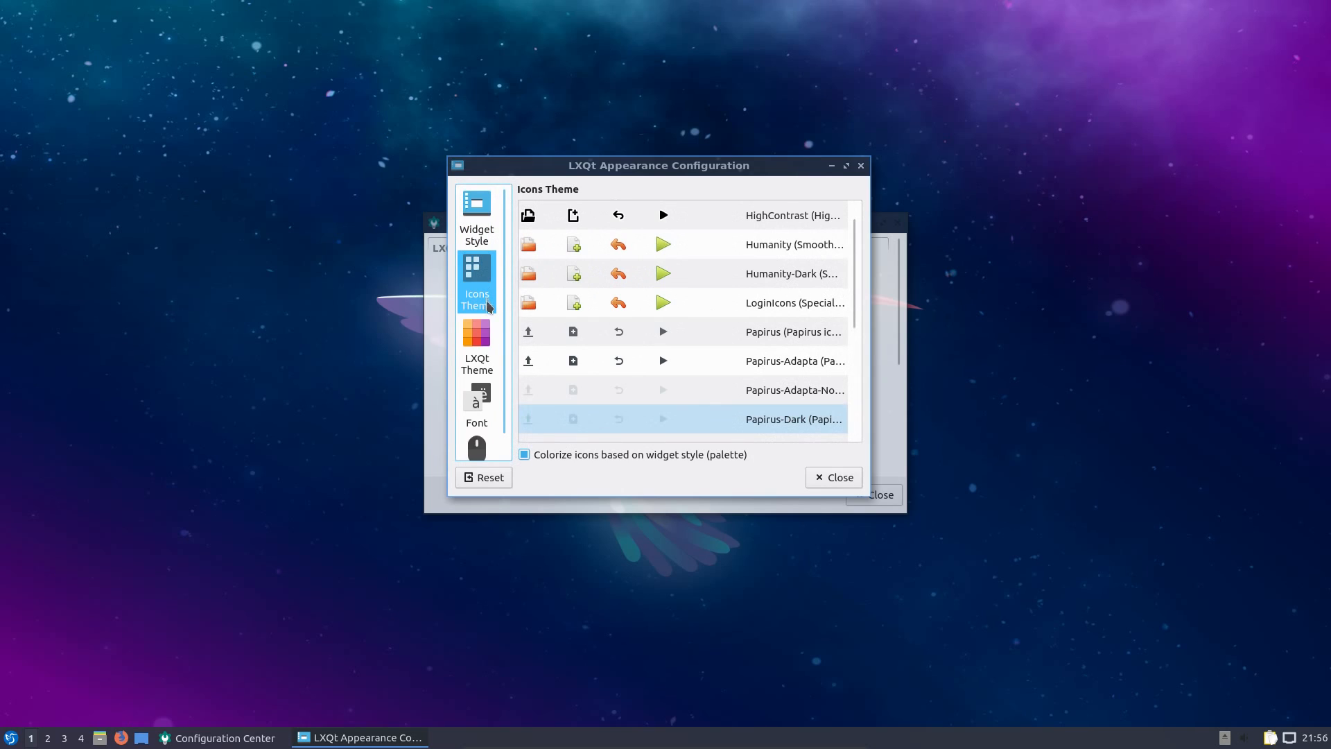
{"action": "left_click", "coordinate": [475, 347]}
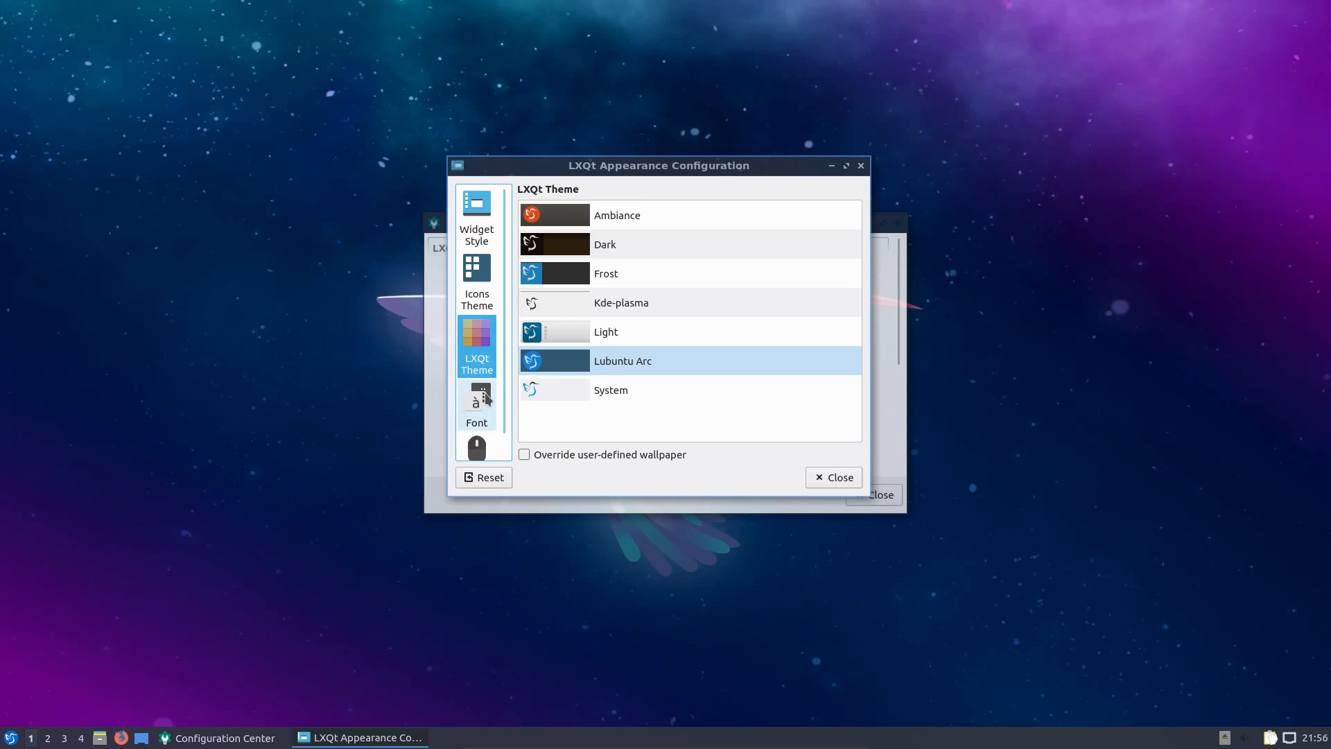
{"action": "left_click", "coordinate": [476, 439]}
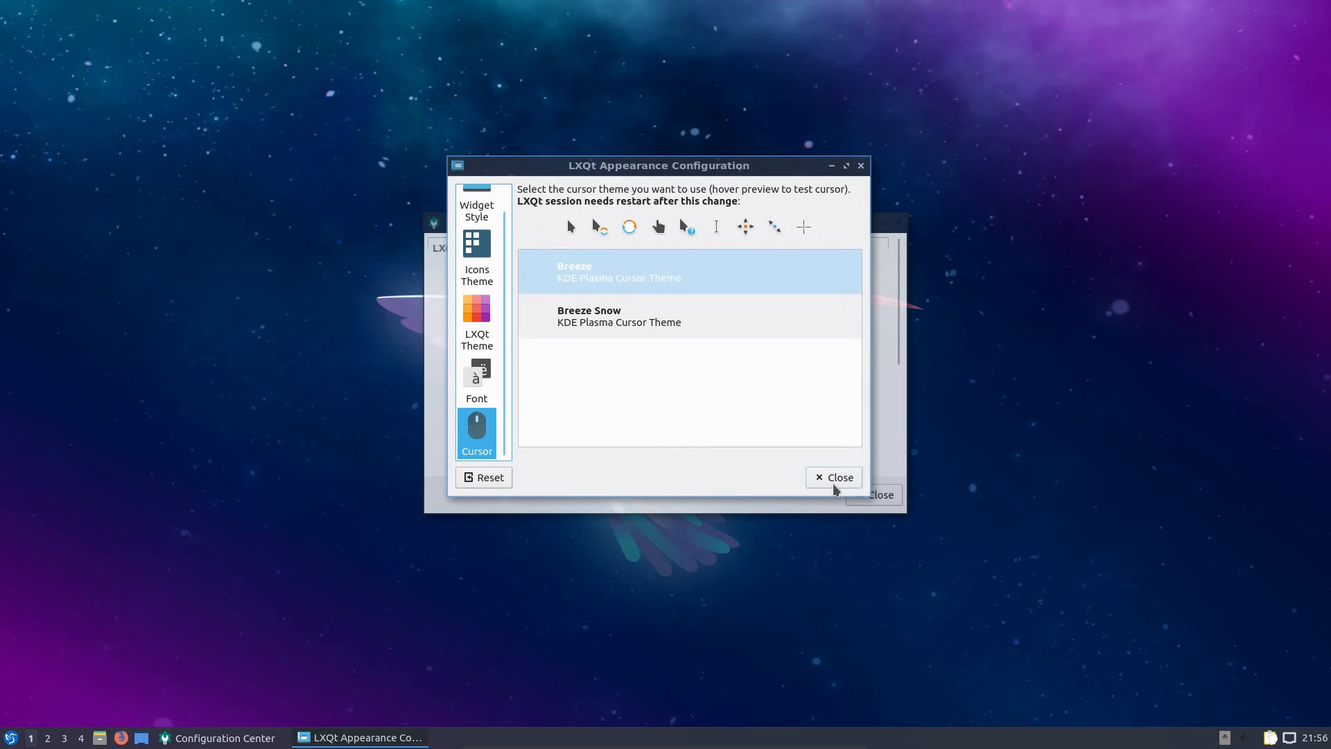
{"action": "left_click", "coordinate": [833, 475]}
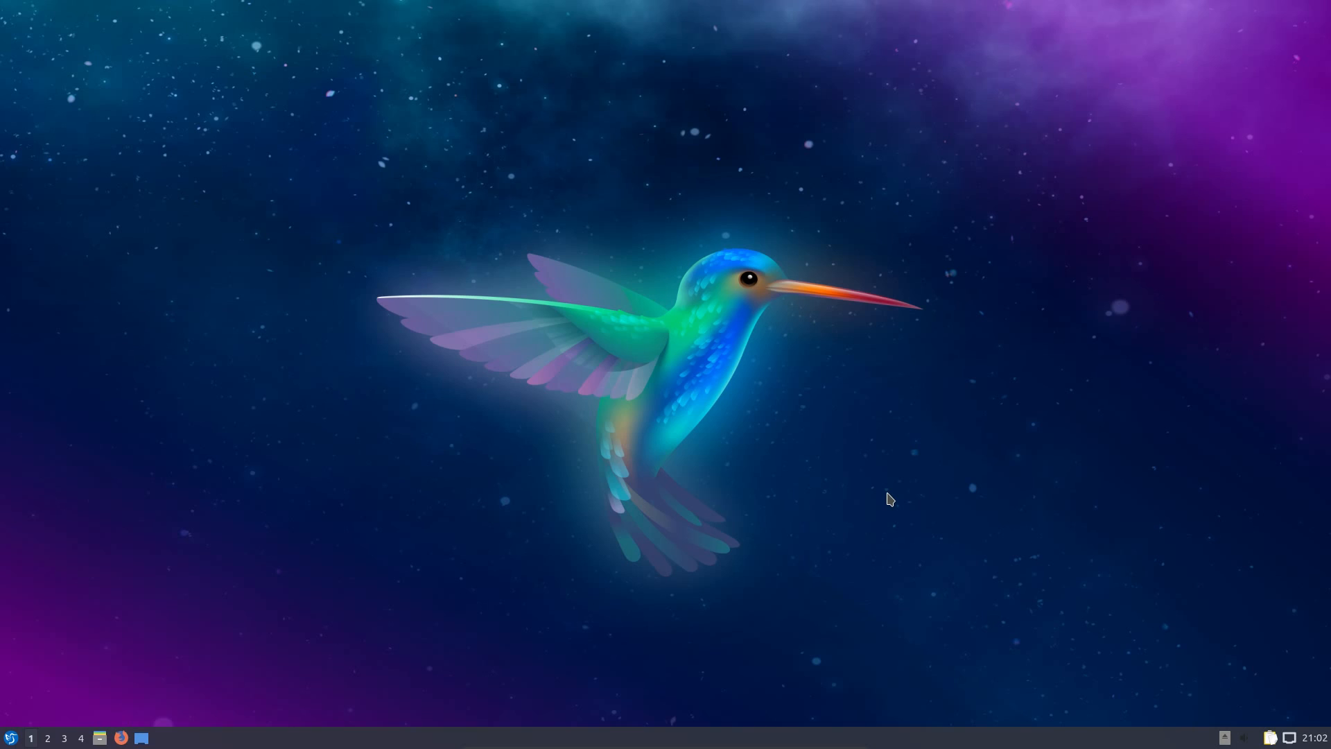
Step: Search the application menu for 'htop' to show Htop as the only result
{"action": "left_click", "coordinate": [12, 736]}
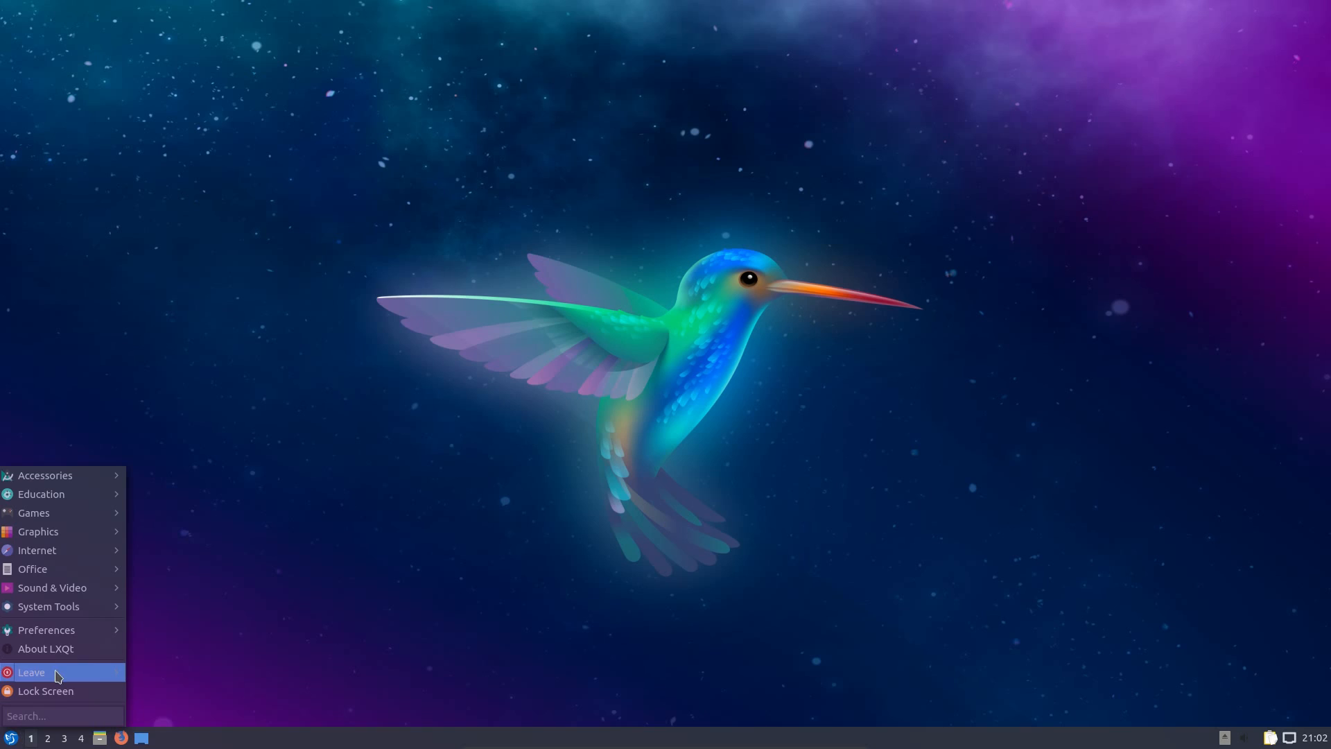
{"action": "mouse_move", "coordinate": [62, 690]}
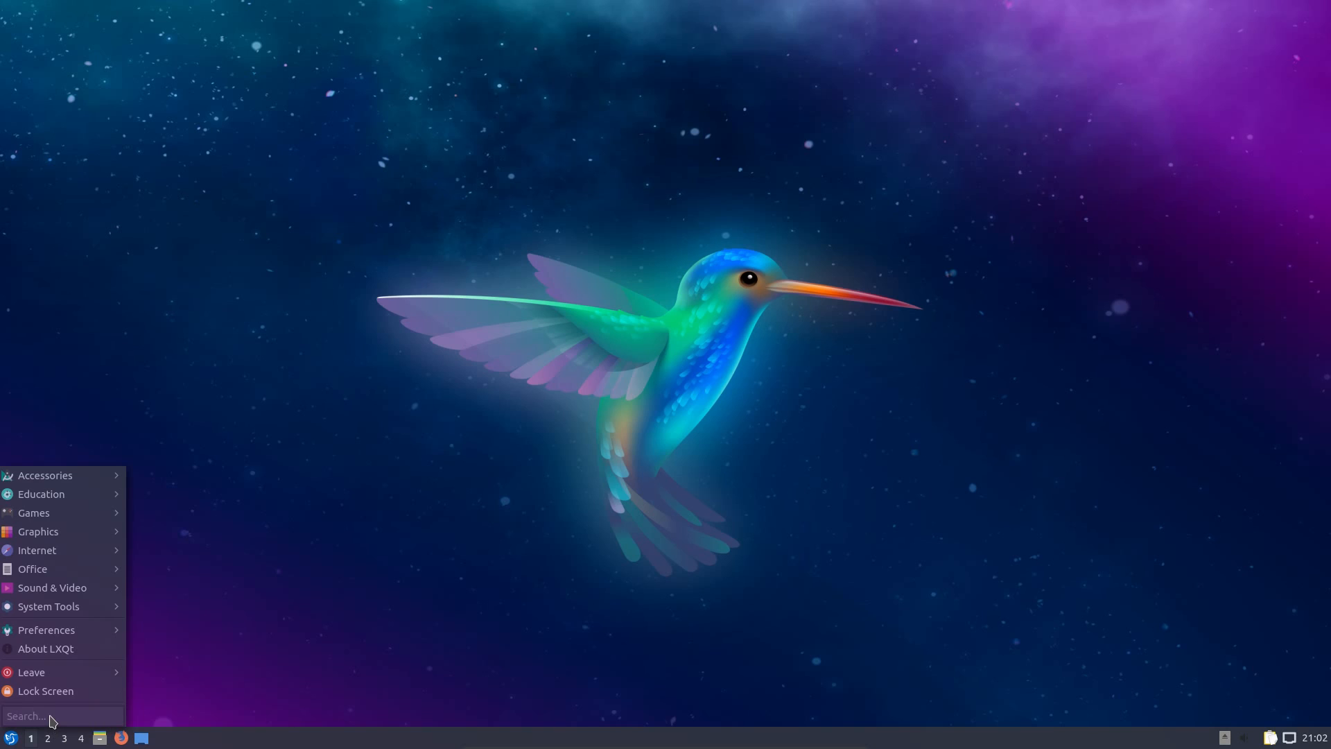
{"action": "type", "text": "htop"}
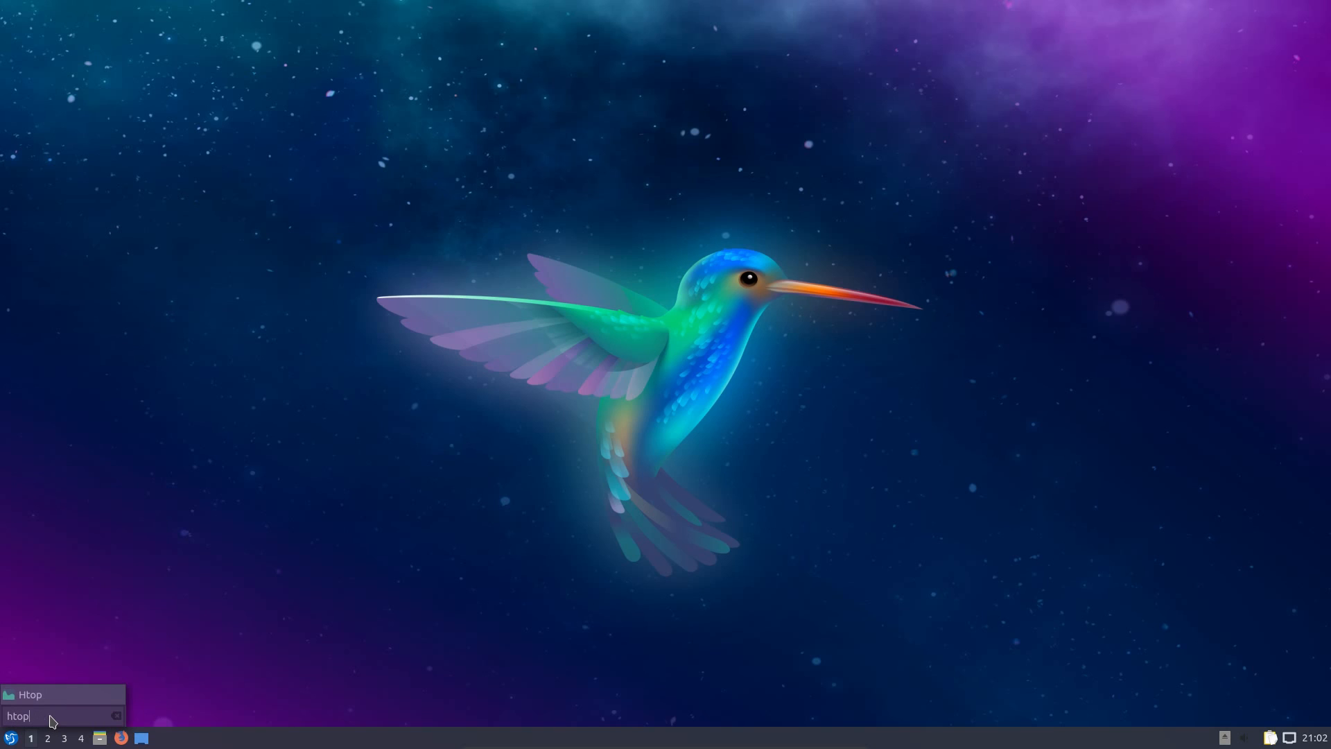